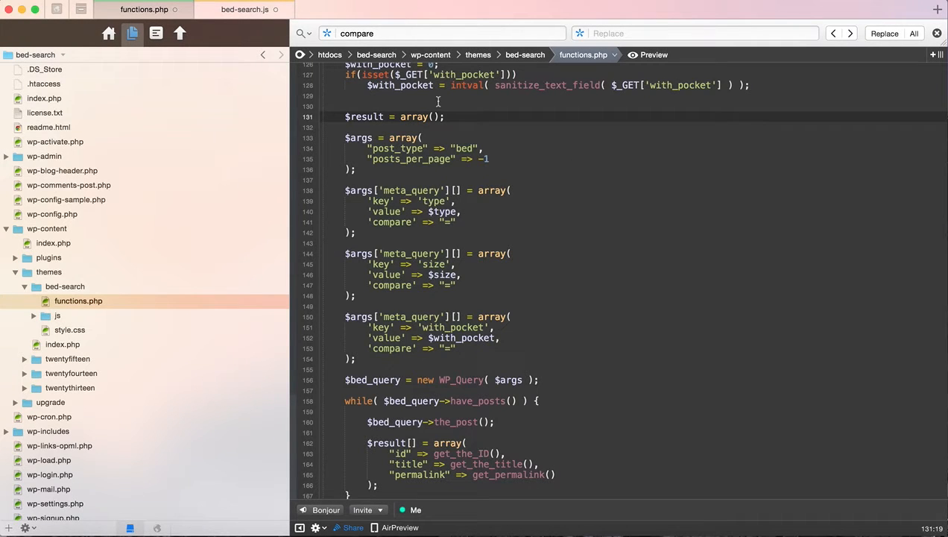
Switch to the bed-search.js tab after reviewing the functions.php bed query code.
{"action": "left_click", "coordinate": [244, 8]}
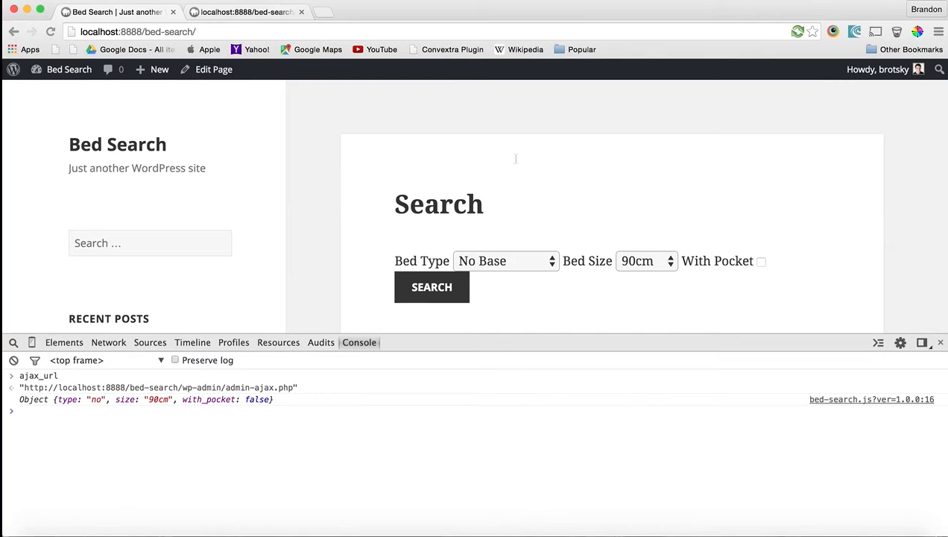
{"action": "left_click", "coordinate": [246, 12]}
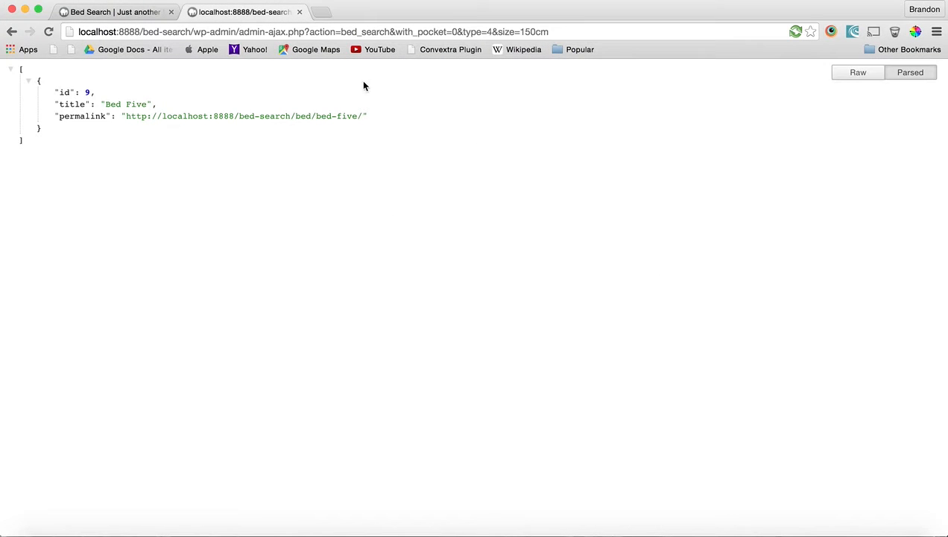
{"action": "mouse_move", "coordinate": [387, 139]}
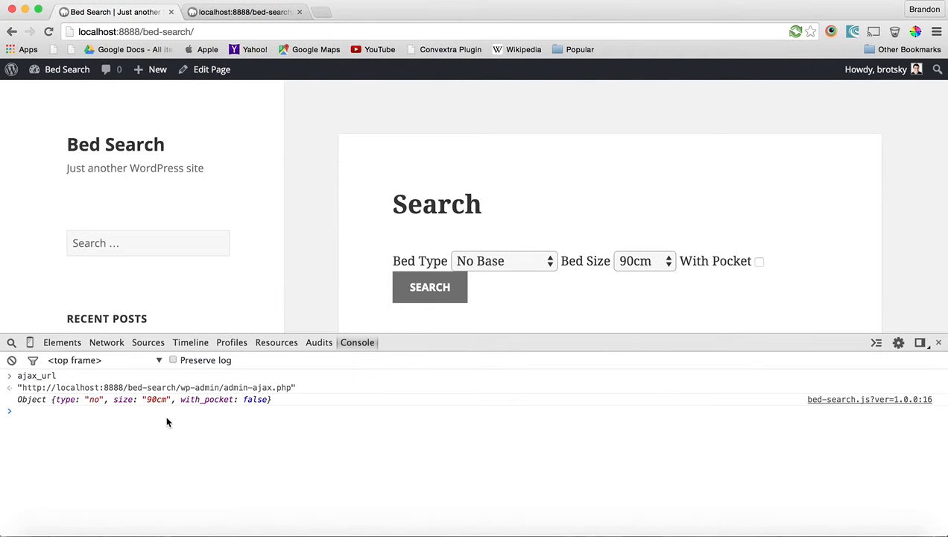
{"action": "mouse_move", "coordinate": [68, 405]}
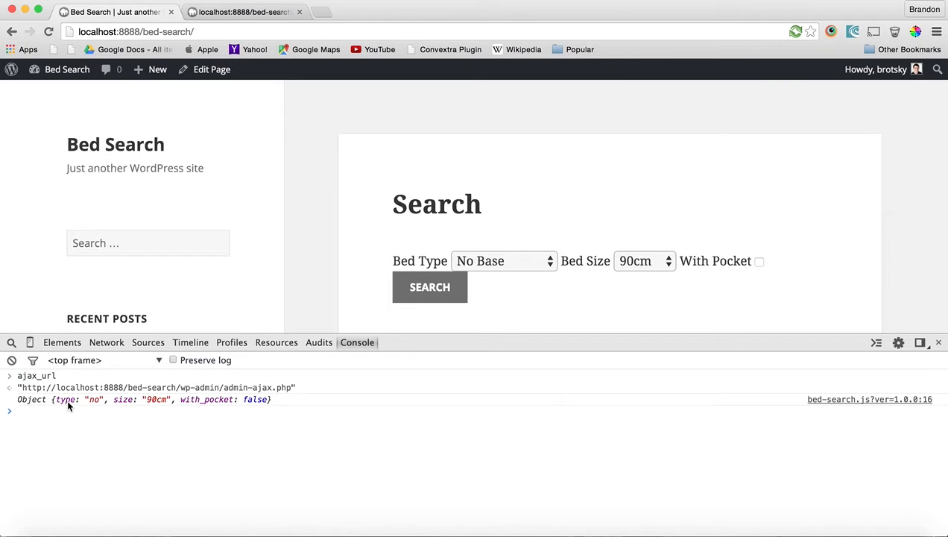
{"action": "mouse_move", "coordinate": [192, 408]}
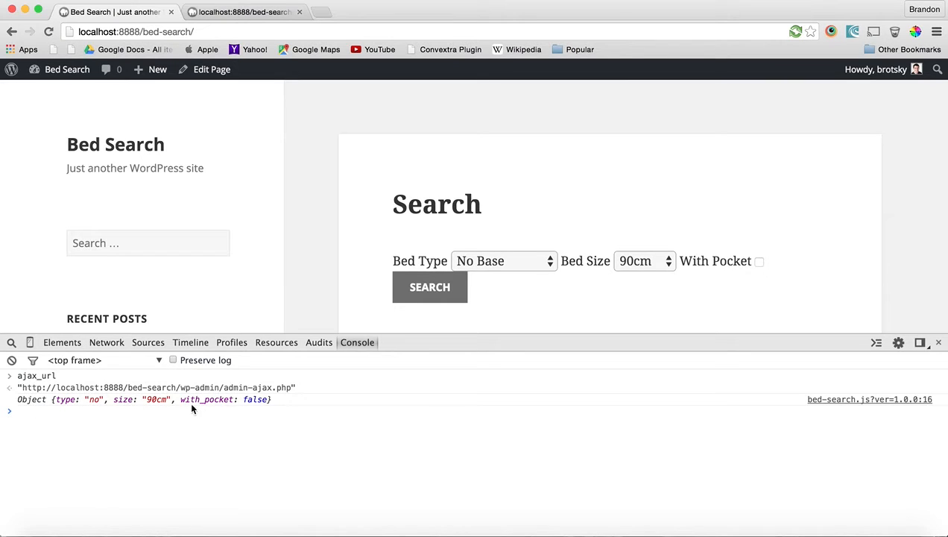
{"action": "left_click", "coordinate": [246, 12]}
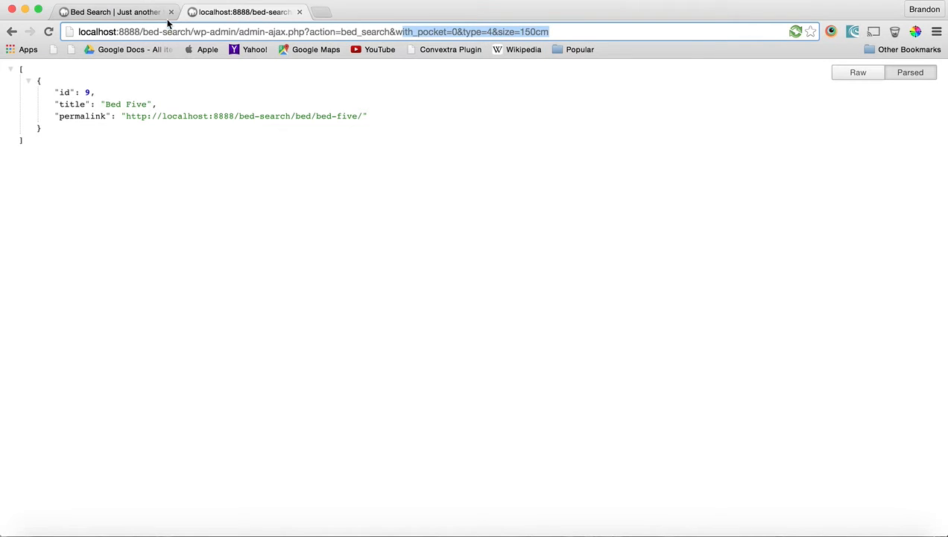
{"action": "left_click", "coordinate": [112, 12]}
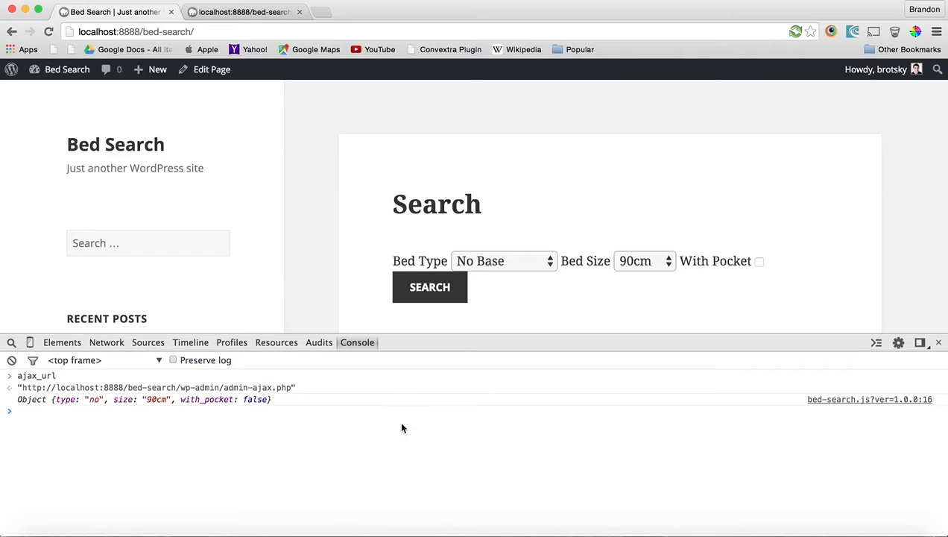
{"action": "mouse_move", "coordinate": [345, 248]}
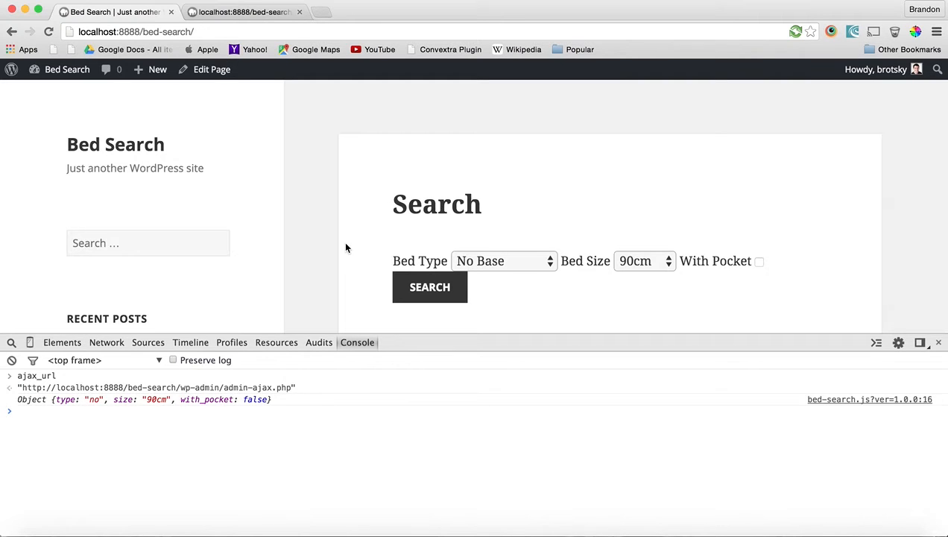
{"action": "mouse_move", "coordinate": [295, 271]}
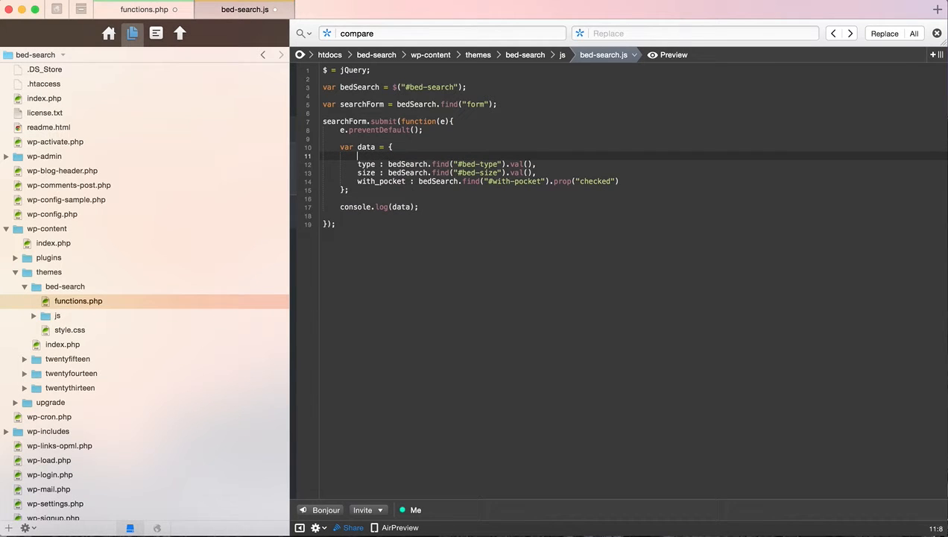
Add action : "bed_search" as the first entry of the form data object.
{"action": "type", "text": "action : \""}
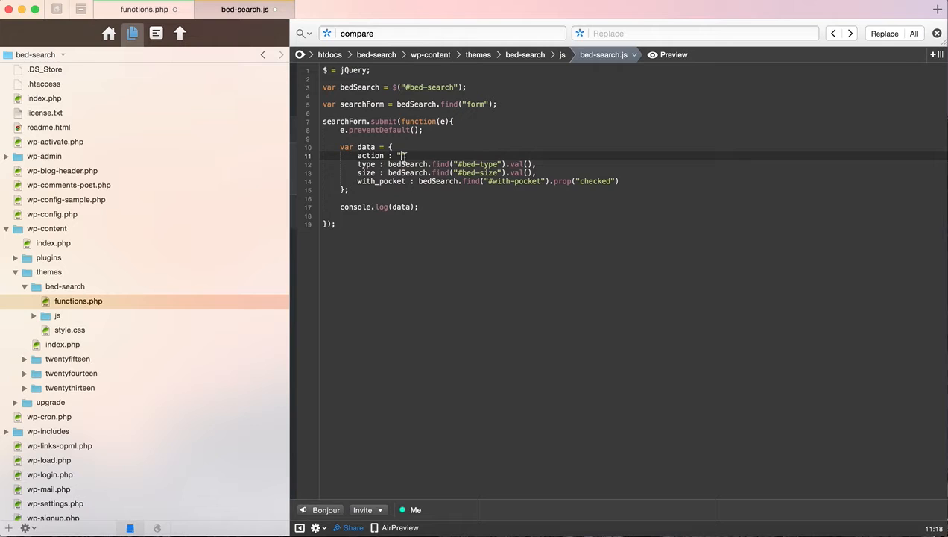
{"action": "type", "text": "bed_search"}
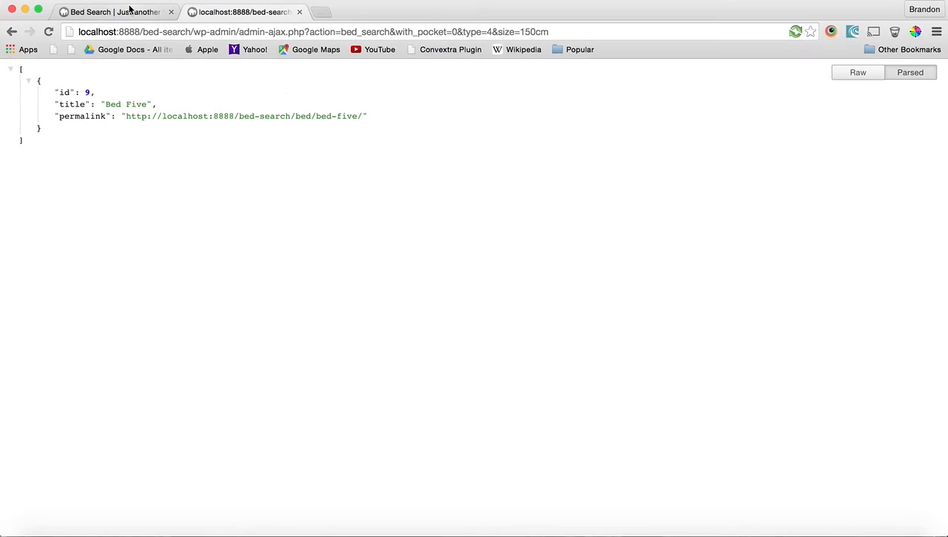
Submit the Bed Search form so the console logs data with action bed_search.
{"action": "left_click", "coordinate": [112, 12]}
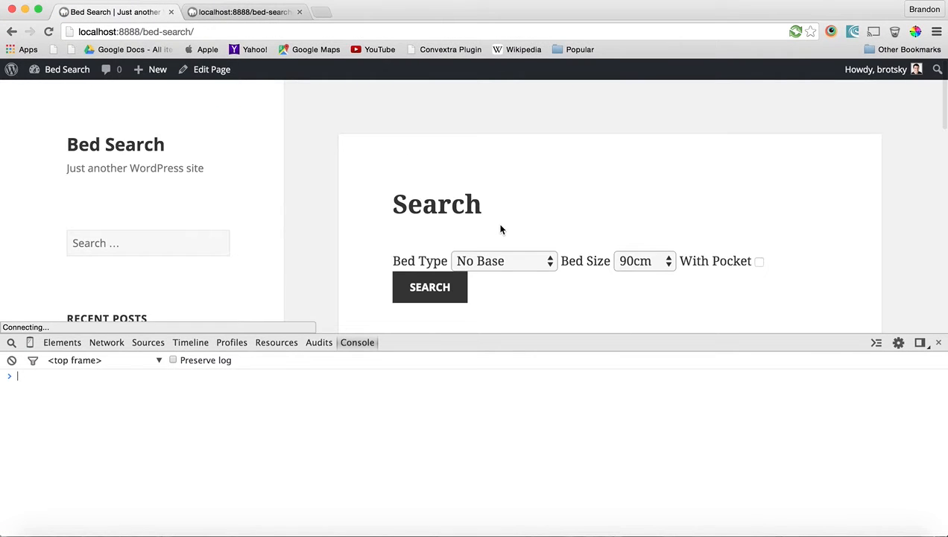
{"action": "left_click", "coordinate": [429, 286]}
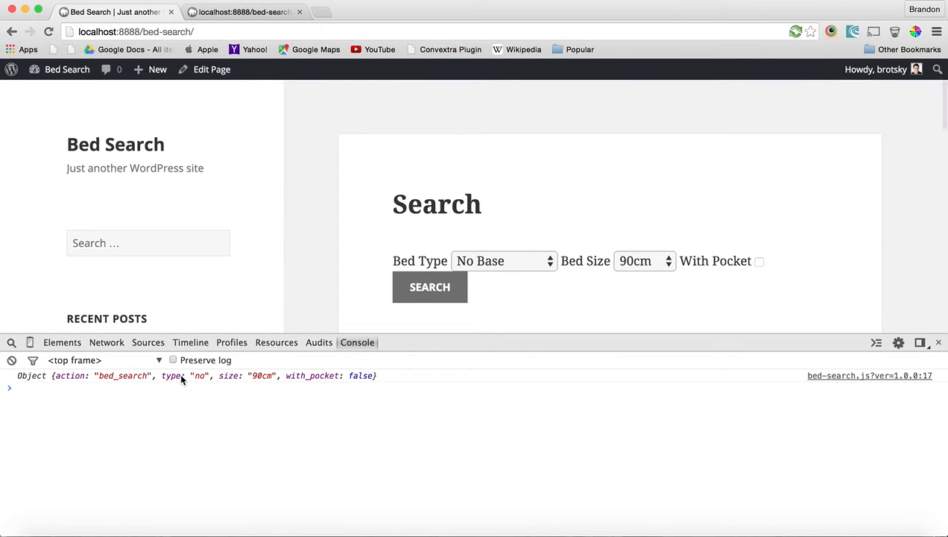
{"action": "mouse_move", "coordinate": [196, 399]}
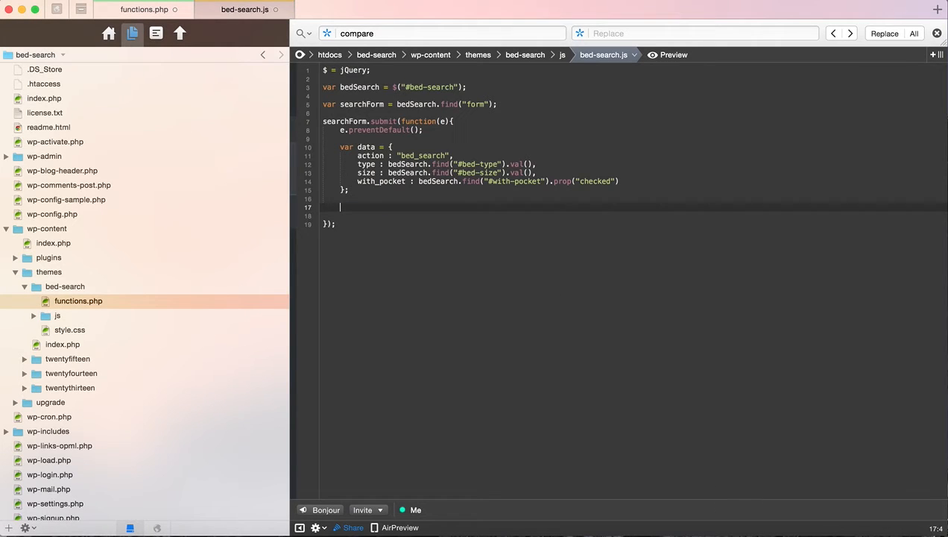
Write $.ajax({ url : ajax_url }); in place of console.log(data) in the submit handler.
{"action": "type", "text": "$.ajax("}
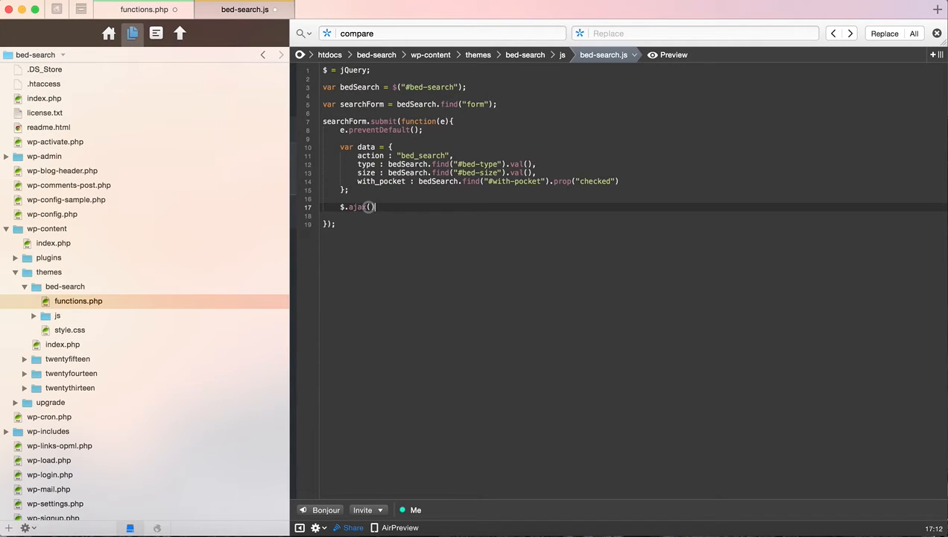
{"action": "type", "text": ";"}
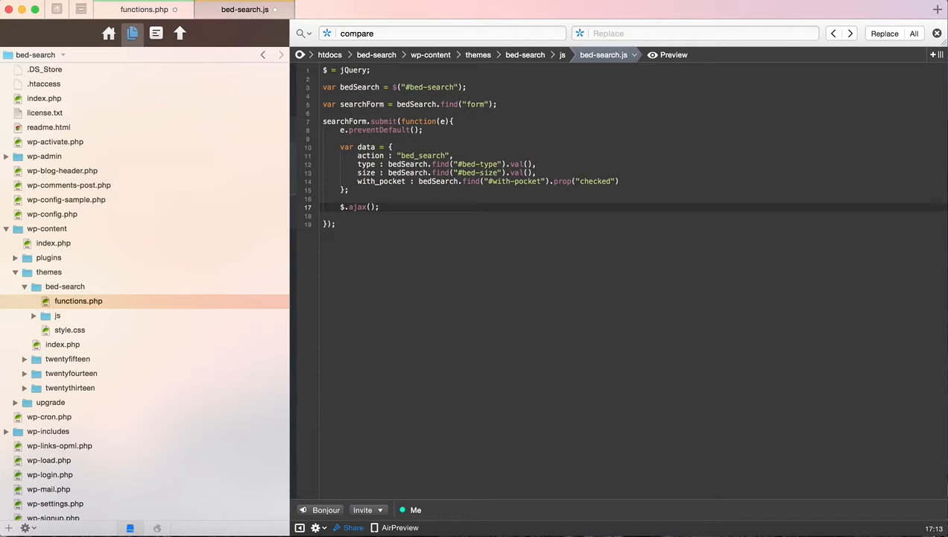
{"action": "type", "text": "{}"}
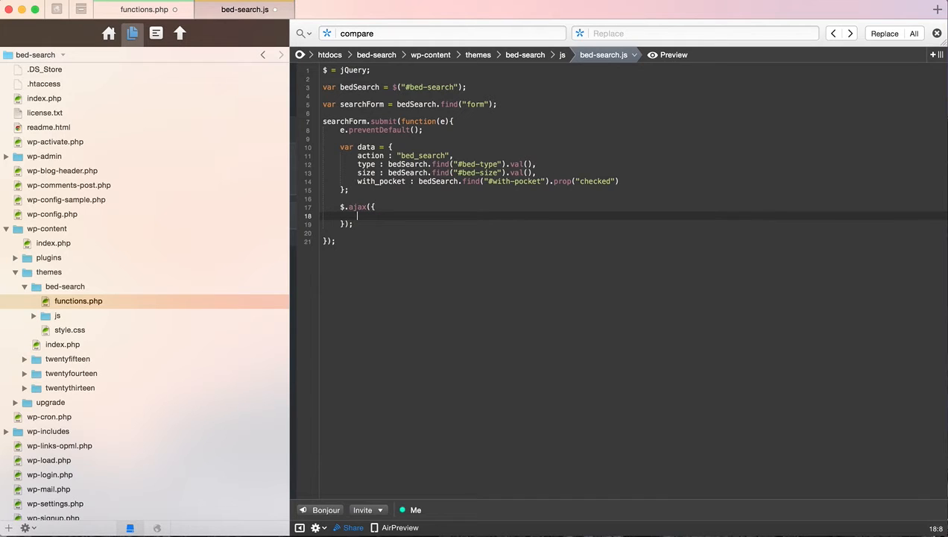
{"action": "type", "text": "url"}
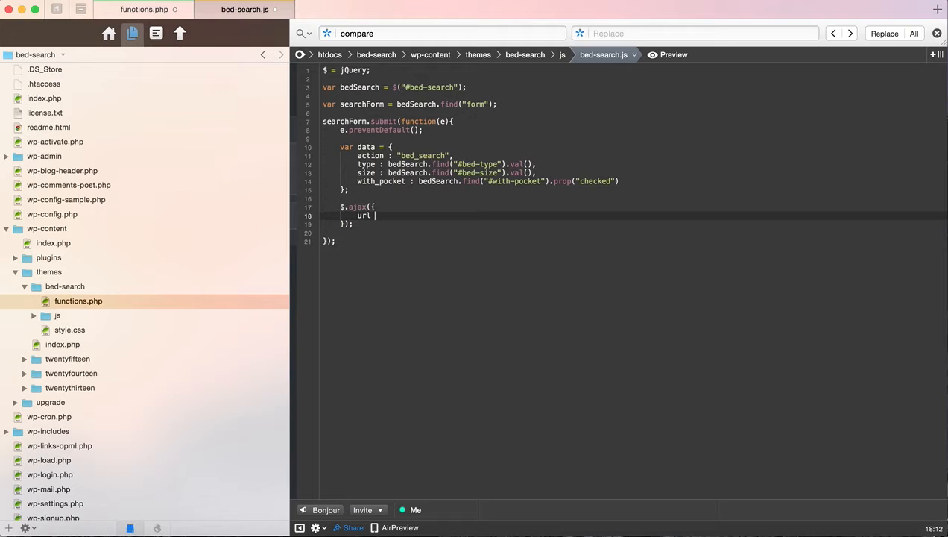
{"action": "type", "text": ":"}
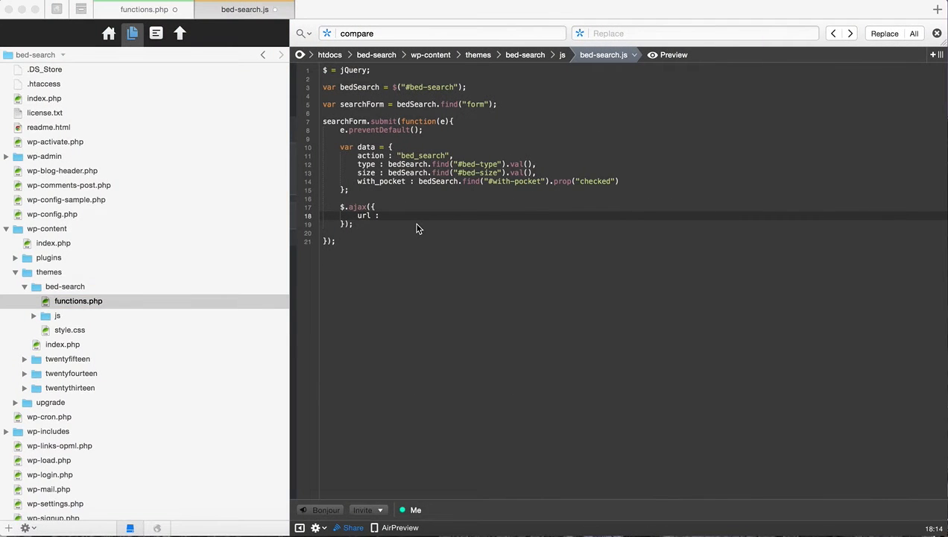
{"action": "type", "text": "ajax_url"}
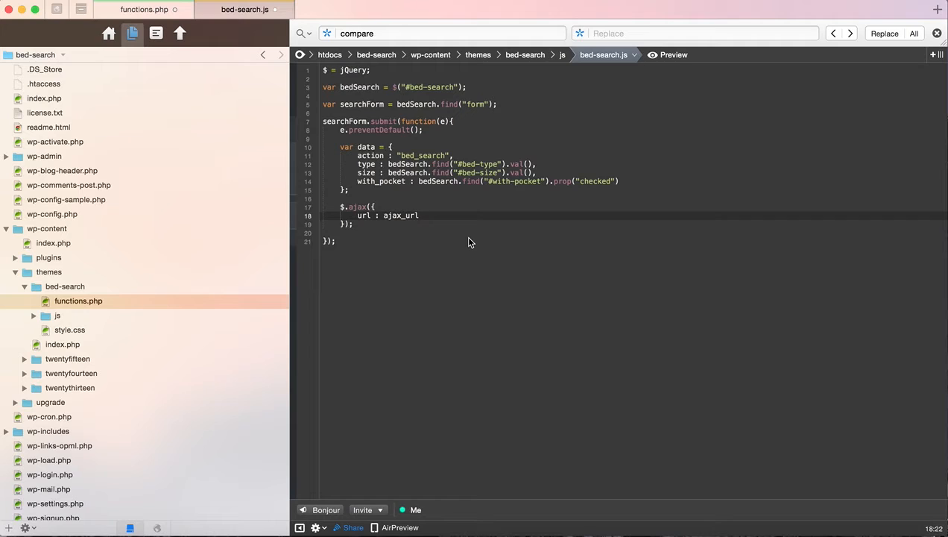
{"action": "left_click", "coordinate": [420, 214]}
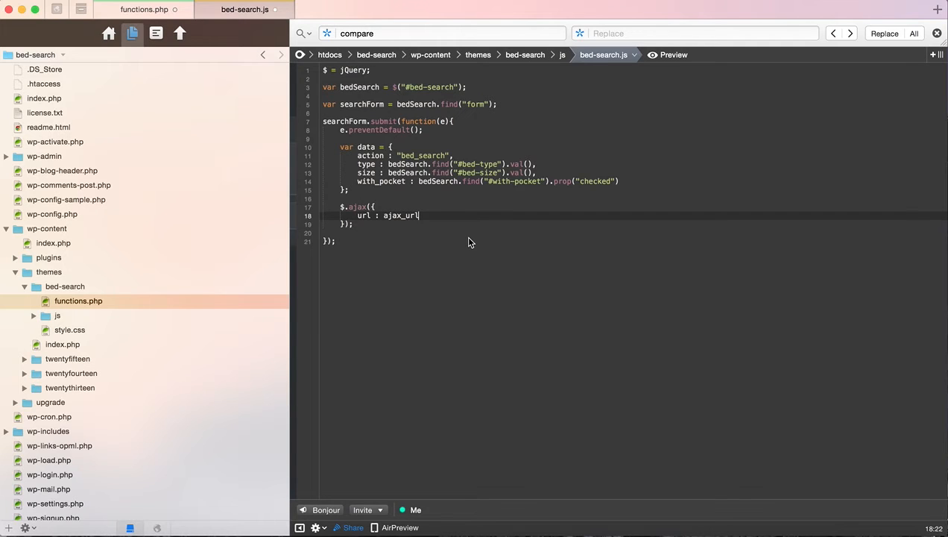
{"action": "mouse_move", "coordinate": [693, 115]}
{"action": "type", "text": ","}
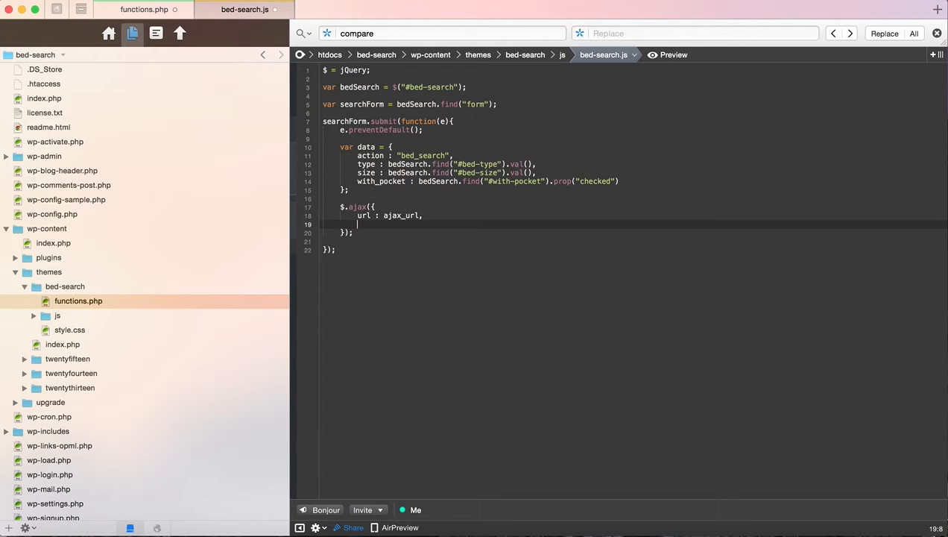
Add data : data to the $.ajax options.
{"action": "type", "text": "d"}
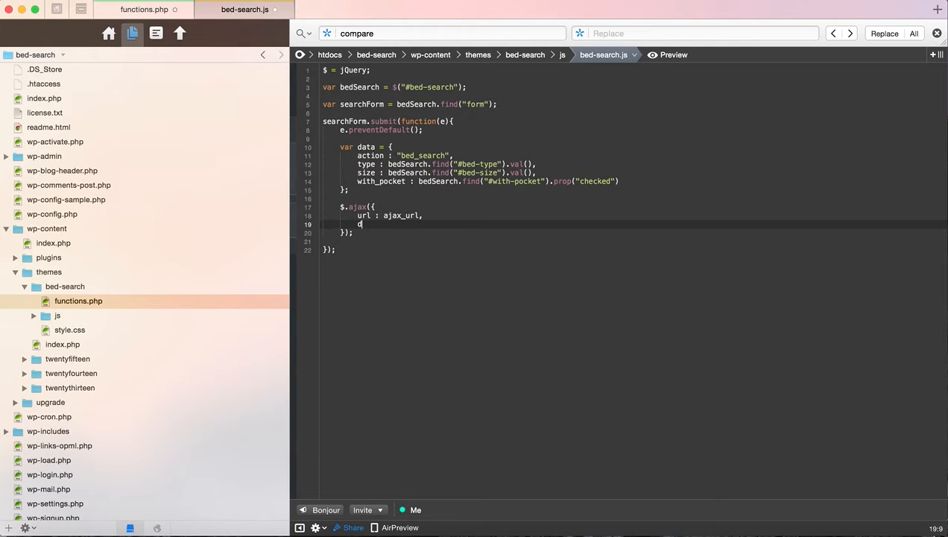
{"action": "type", "text": "data :"}
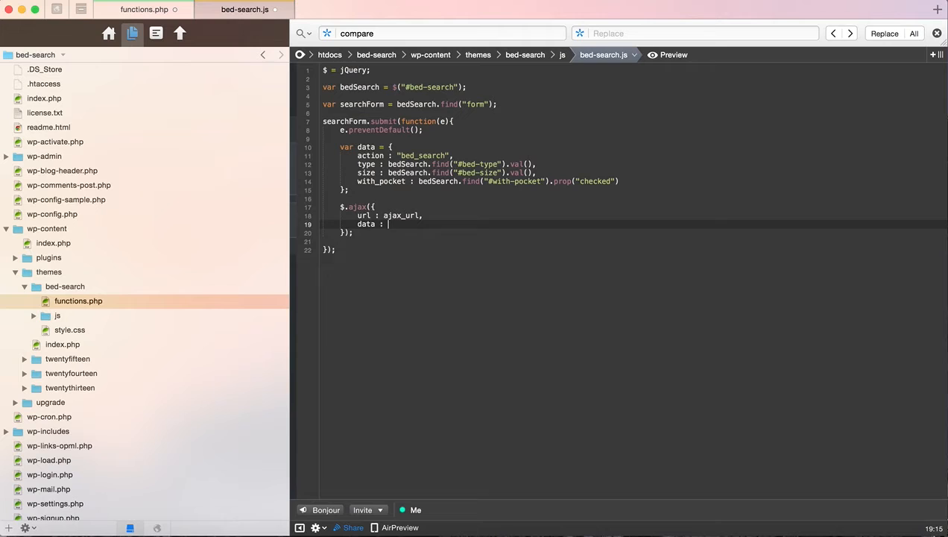
{"action": "type", "text": "data"}
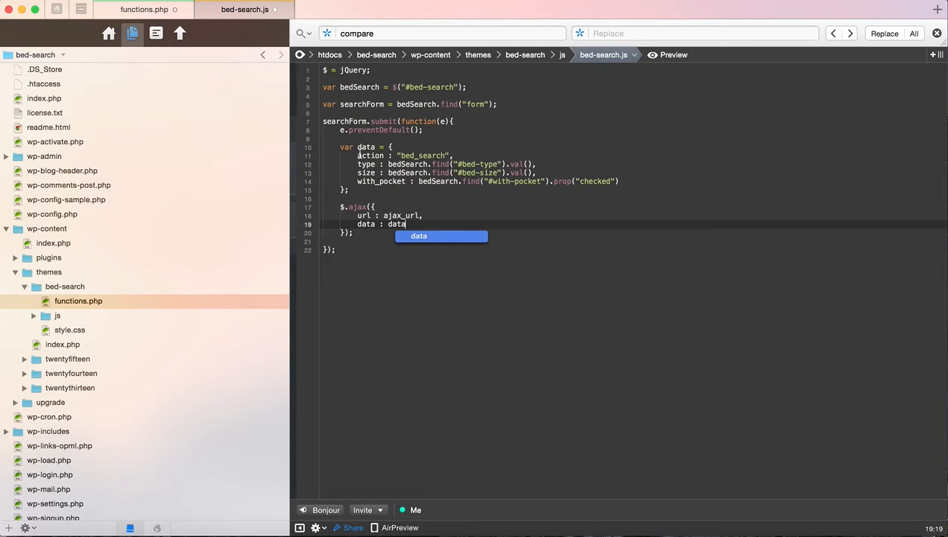
{"action": "key", "text": "Return"}
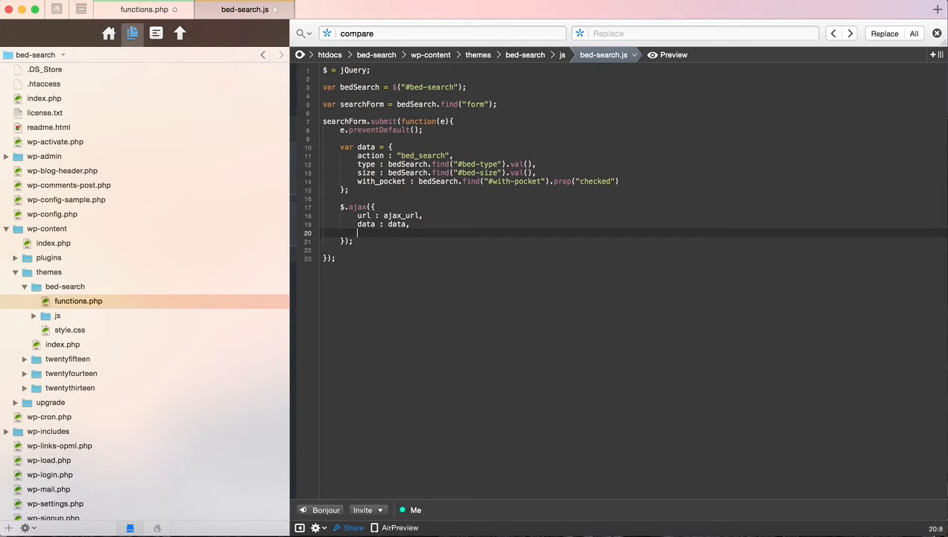
Add a success : function(response) callback that console.logs the response.
{"action": "type", "text": "func"}
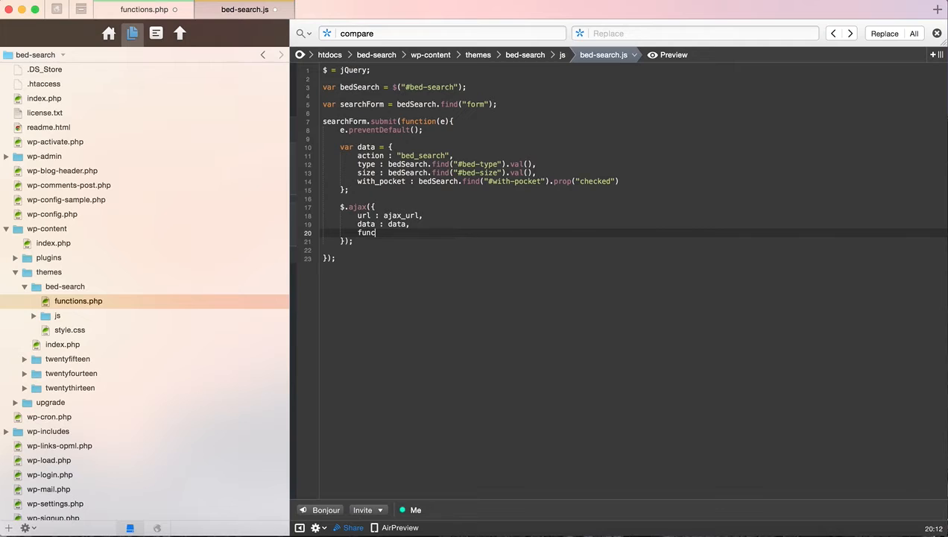
{"action": "type", "text": "success"}
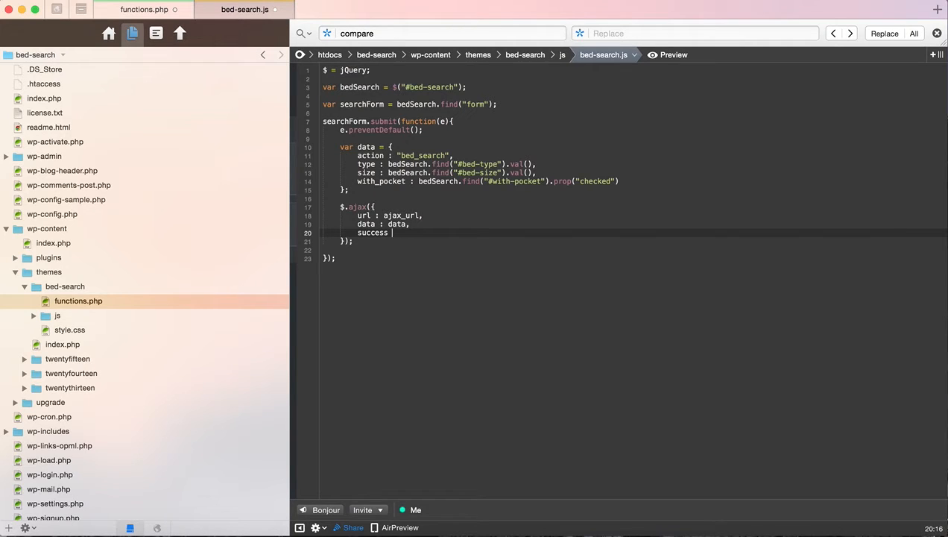
{"action": "type", "text": ": function()"}
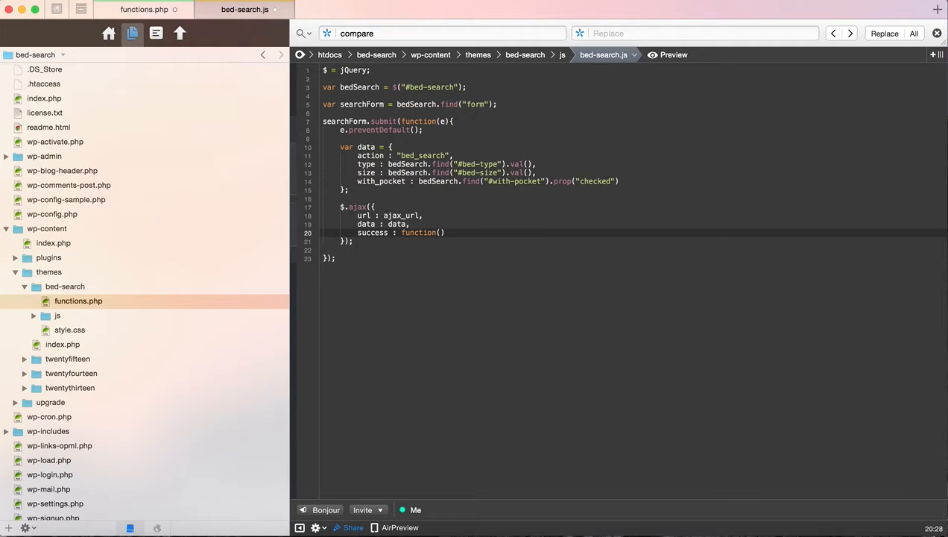
{"action": "type", "text": "da"}
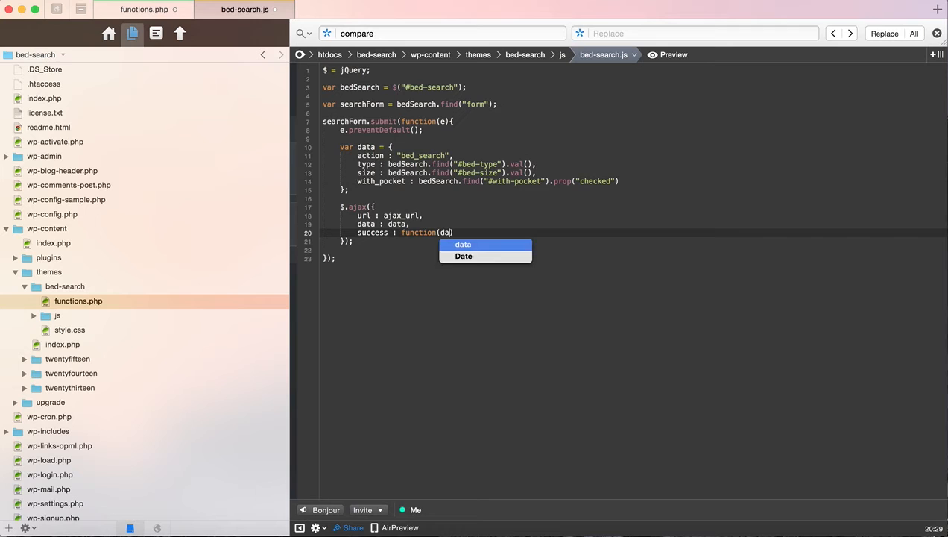
{"action": "type", "text": "repsonse"}
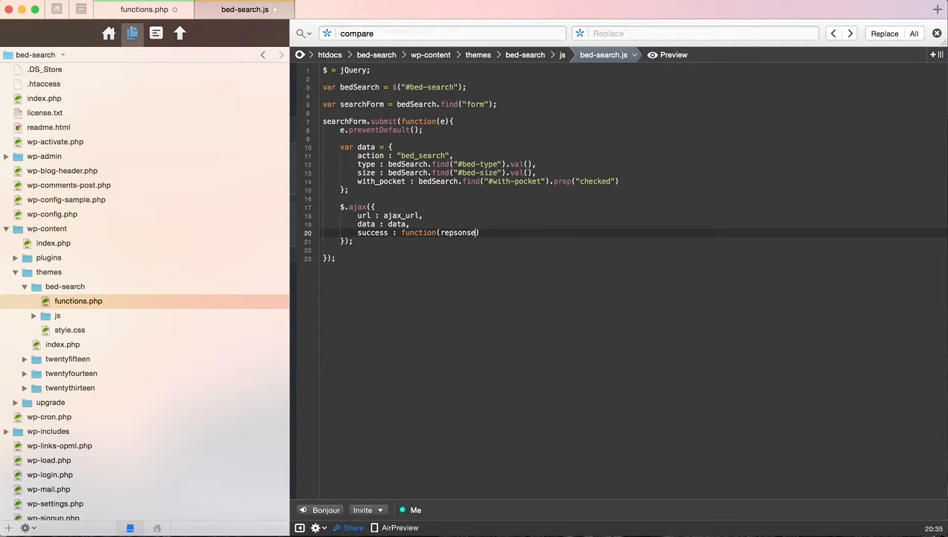
{"action": "type", "text": "response"}
{"action": "type", "text": "consol"}
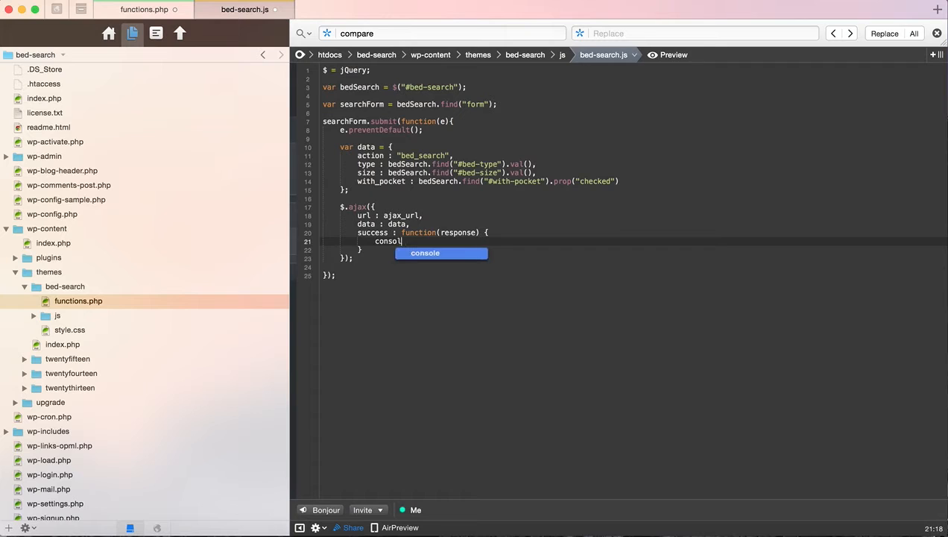
{"action": "type", "text": ".log(rep"}
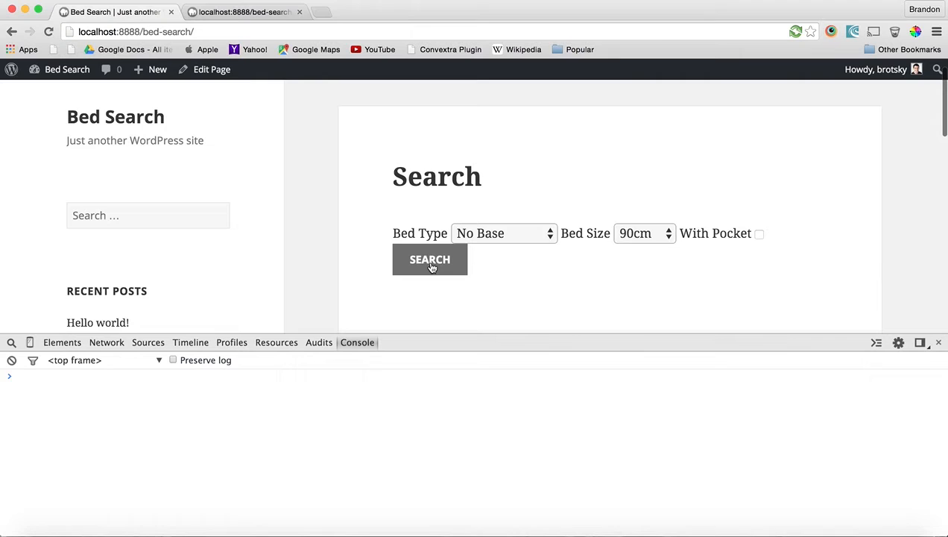
Run the bed search without and then with the With Pocket option, expanding the logged result.
{"action": "left_click", "coordinate": [429, 259]}
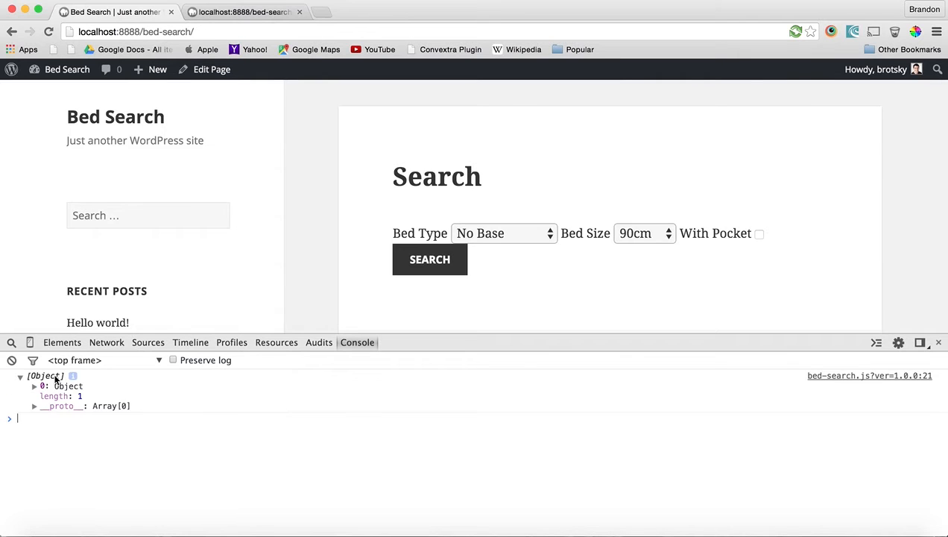
{"action": "left_click", "coordinate": [35, 385]}
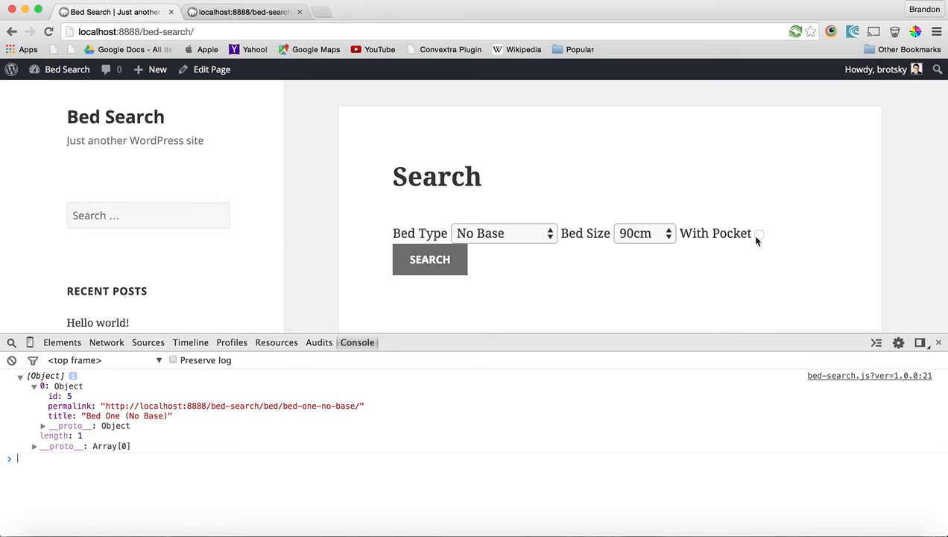
{"action": "left_click", "coordinate": [758, 233]}
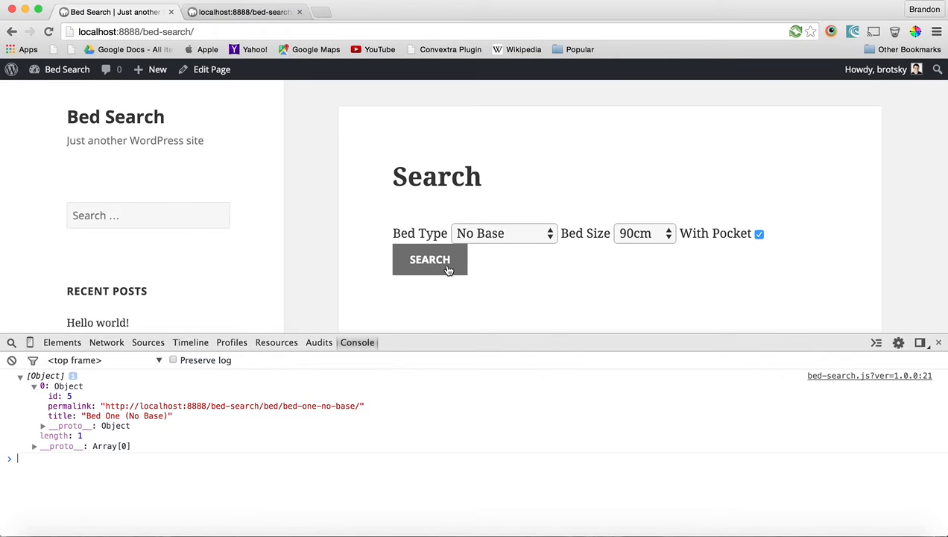
{"action": "left_click", "coordinate": [429, 259]}
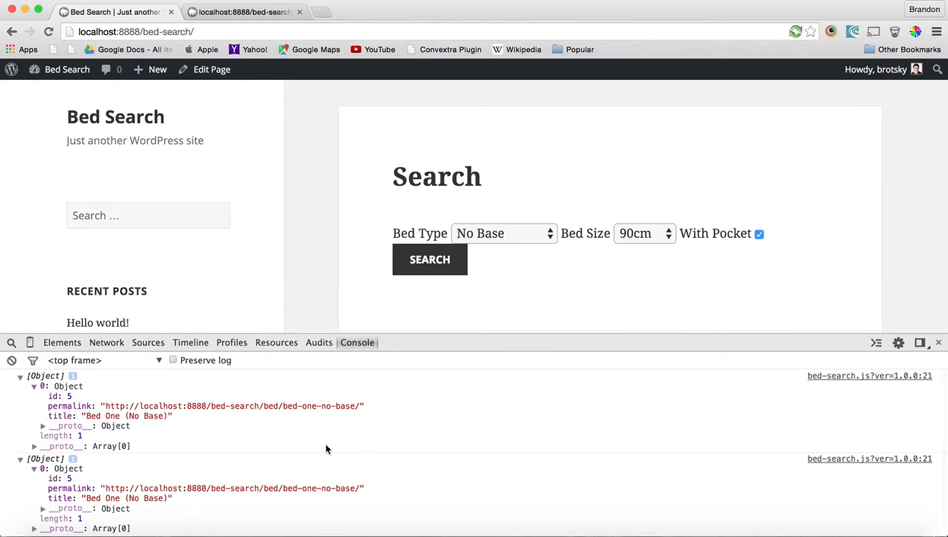
{"action": "mouse_move", "coordinate": [738, 239]}
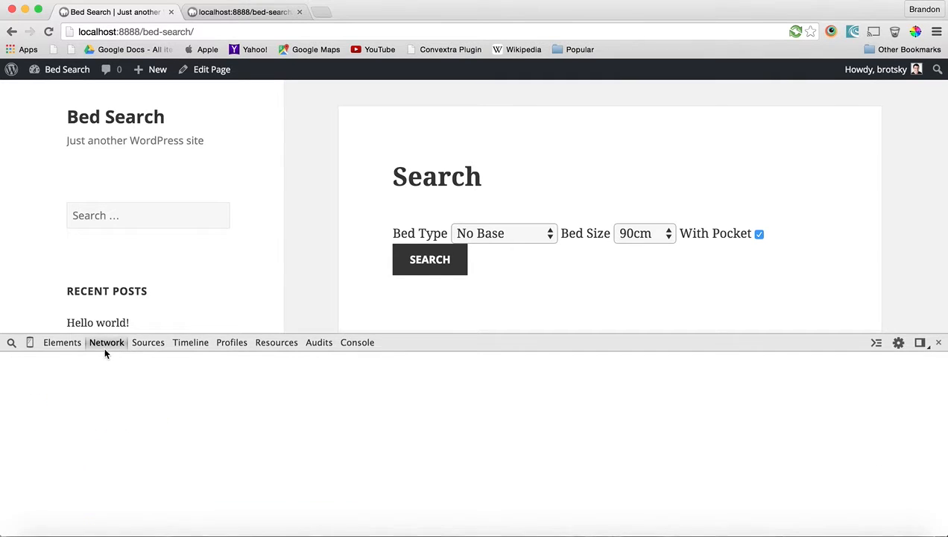
Inspect the admin-ajax search request in the Network list.
{"action": "left_click", "coordinate": [106, 342]}
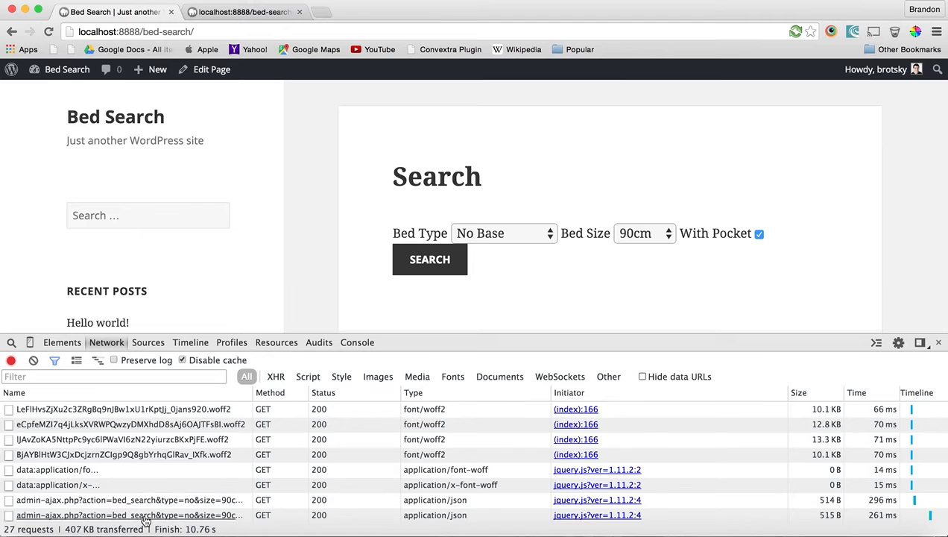
{"action": "left_click", "coordinate": [131, 515]}
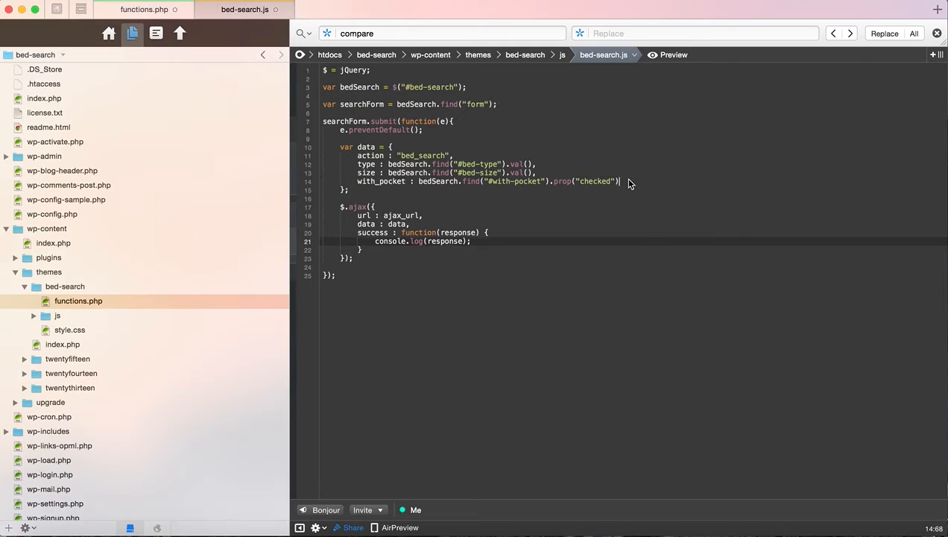
Declare var pocket = 0; above the data object.
{"action": "key", "text": "enter"}
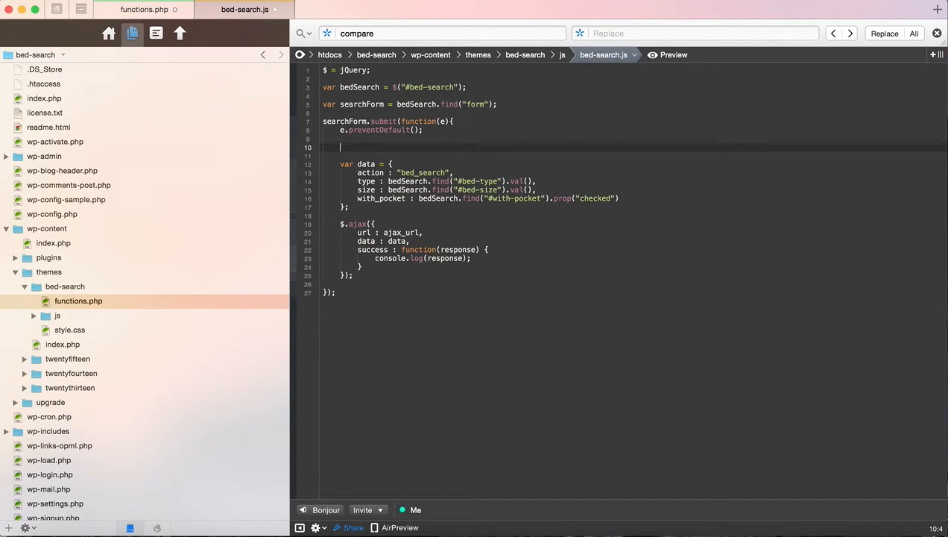
{"action": "type", "text": "var with"}
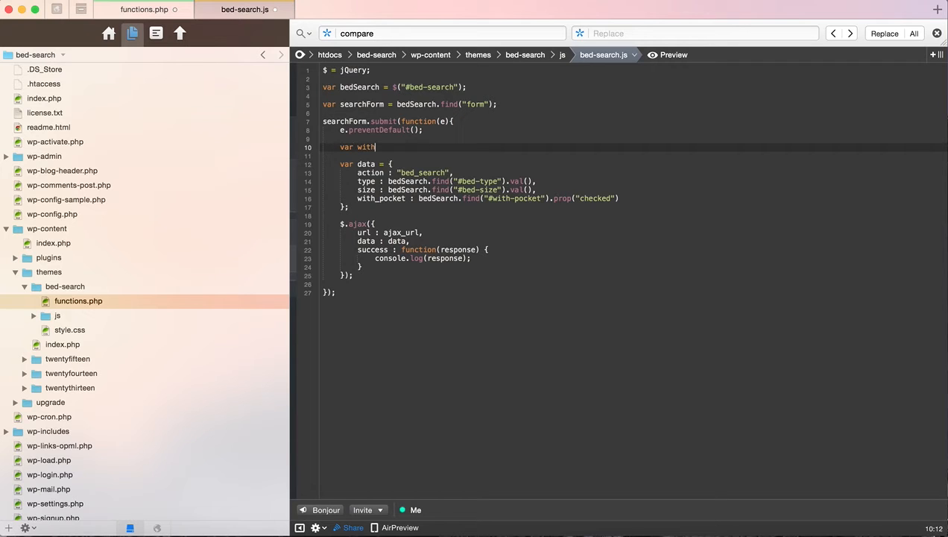
{"action": "type", "text": "_post"}
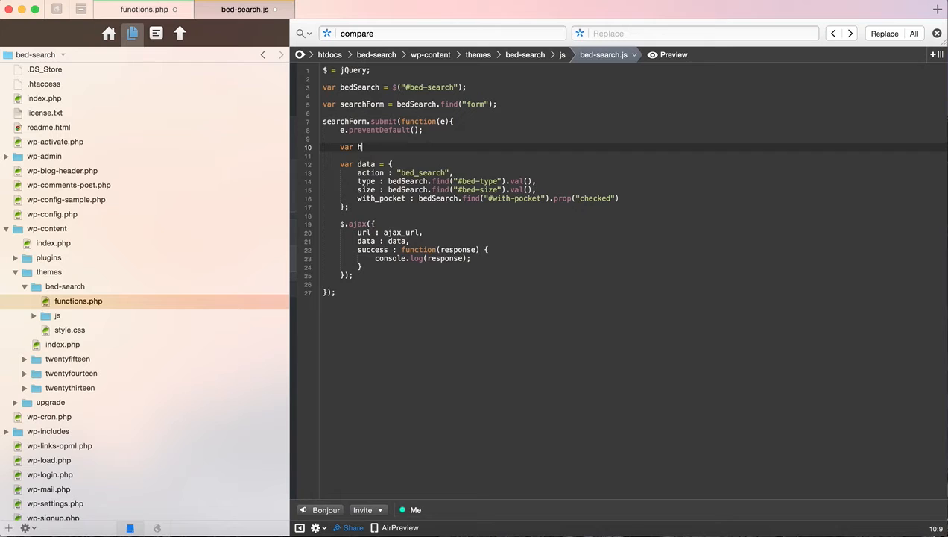
{"action": "type", "text": "pck"}
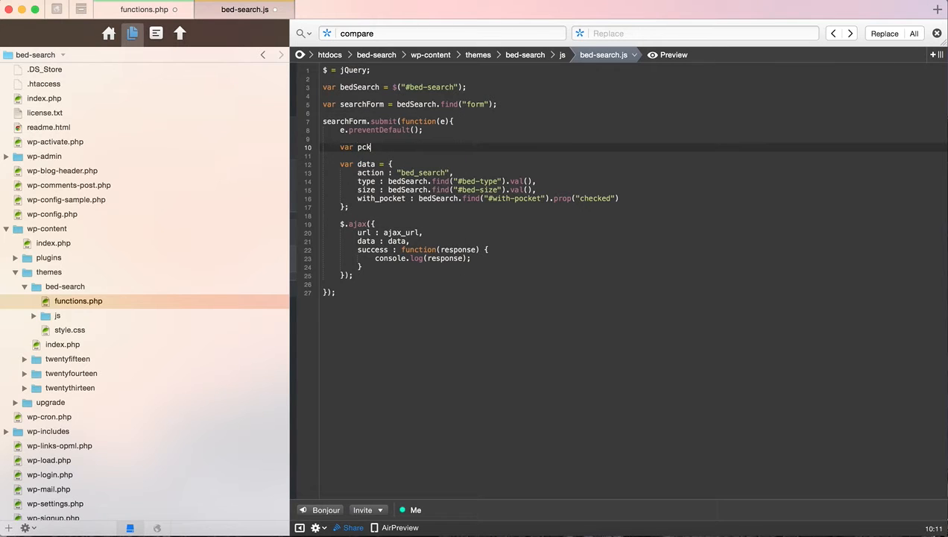
{"action": "type", "text": "oe"}
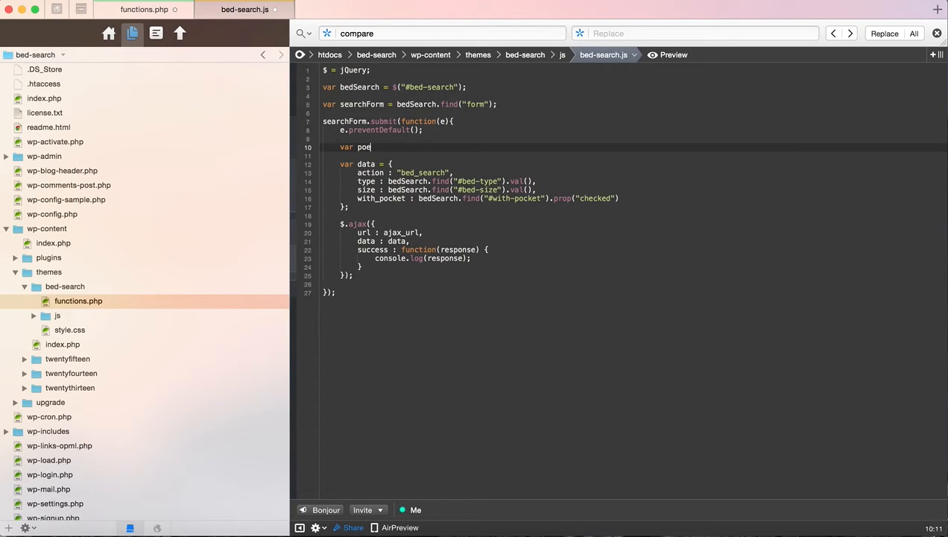
{"action": "type", "text": "cket ="}
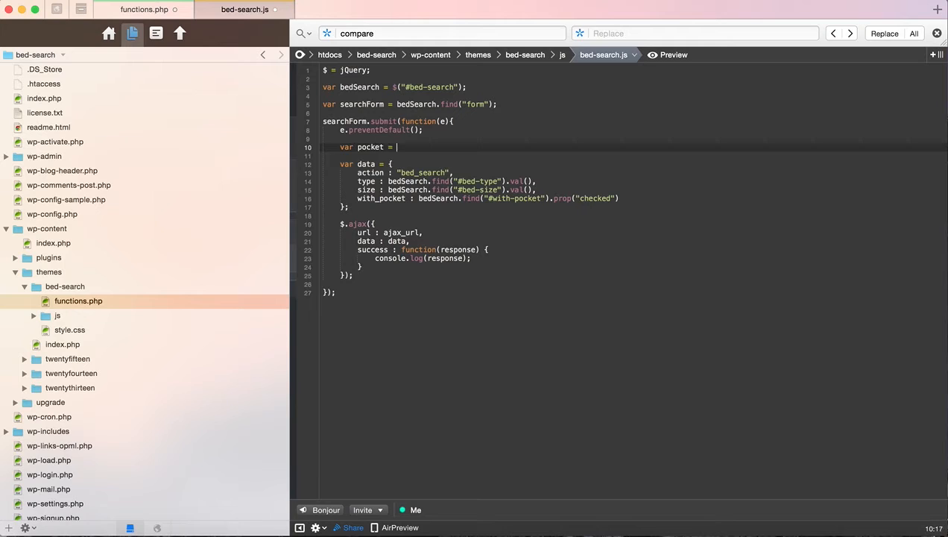
{"action": "type", "text": "0"}
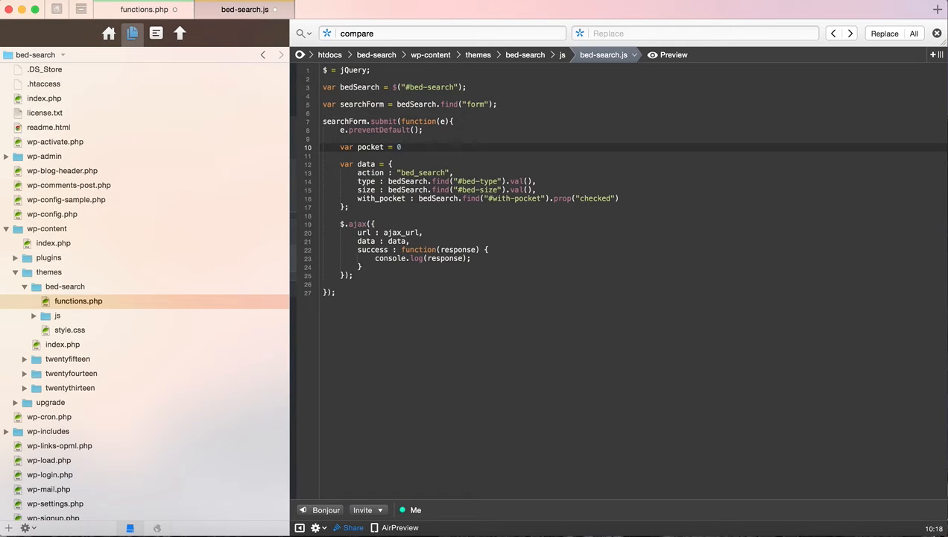
{"action": "type", "text": ";"}
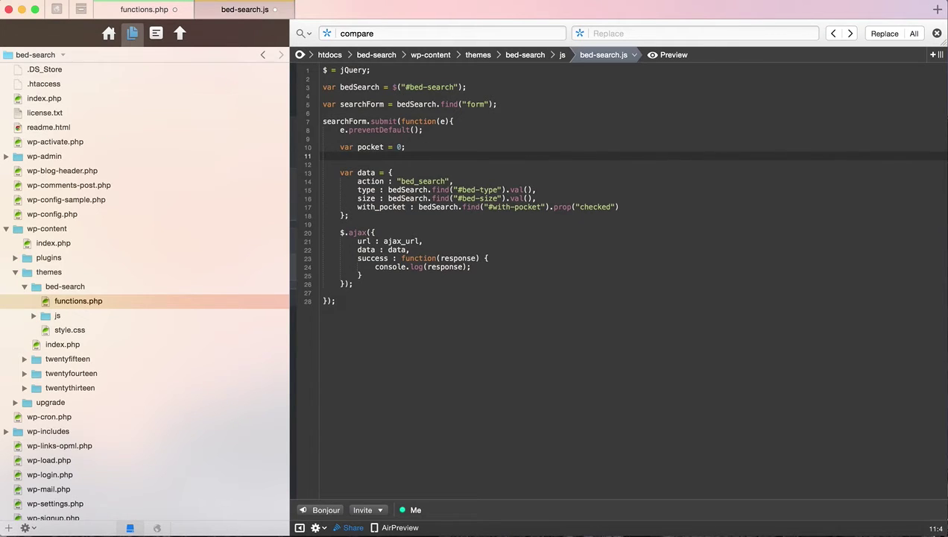
Set pocket = 1 when #with-pocket is checked and send it as with_pocket : pocket.
{"action": "type", "text": "if()"}
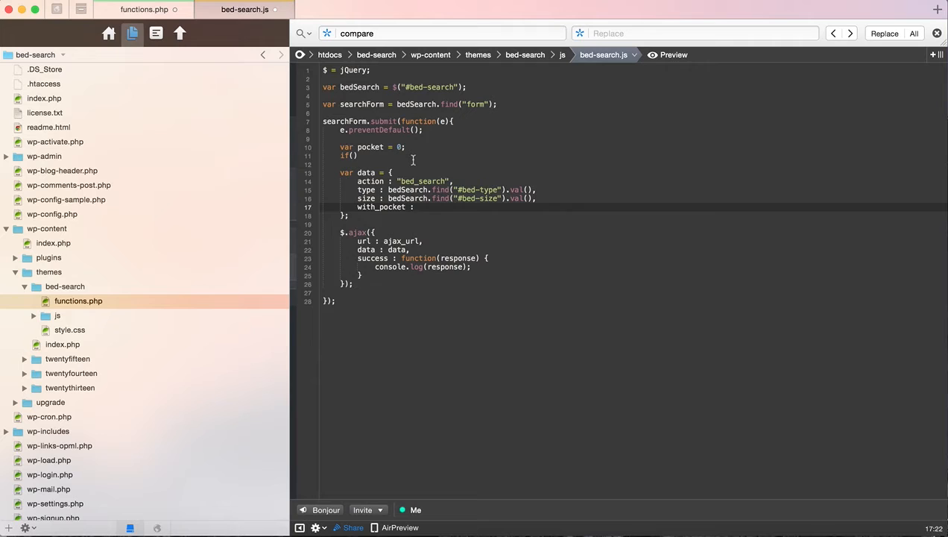
{"action": "type", "text": "bedSearch.find(\"#with-pocket\").prop(\"checked\"))"}
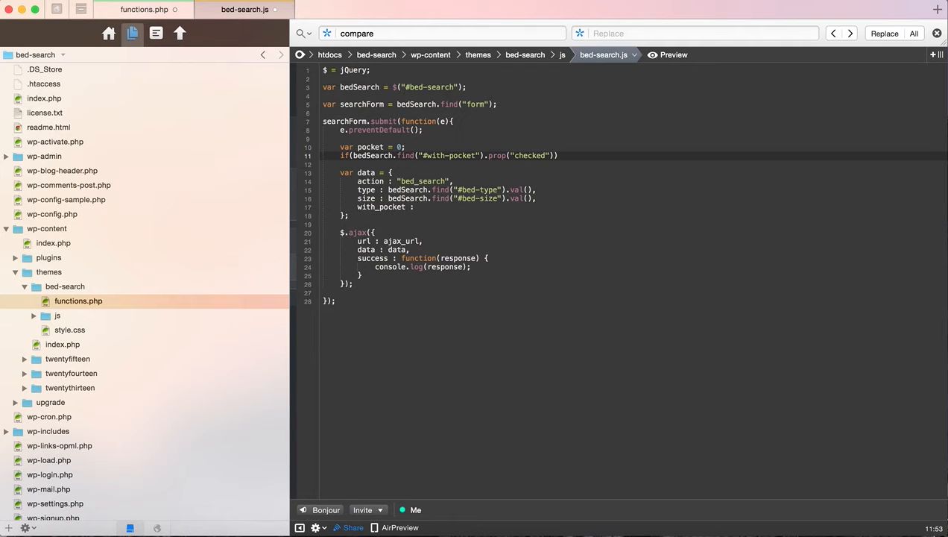
{"action": "key", "text": "enter"}
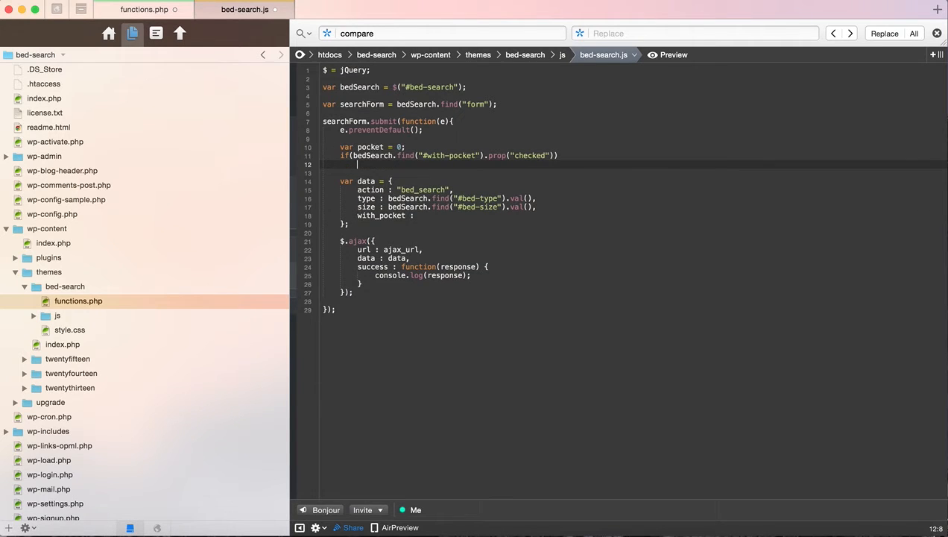
{"action": "type", "text": "pocket"}
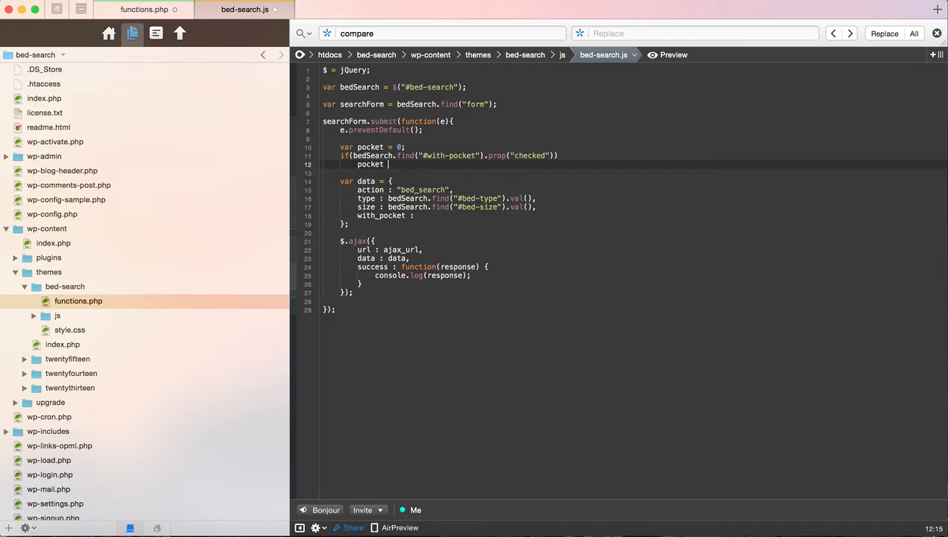
{"action": "type", "text": "= 1;"}
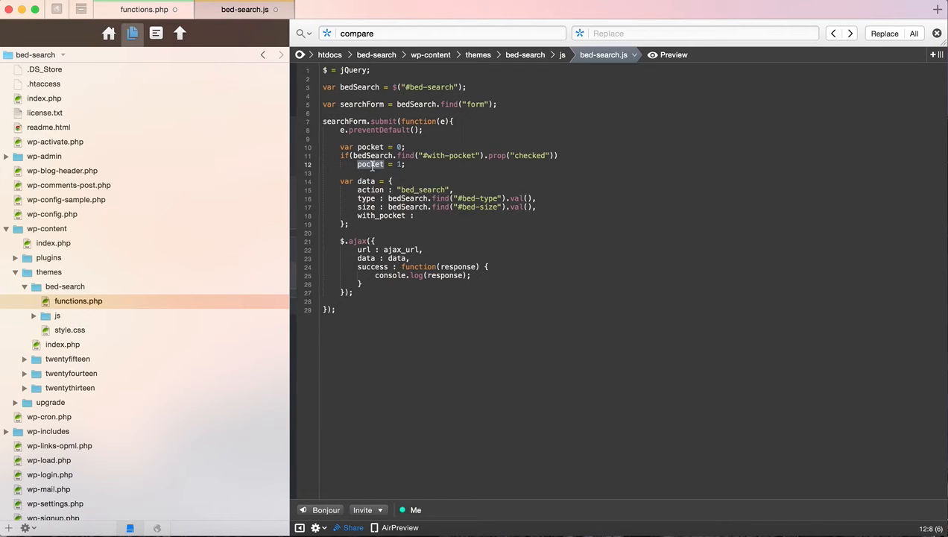
{"action": "type", "text": "pocket"}
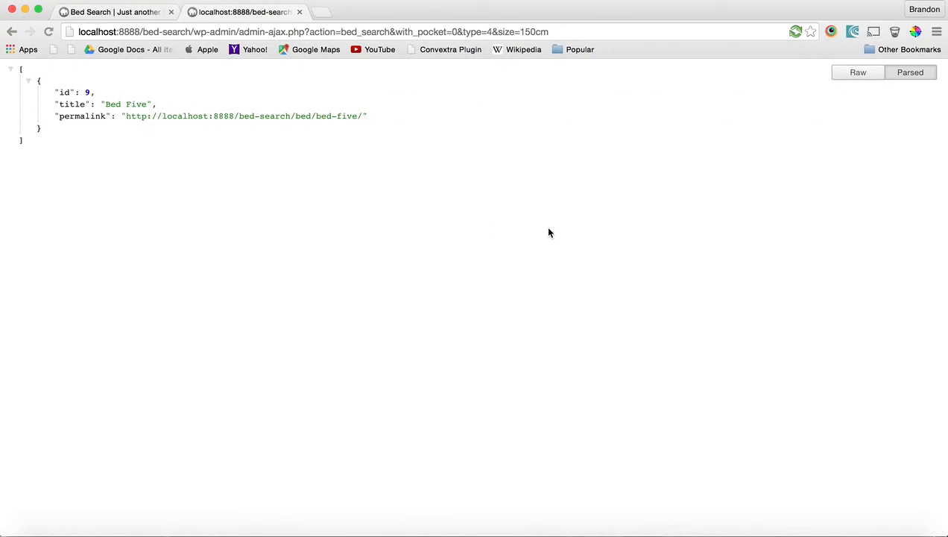
Submit the bed search without pocket and inspect its admin-ajax request.
{"action": "left_click", "coordinate": [112, 12]}
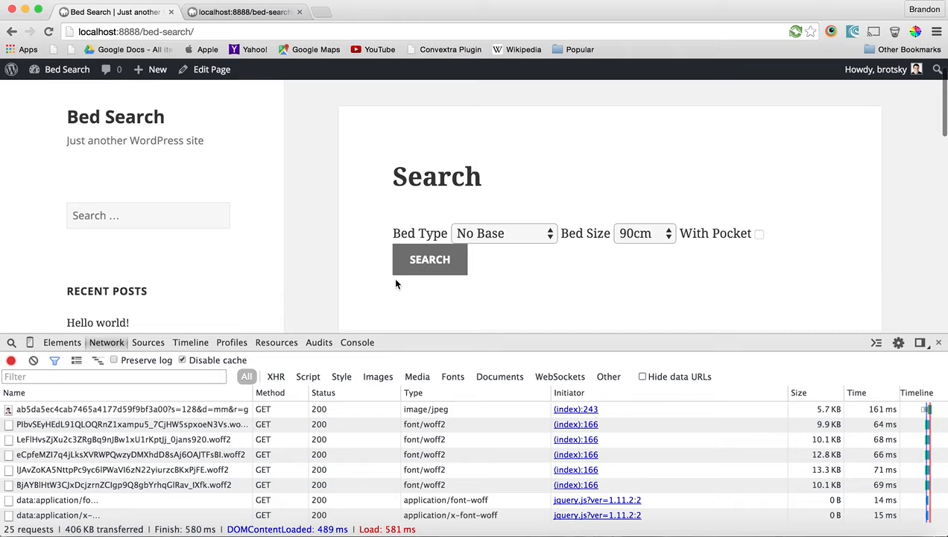
{"action": "left_click", "coordinate": [429, 259]}
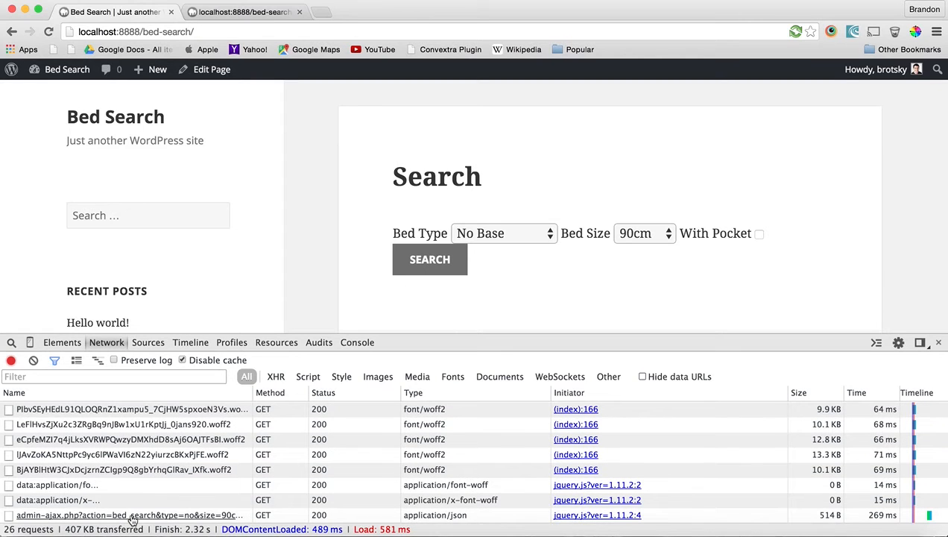
{"action": "left_click", "coordinate": [126, 514]}
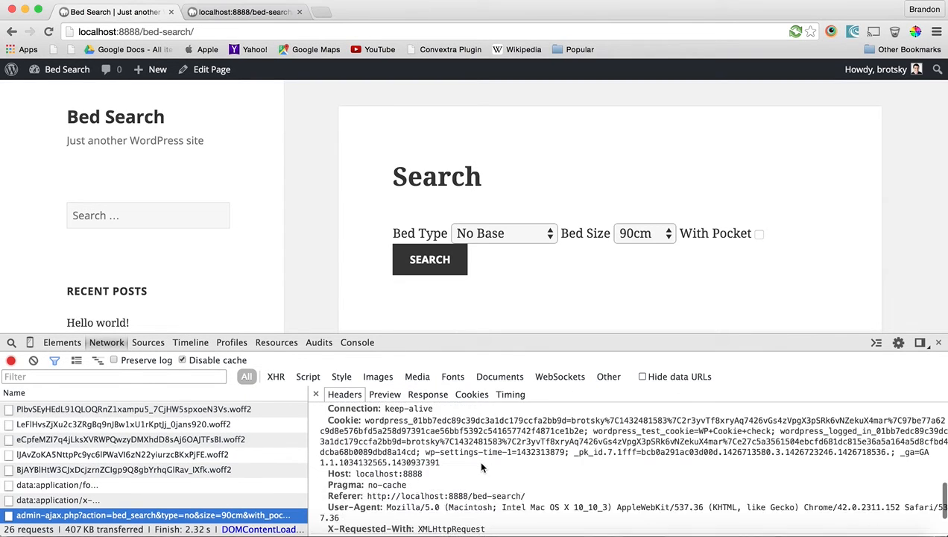
{"action": "scroll", "scroll_direction": "down", "scroll_amount": 3}
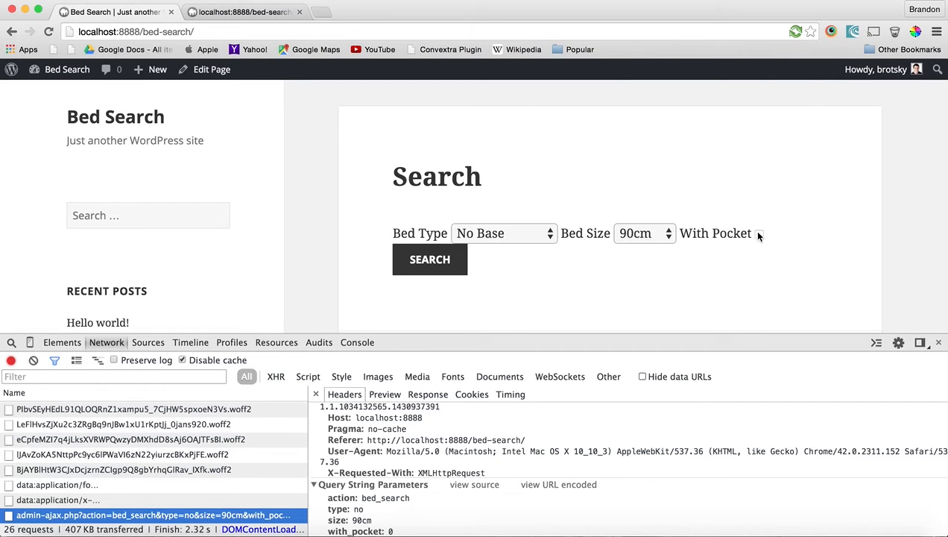
Search again with With Pocket ticked and view both requests' JSON responses (Bed One (No Base), id 5).
{"action": "left_click", "coordinate": [759, 233]}
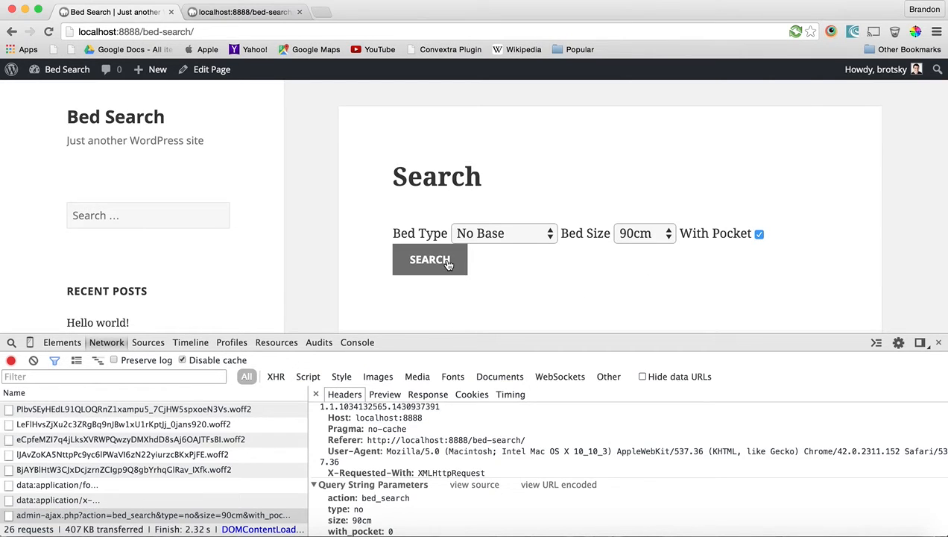
{"action": "left_click", "coordinate": [429, 259]}
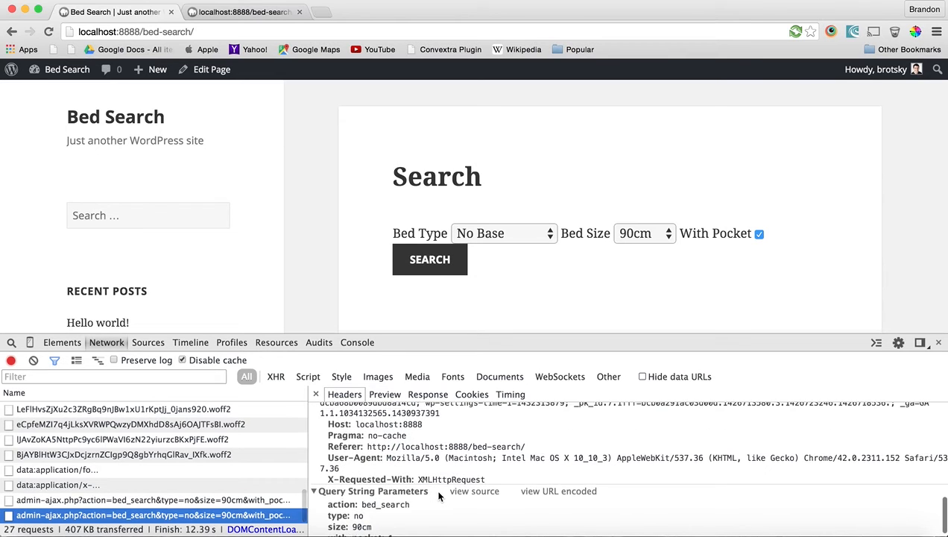
{"action": "scroll", "scroll_direction": "down", "scroll_amount": 3}
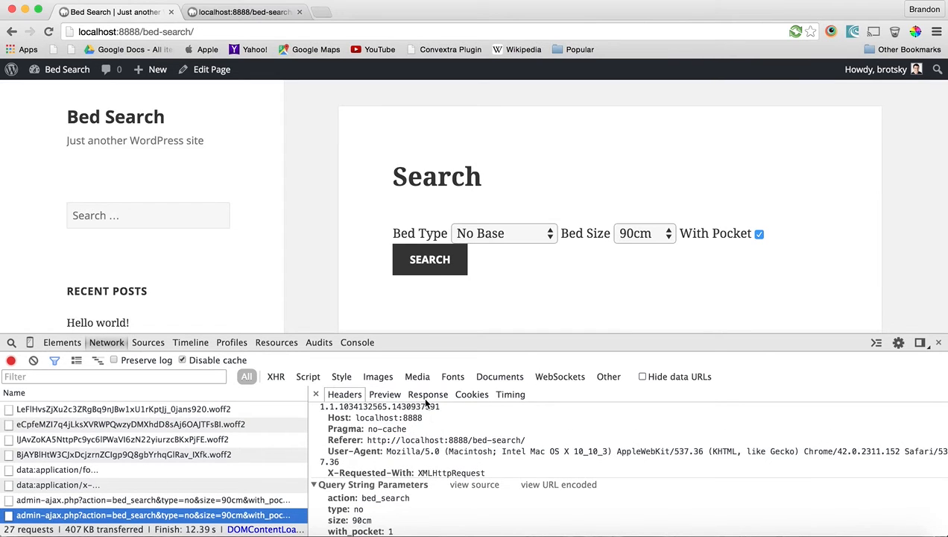
{"action": "left_click", "coordinate": [427, 393]}
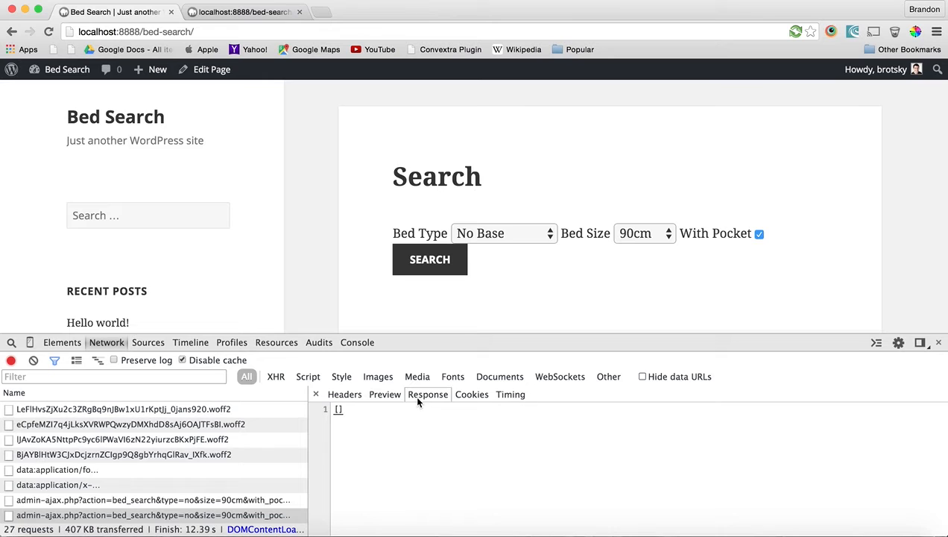
{"action": "left_click", "coordinate": [152, 499]}
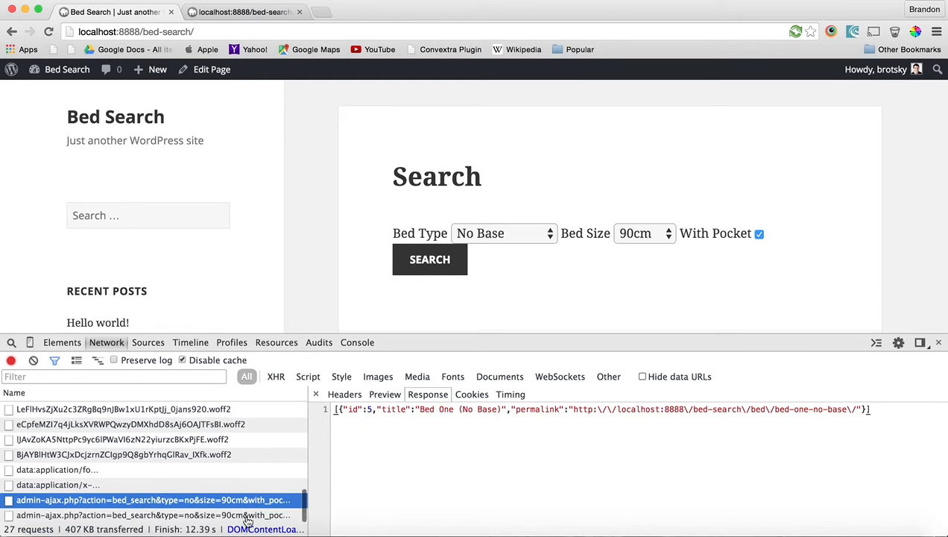
{"action": "mouse_move", "coordinate": [259, 505]}
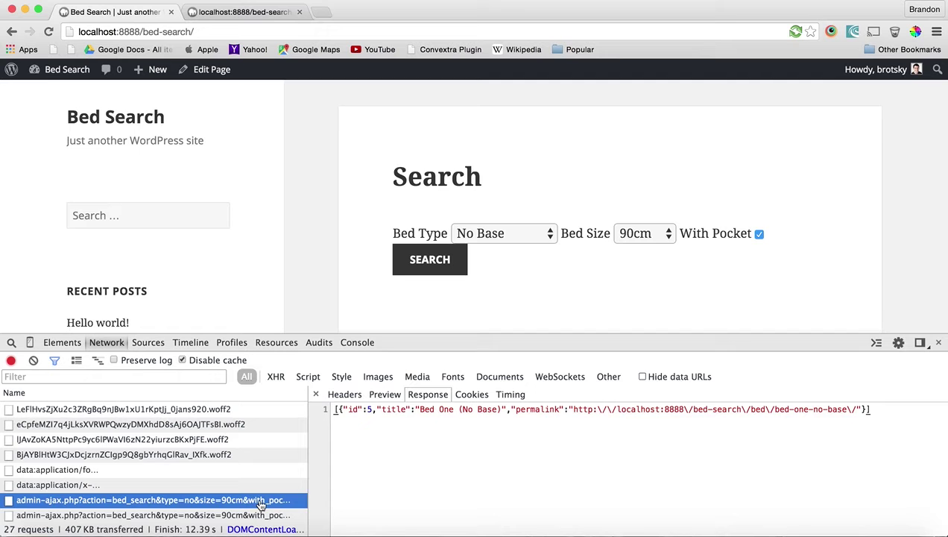
{"action": "mouse_move", "coordinate": [501, 274]}
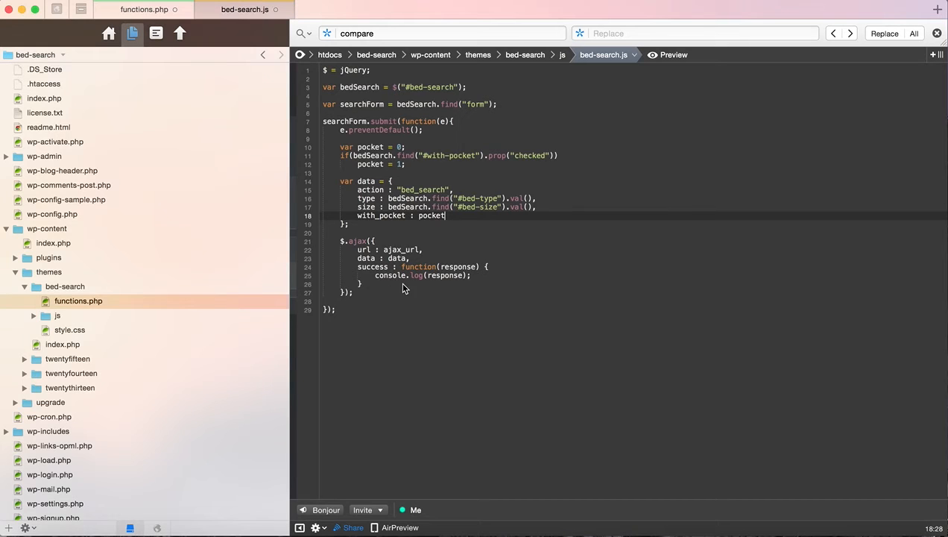
{"action": "mouse_move", "coordinate": [433, 286]}
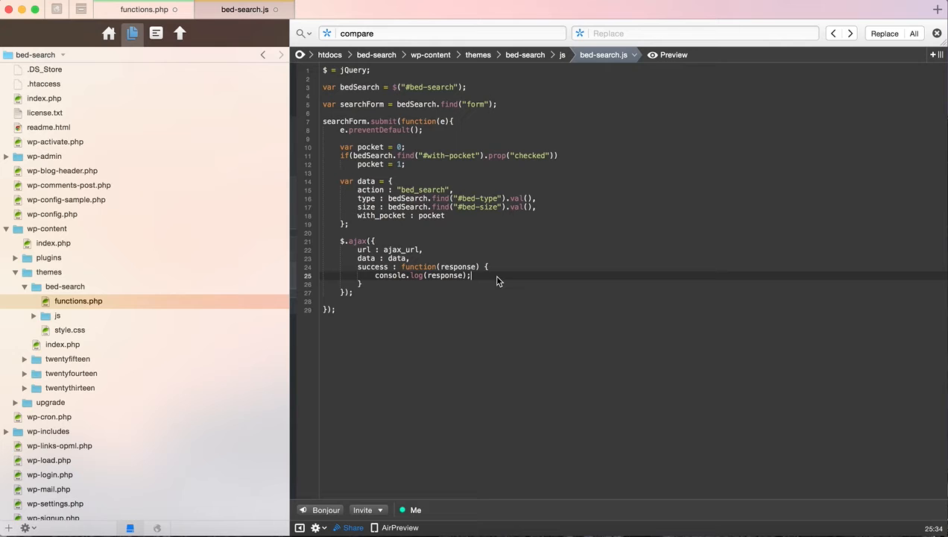
{"action": "mouse_move", "coordinate": [143, 9]}
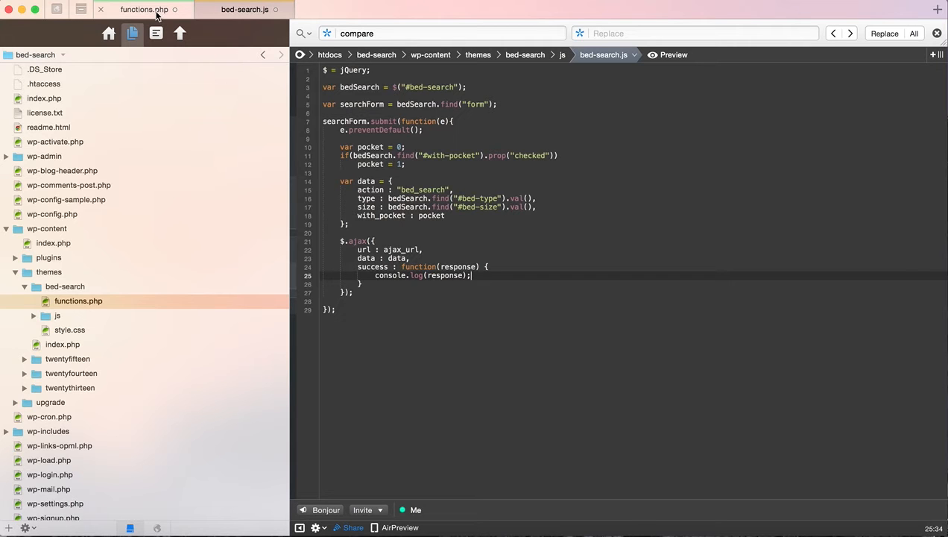
Bring the bed_search shortcode's form markup into view in functions.php.
{"action": "left_click", "coordinate": [143, 9]}
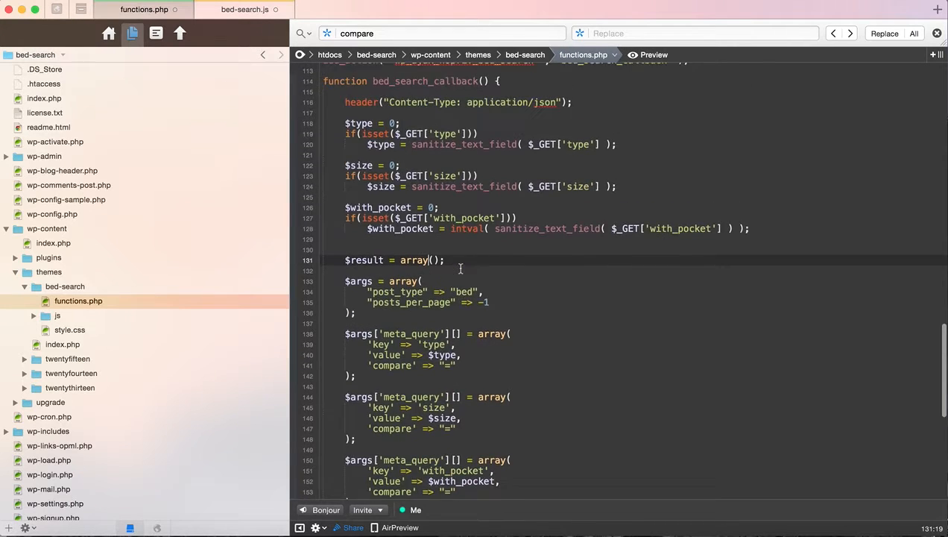
{"action": "scroll", "scroll_direction": "up", "scroll_amount": 3}
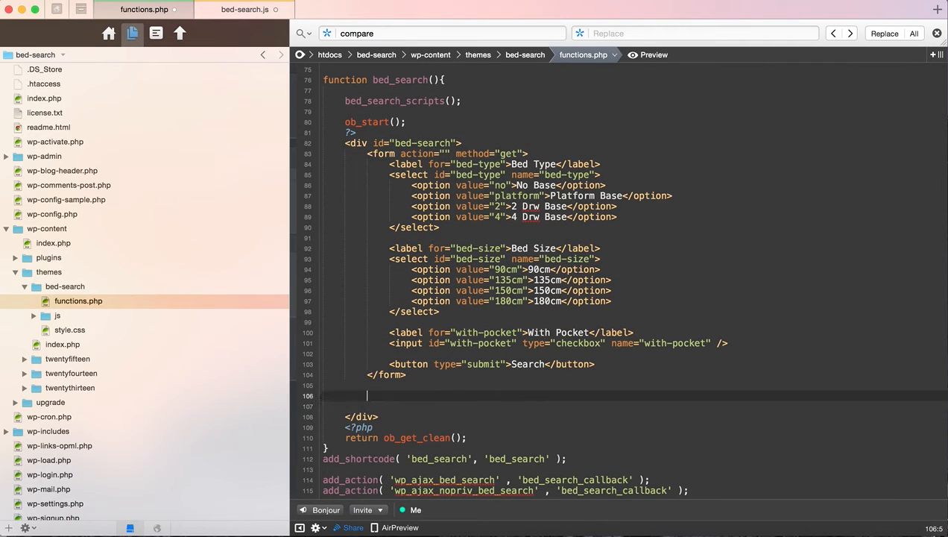
Add an empty <ul></ul> after the search form, removing the placeholder list item line.
{"action": "type", "text": "<ul>"}
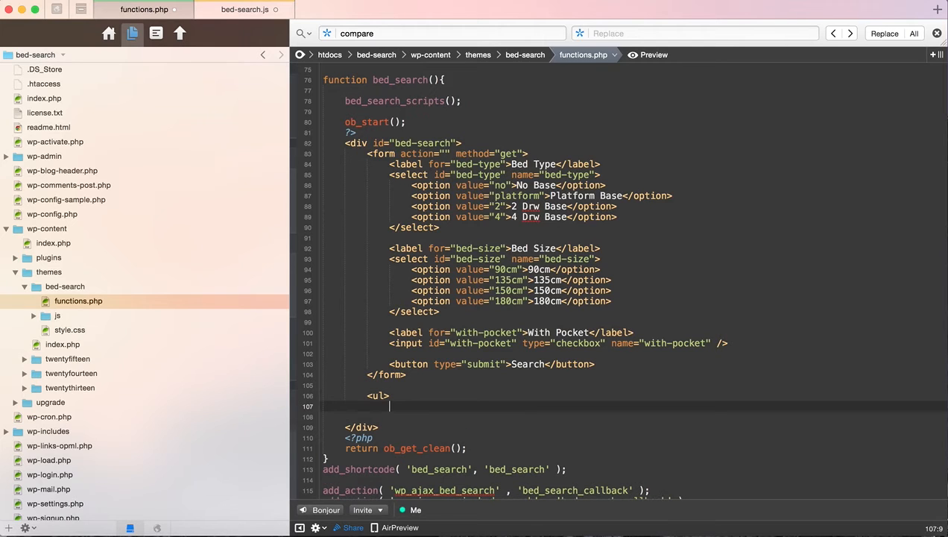
{"action": "type", "text": "</ul>"}
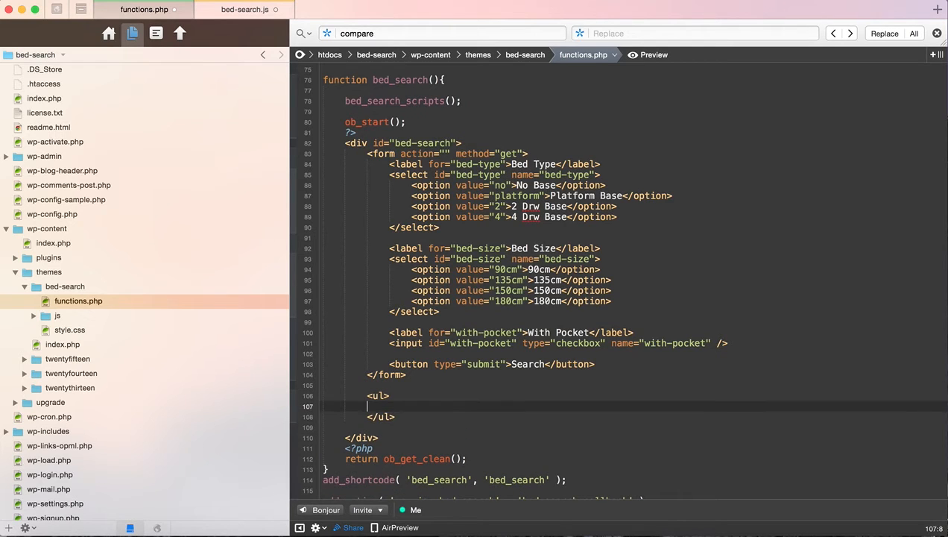
{"action": "type", "text": "<li>Title will </li>"}
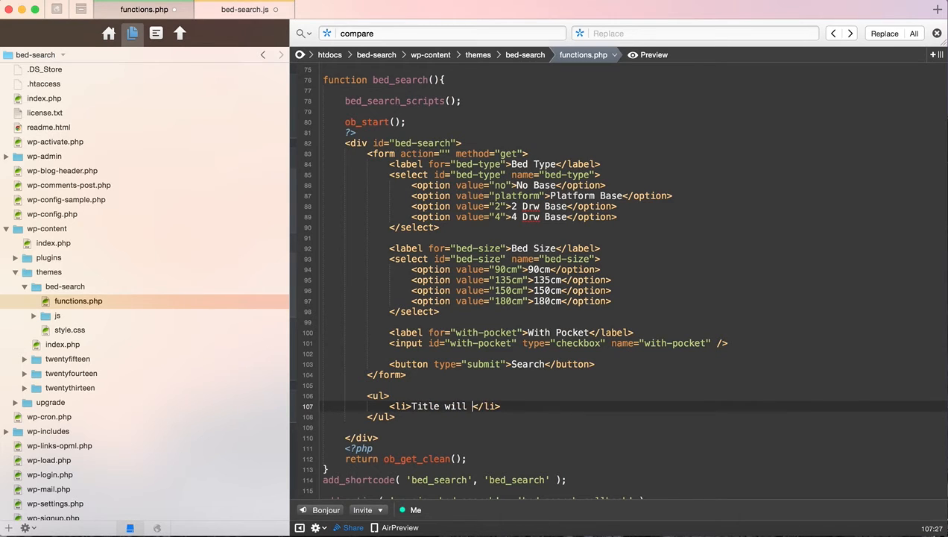
{"action": "type", "text": "go here."}
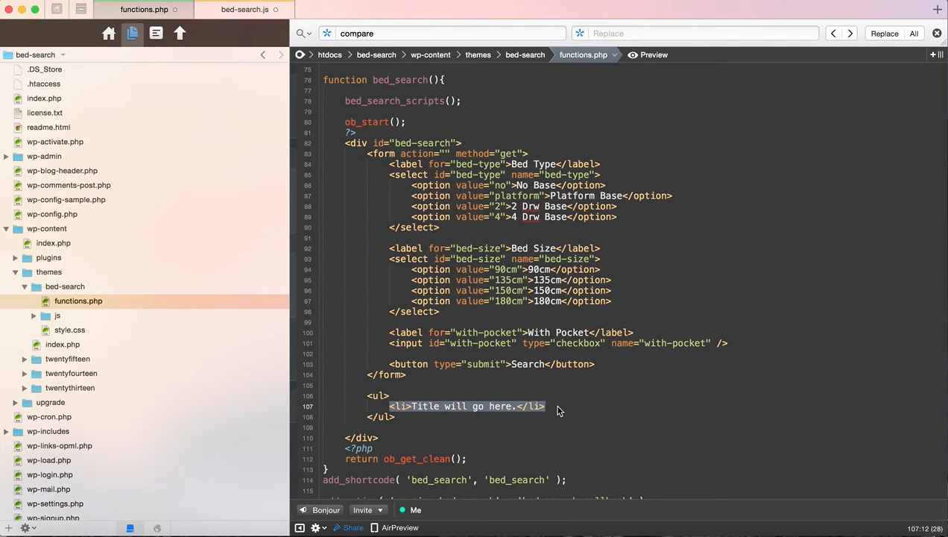
{"action": "key", "text": "Delete"}
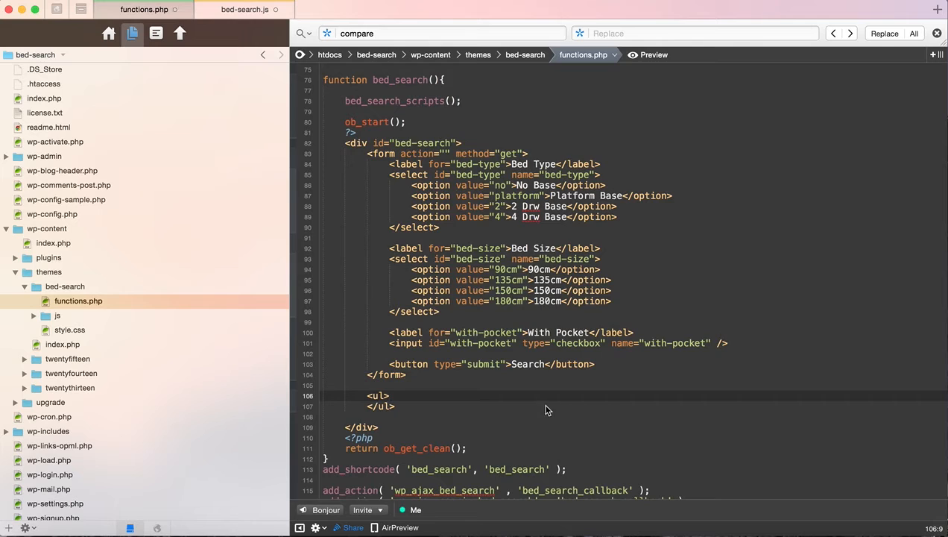
Reposition within the form markup and return to editing bed-search.js.
{"action": "left_click", "coordinate": [373, 406]}
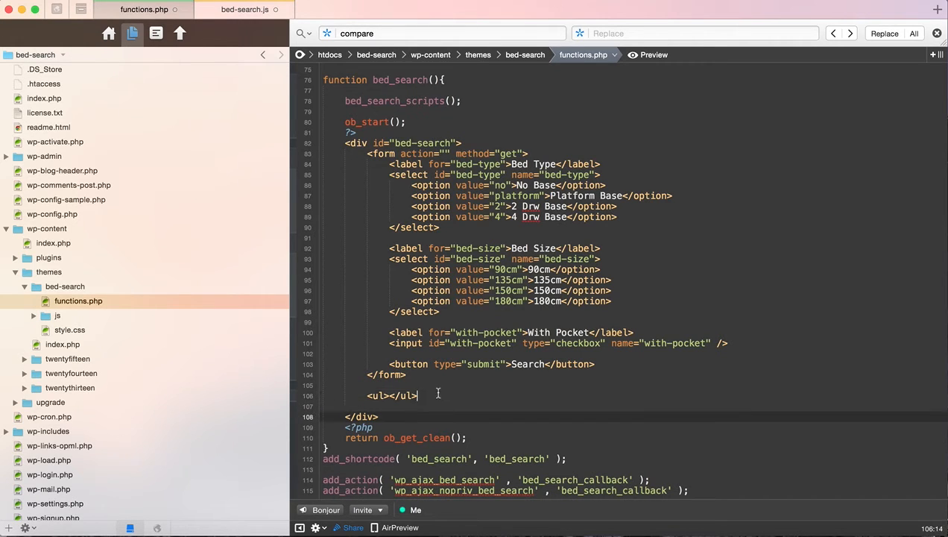
{"action": "left_click", "coordinate": [456, 416]}
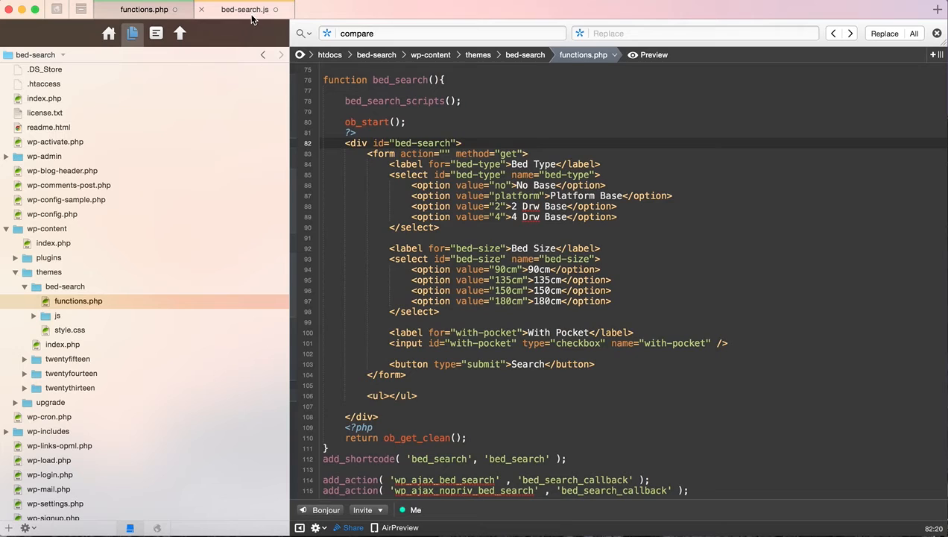
{"action": "left_click", "coordinate": [244, 9]}
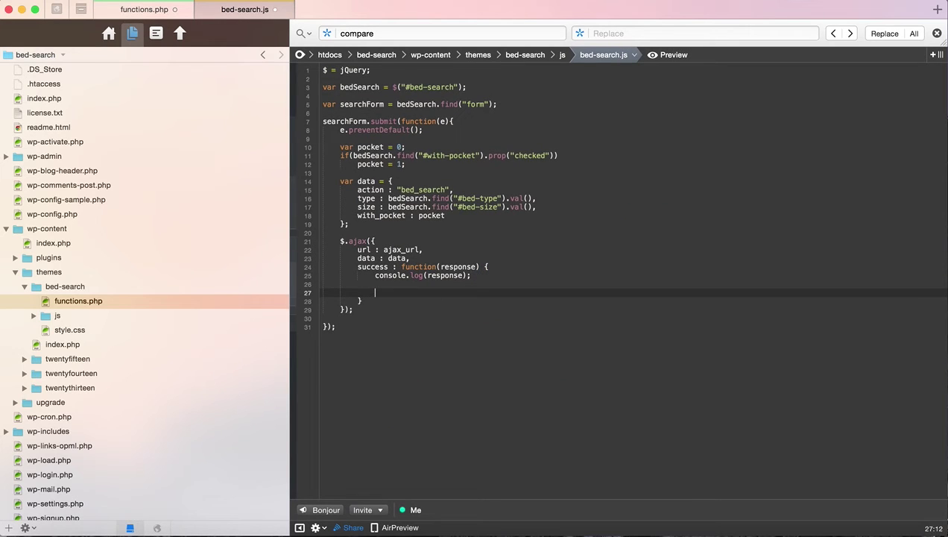
Add bedSearch.find("ul").empty(); at the top of the success callback.
{"action": "key", "text": "Enter"}
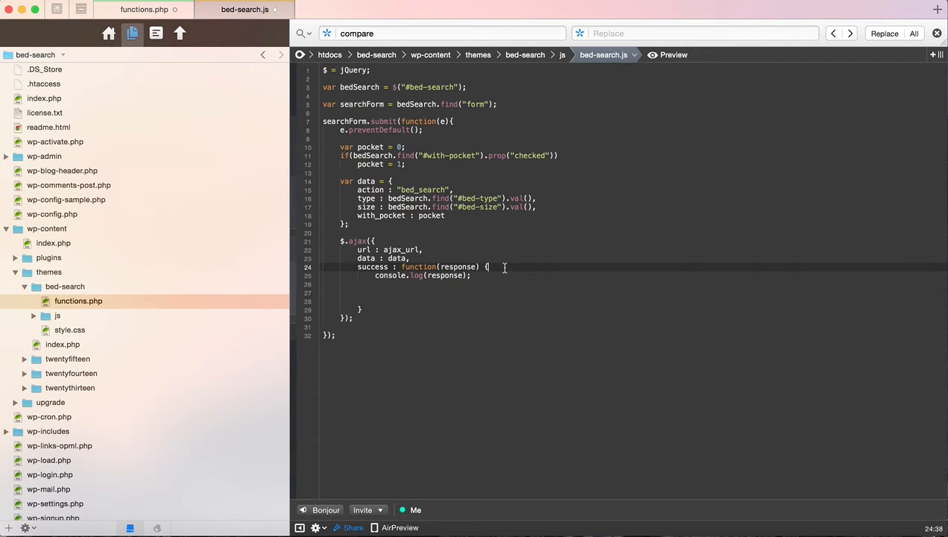
{"action": "type", "text": "$"}
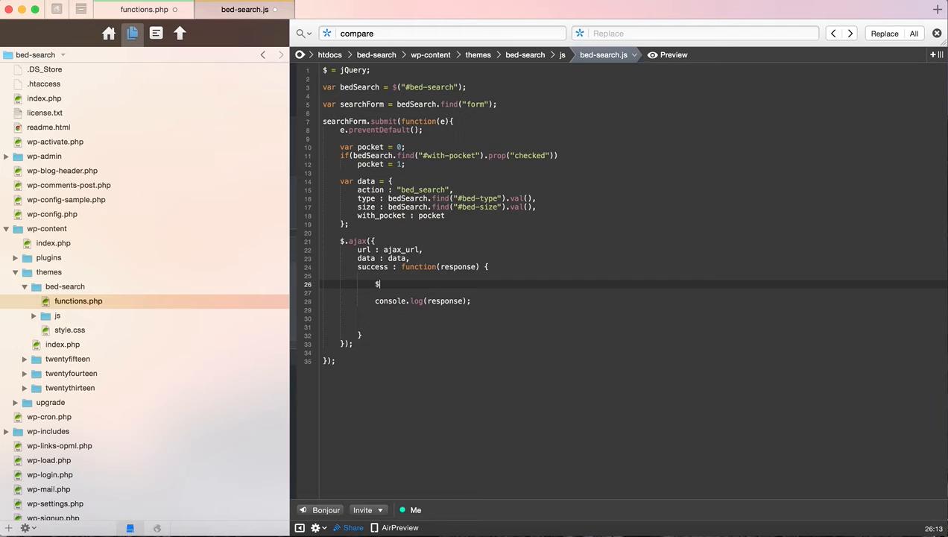
{"action": "type", "text": "bedSearch.find("}
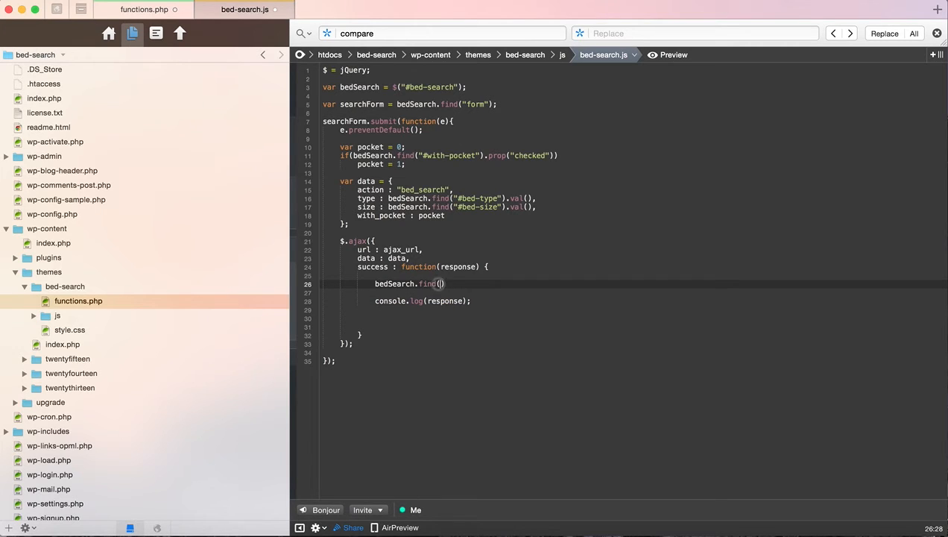
{"action": "type", "text": "ul\").em"}
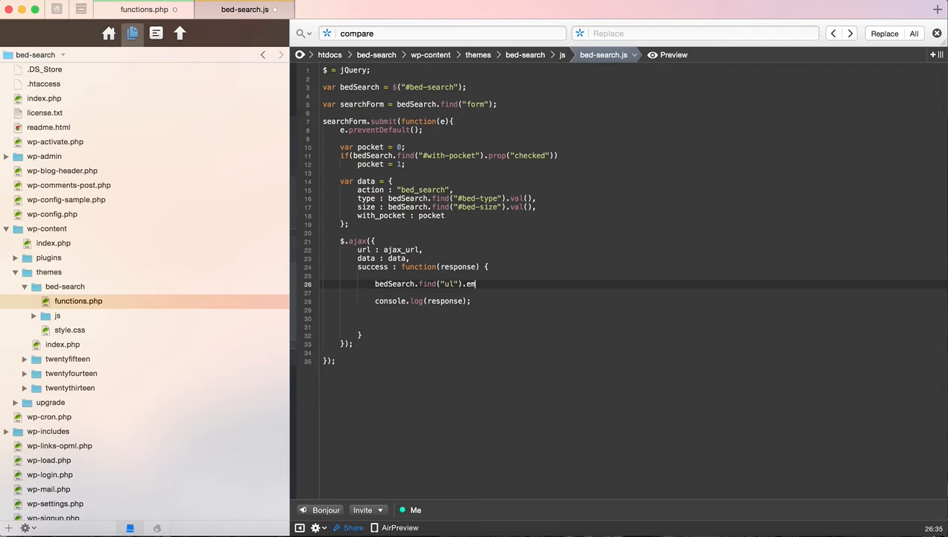
{"action": "type", "text": "pty()"}
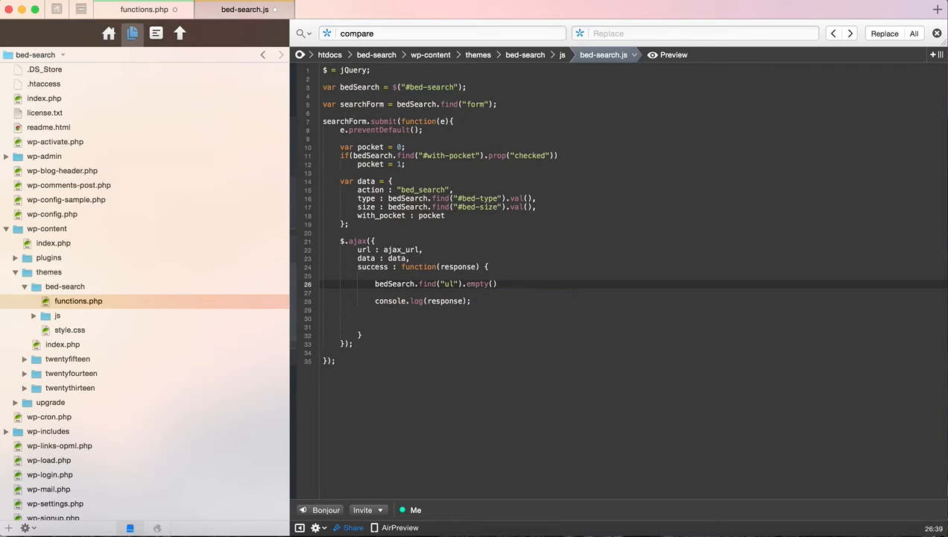
{"action": "type", "text": ";"}
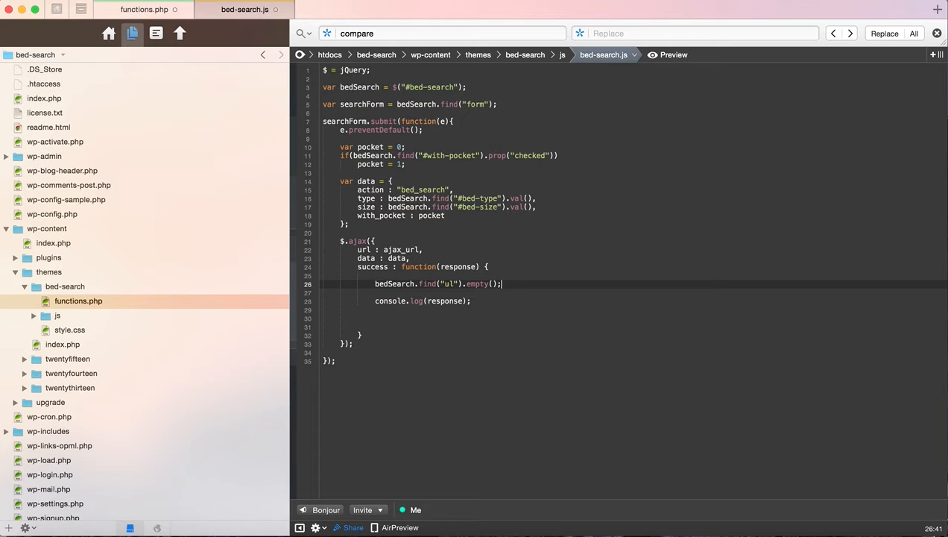
Insert a blank line before the console.log(response) call for the next code.
{"action": "left_click", "coordinate": [473, 301]}
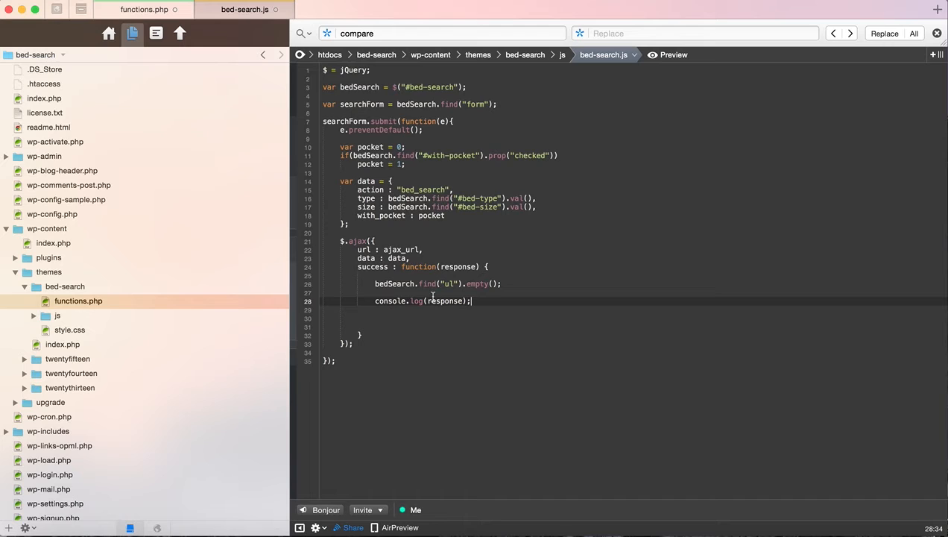
{"action": "key", "text": "enter"}
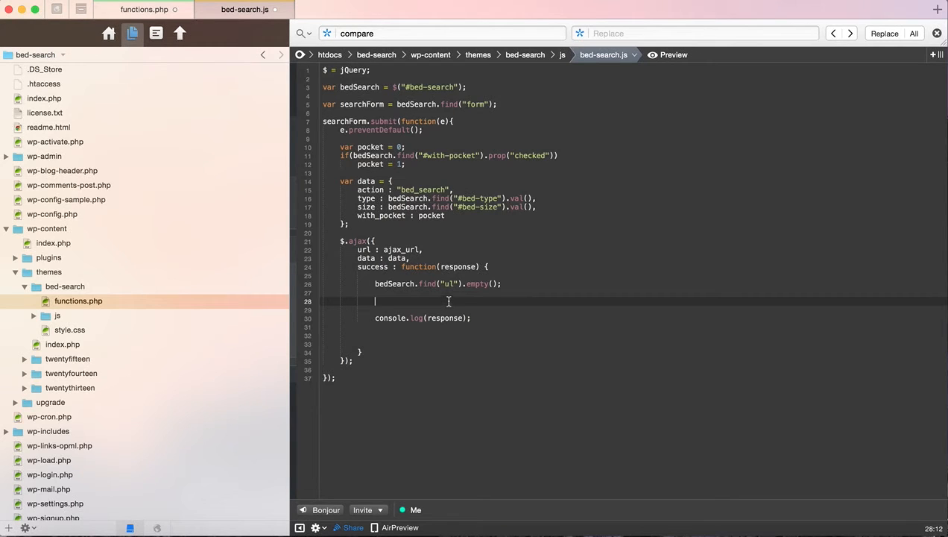
Write for(var i = 0 ; i < response.length ; i++) inside the success callback.
{"action": "type", "text": "for("}
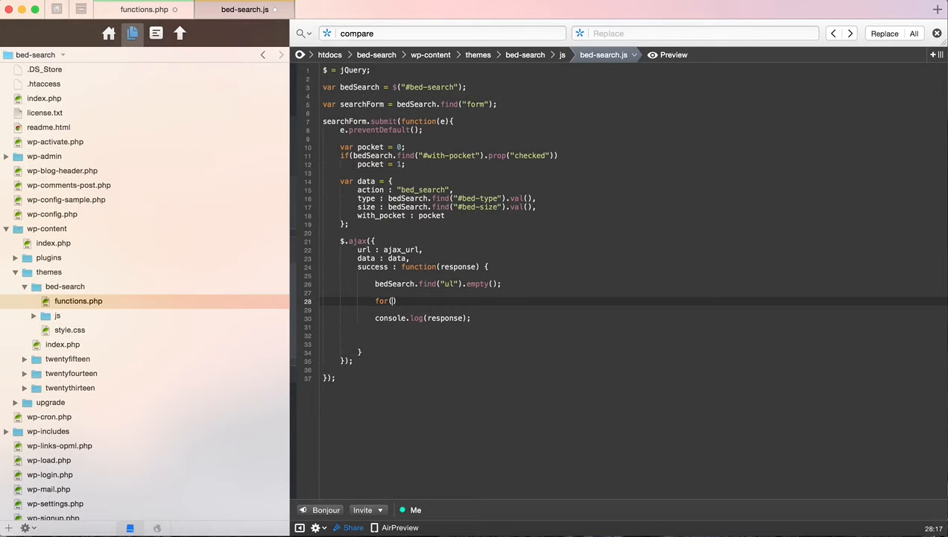
{"action": "type", "text": "response."}
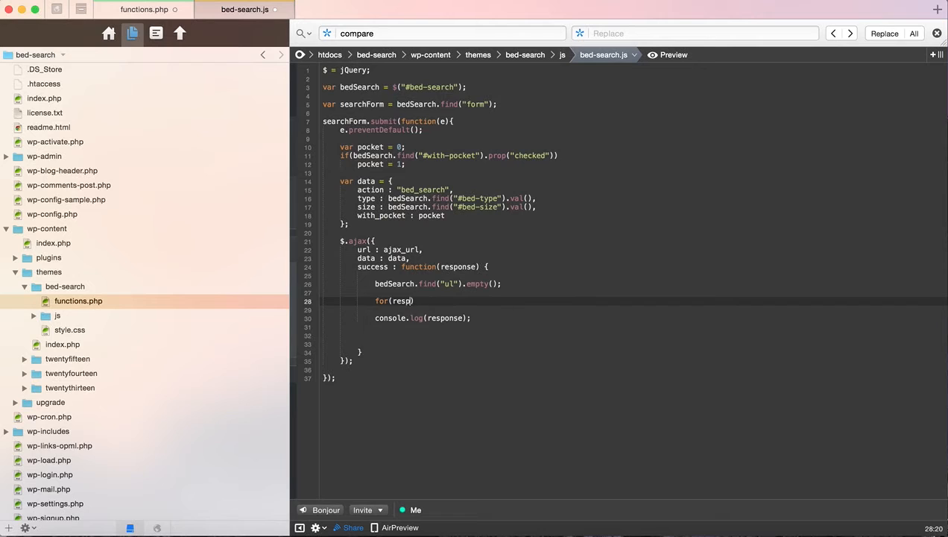
{"action": "type", "text": "in"}
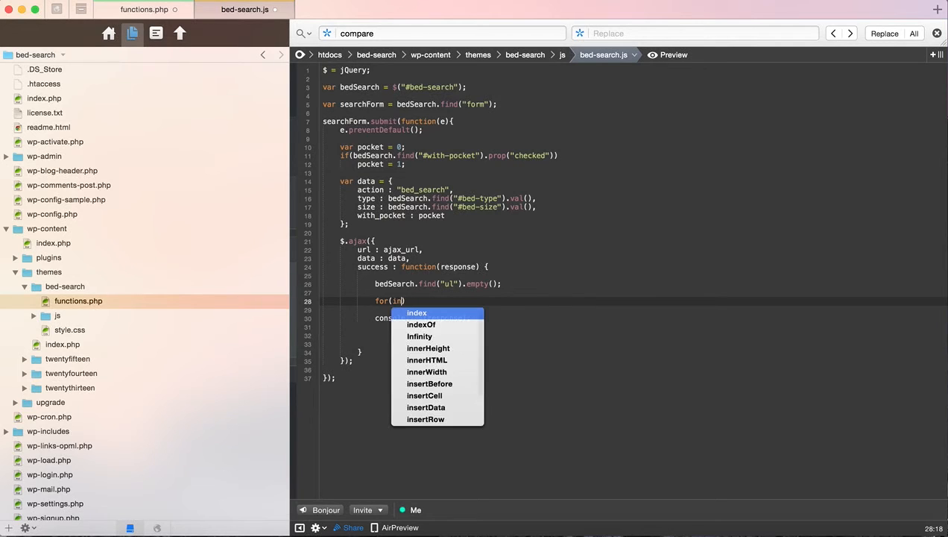
{"action": "type", "text": "var i"}
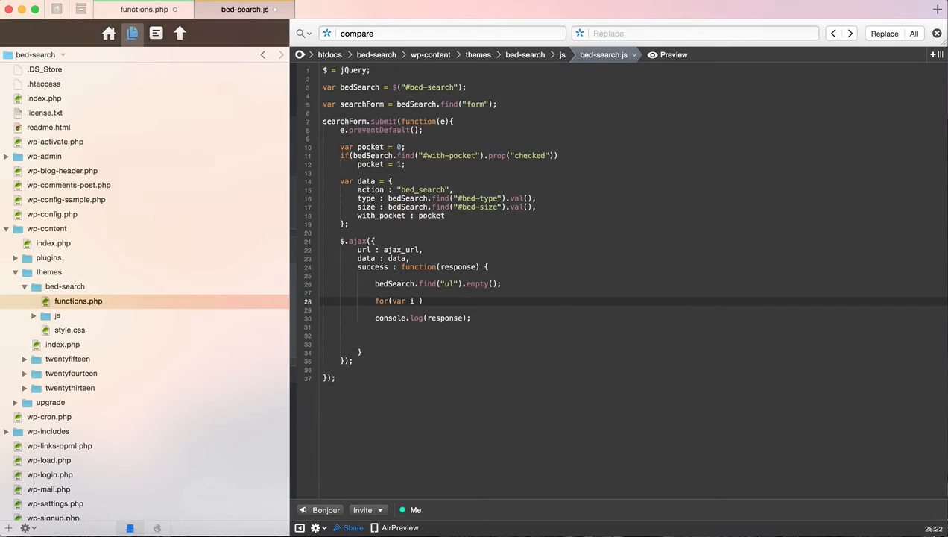
{"action": "type", "text": "= 0 ;"}
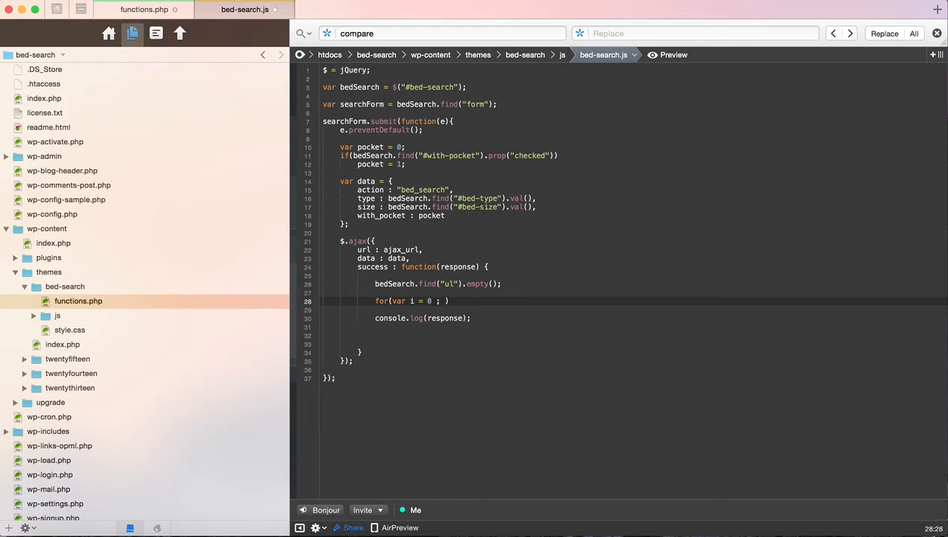
{"action": "type", "text": "i < response"}
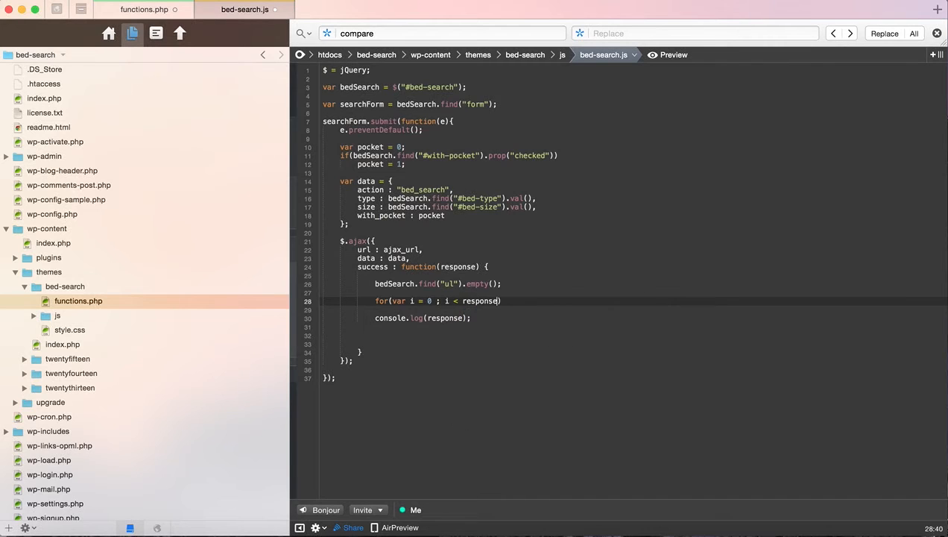
{"action": "type", "text": ".length"}
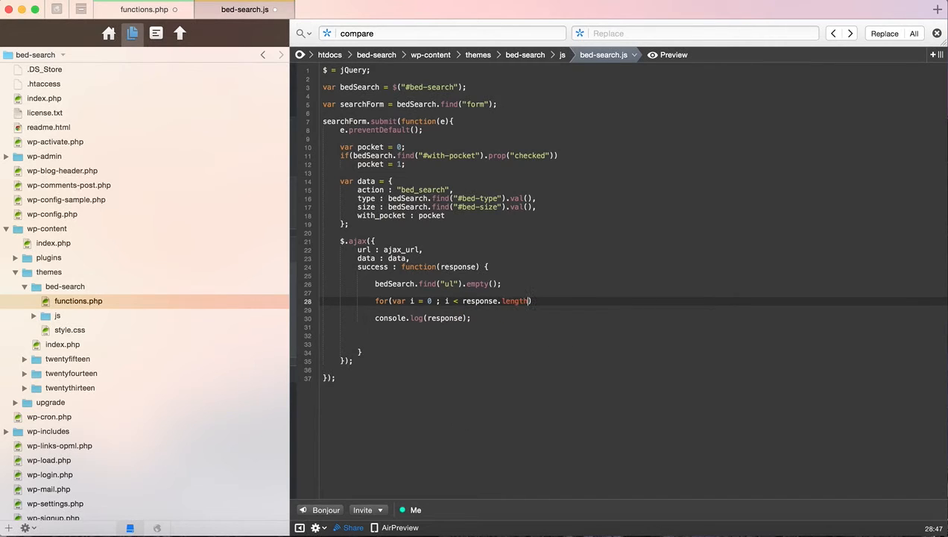
{"action": "type", "text": "; i"}
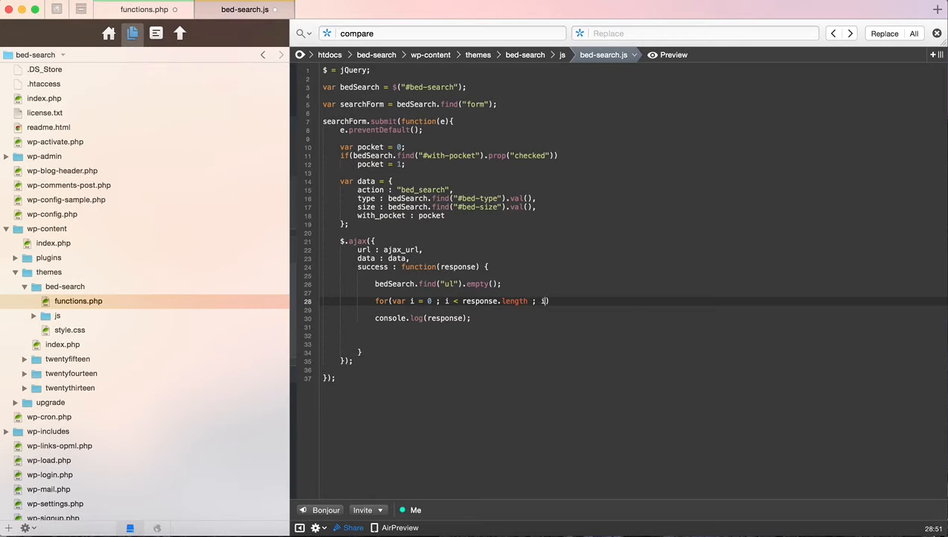
{"action": "type", "text": "++)"}
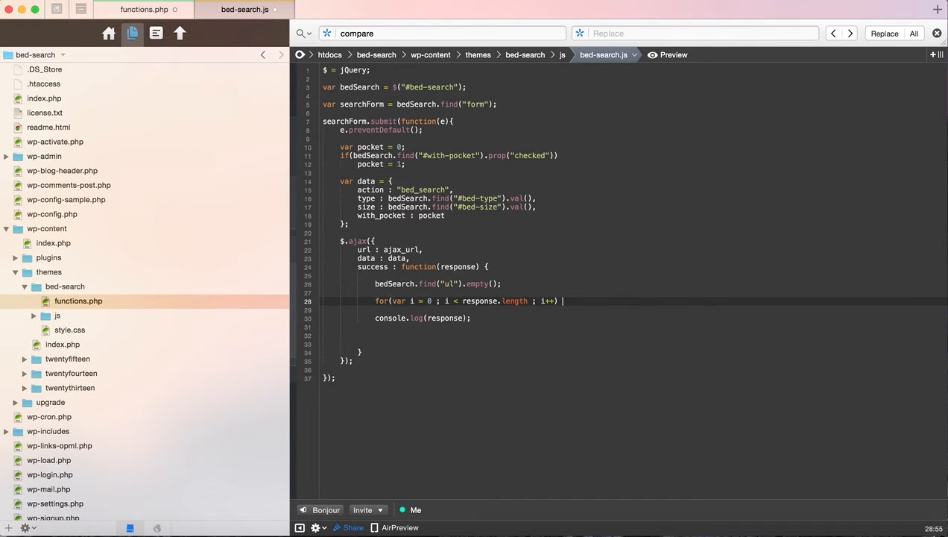
Begin a console.log(re… call inside the loop body.
{"action": "type", "text": "console.log"}
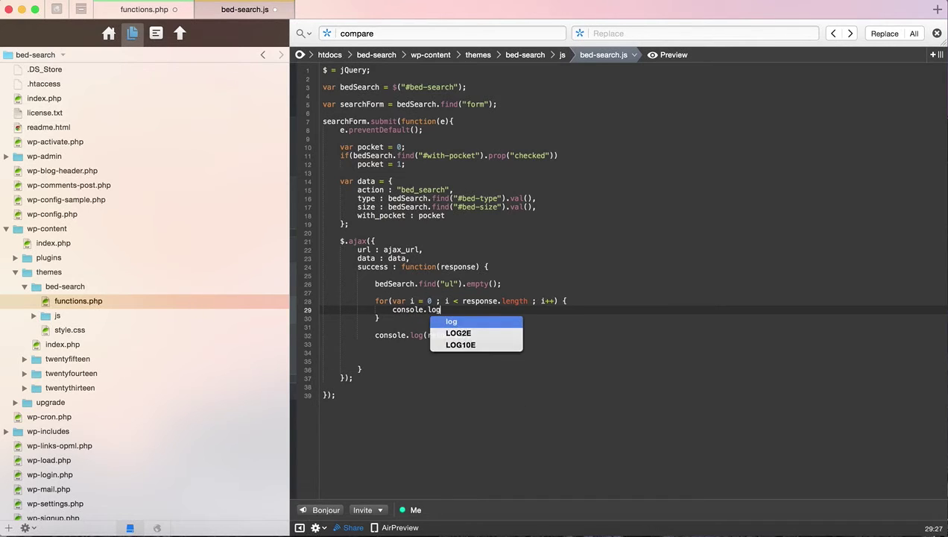
{"action": "type", "text": "(re"}
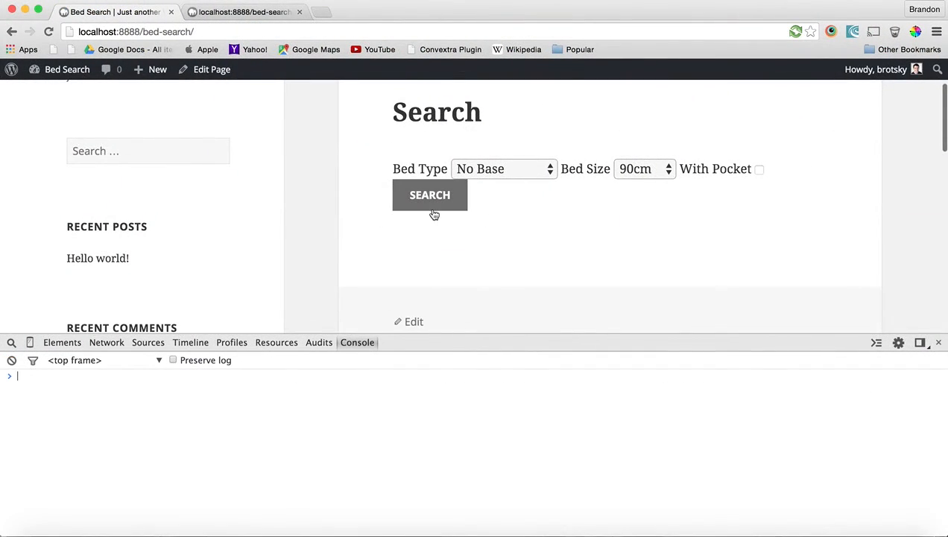
Search No Base at 90cm, logging Bed One, then choose 4 Drw Base as the type.
{"action": "left_click", "coordinate": [430, 194]}
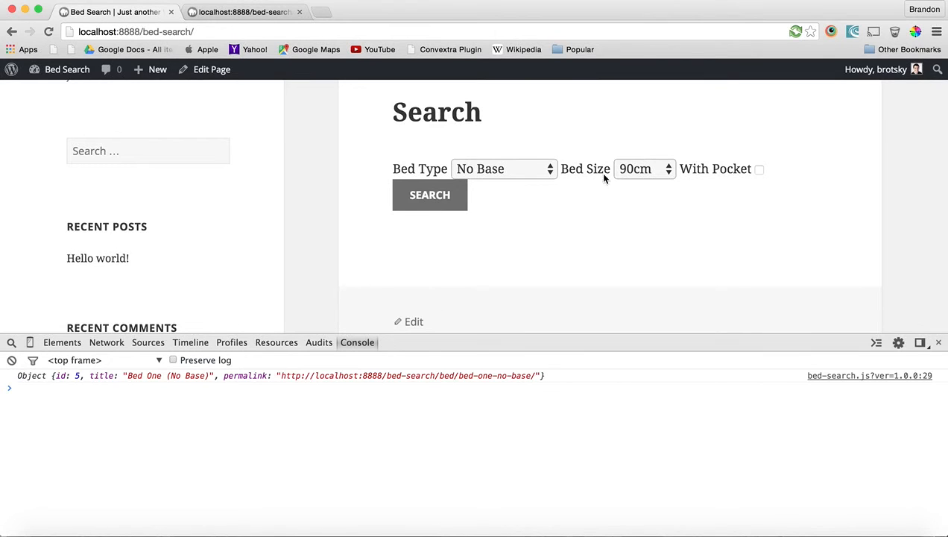
{"action": "left_click", "coordinate": [504, 168]}
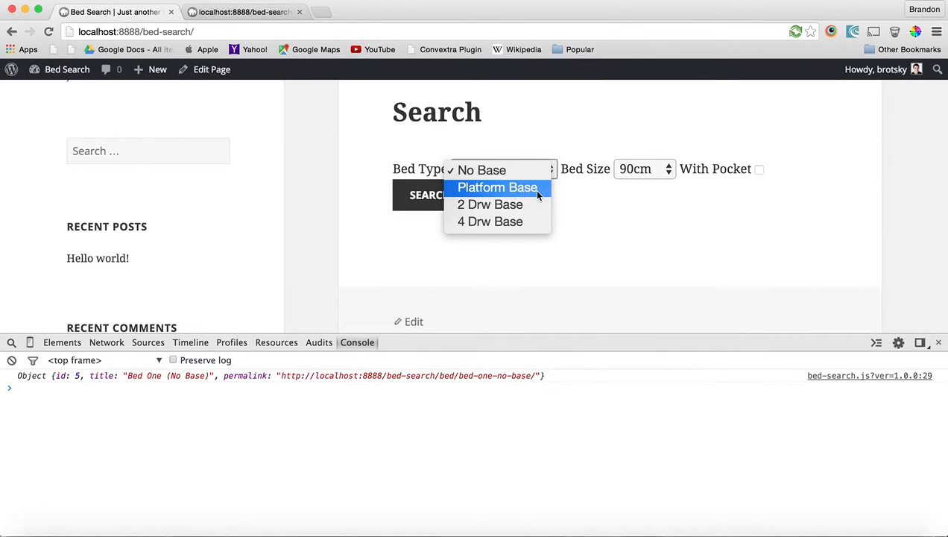
{"action": "left_click", "coordinate": [489, 220]}
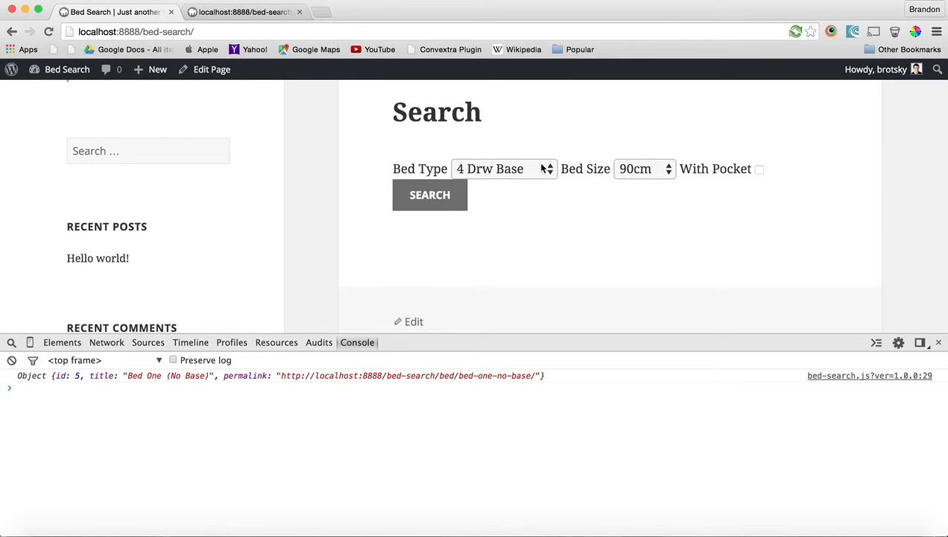
Search 4 Drw Base beds at 180cm, then switch the type back to No Base.
{"action": "left_click", "coordinate": [643, 168]}
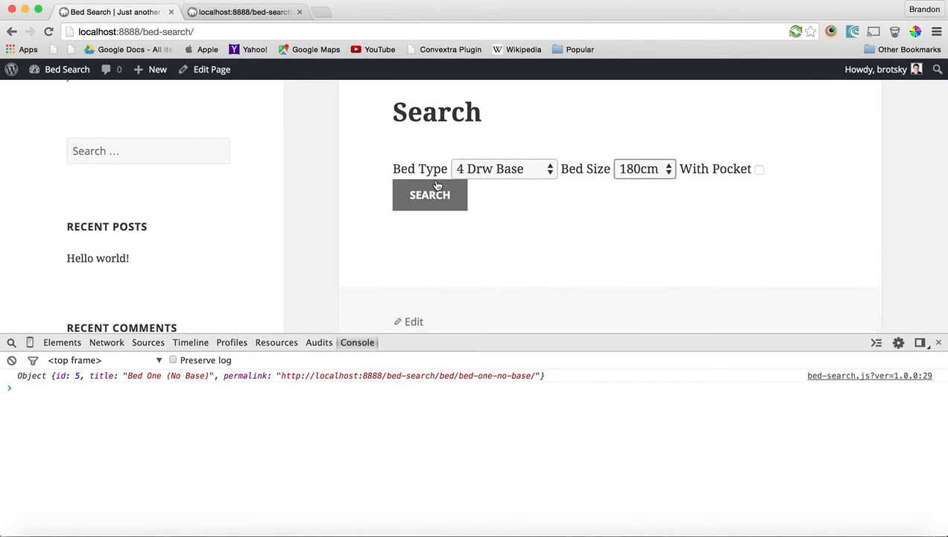
{"action": "left_click", "coordinate": [504, 169]}
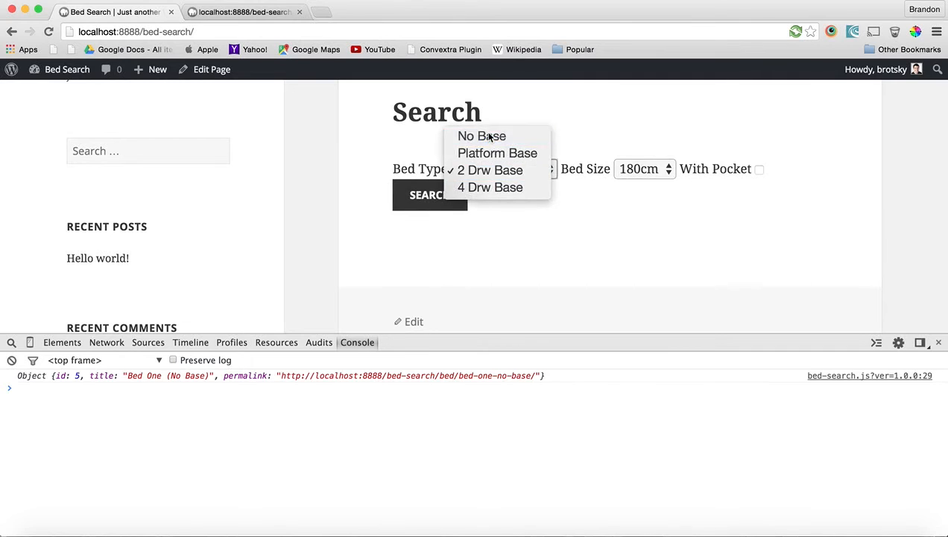
{"action": "left_click", "coordinate": [482, 135]}
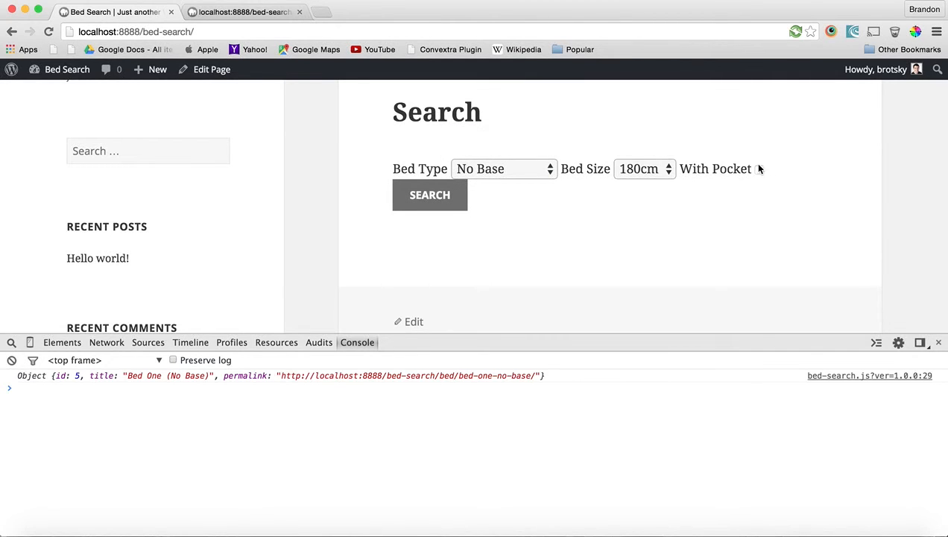
{"action": "mouse_move", "coordinate": [667, 187]}
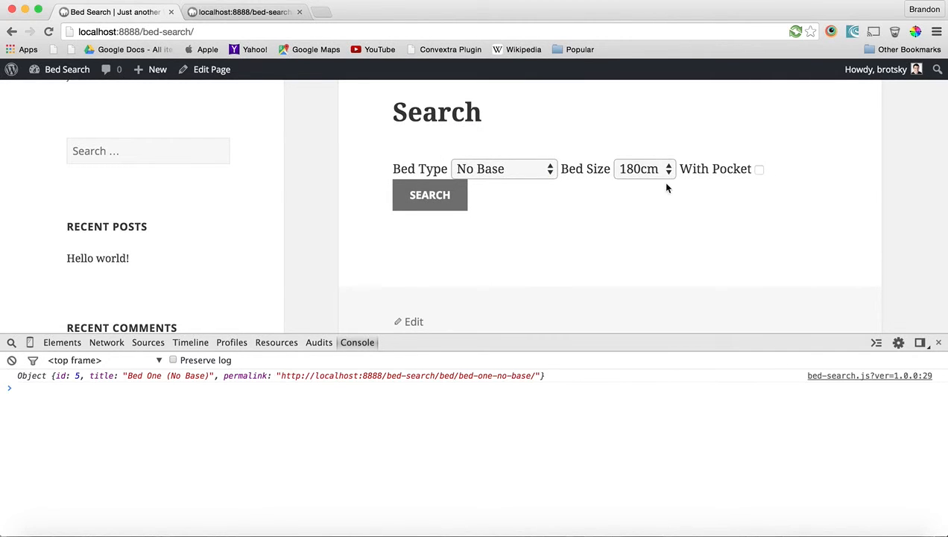
Inspect the latest admin-ajax request's Response in the DevTools Network panel.
{"action": "left_click", "coordinate": [106, 341]}
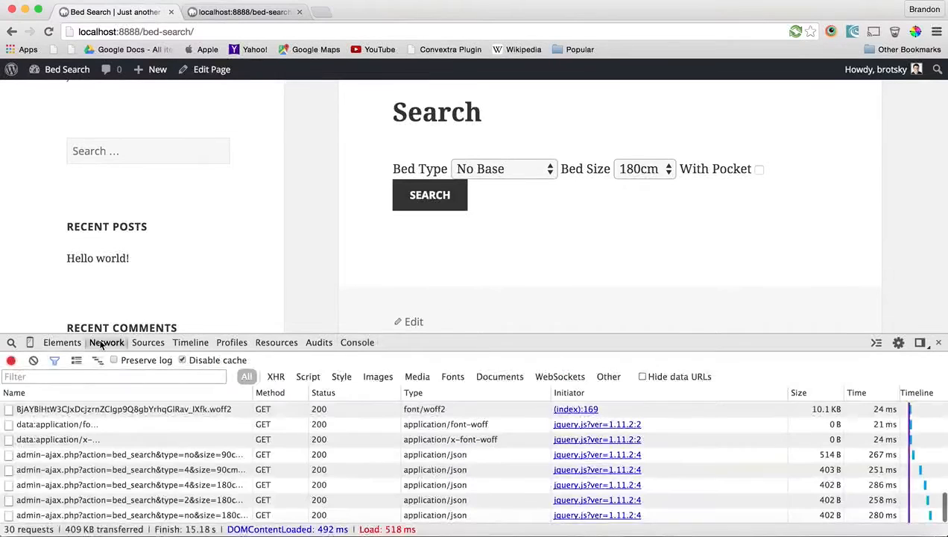
{"action": "left_click", "coordinate": [126, 514]}
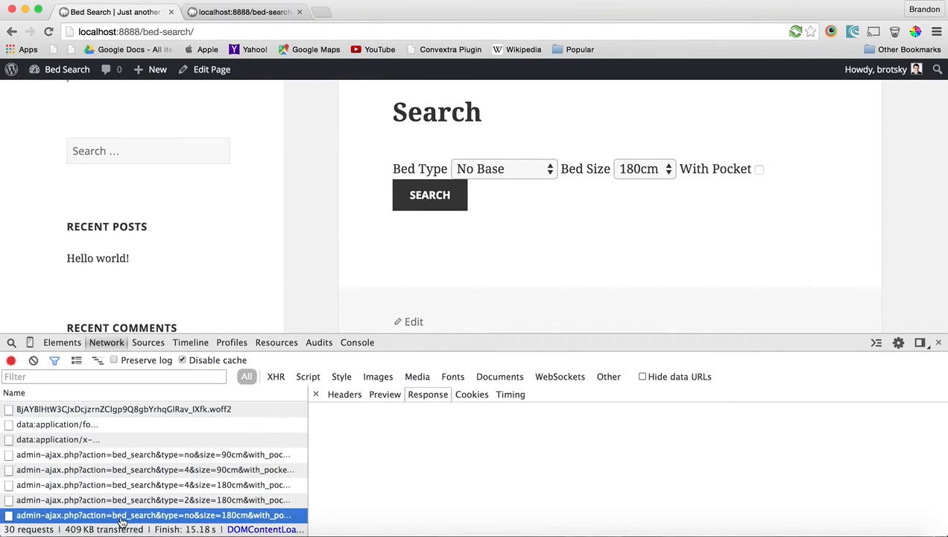
{"action": "left_click", "coordinate": [426, 393]}
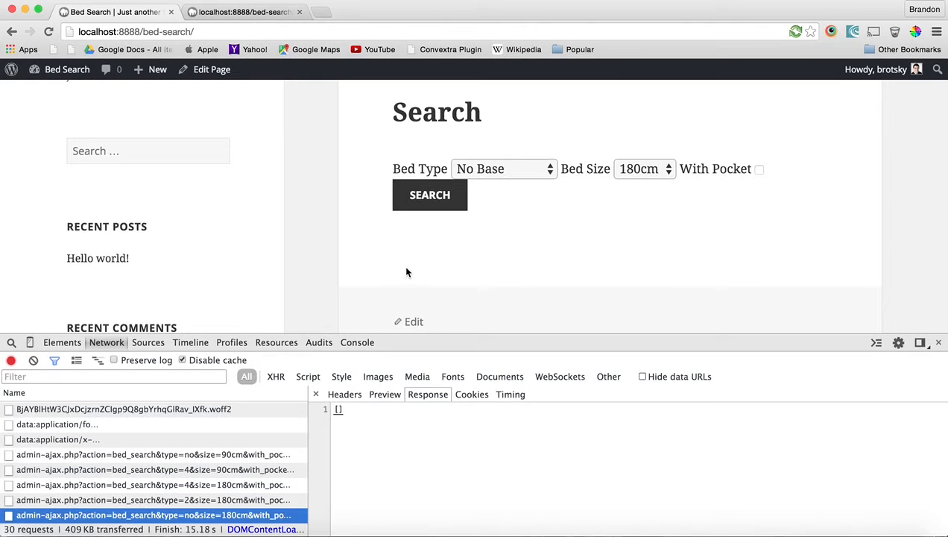
Rerun the No Base, 180cm search and return to the console view.
{"action": "left_click", "coordinate": [430, 194]}
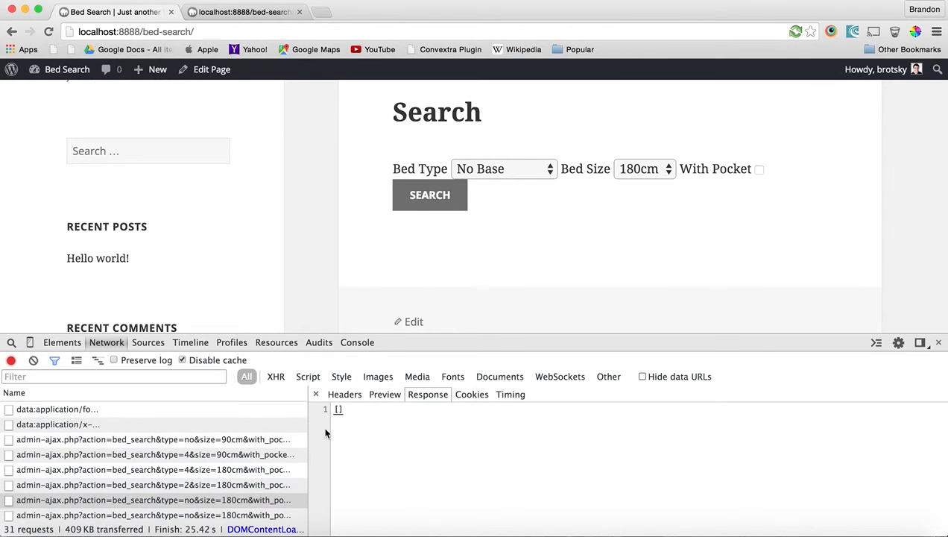
{"action": "left_click", "coordinate": [358, 341]}
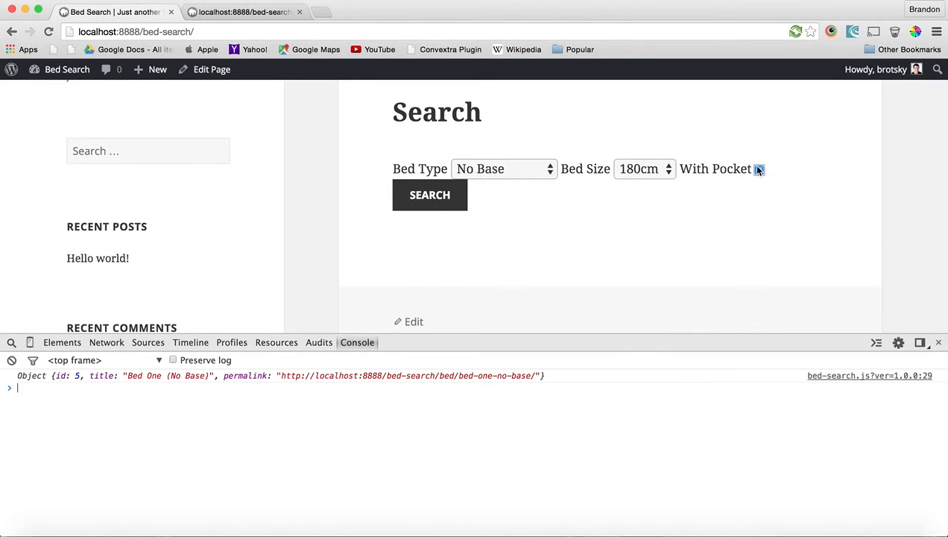
Tick With Pocket, then reload the bed search page.
{"action": "left_click", "coordinate": [429, 193]}
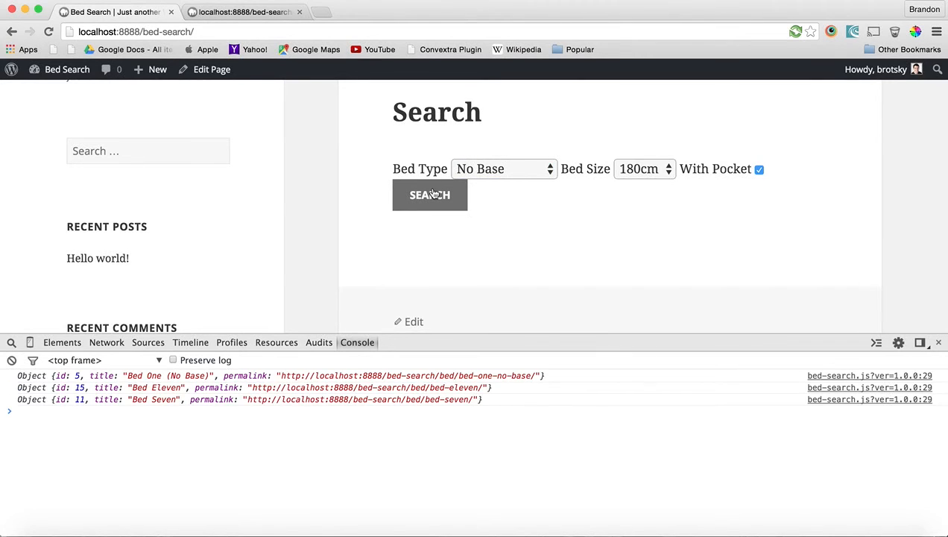
{"action": "mouse_move", "coordinate": [469, 236]}
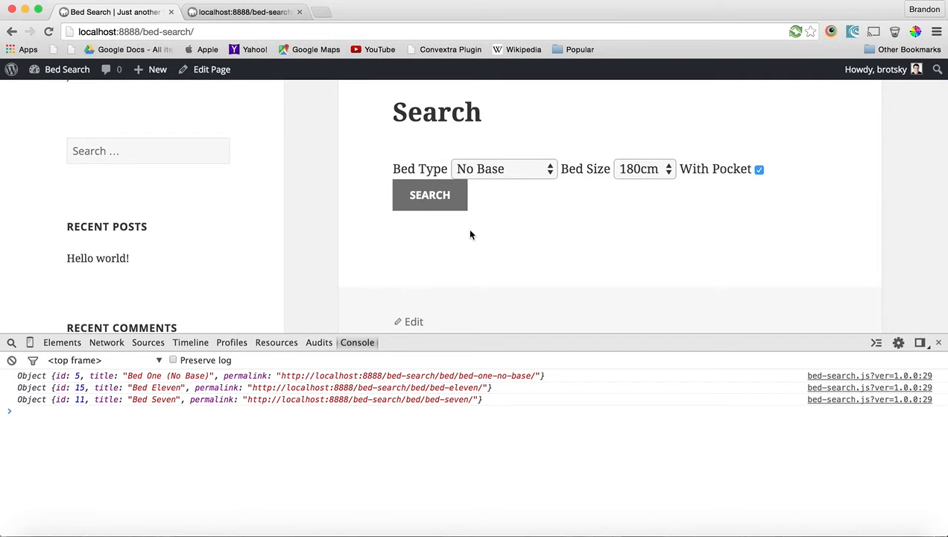
{"action": "mouse_move", "coordinate": [493, 168]}
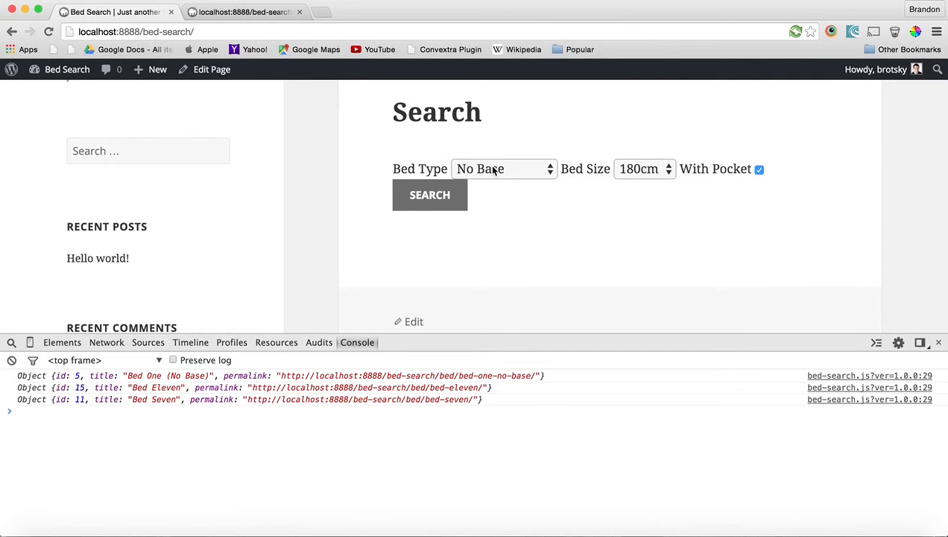
{"action": "left_click", "coordinate": [429, 194]}
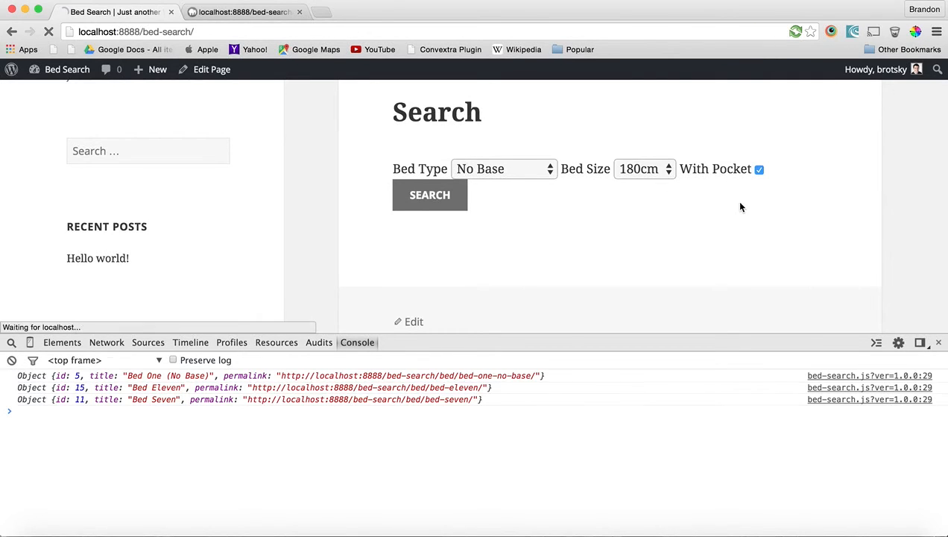
Set Bed Size to 180cm and search, logging Bed Eleven and Bed Seven.
{"action": "left_click", "coordinate": [642, 167]}
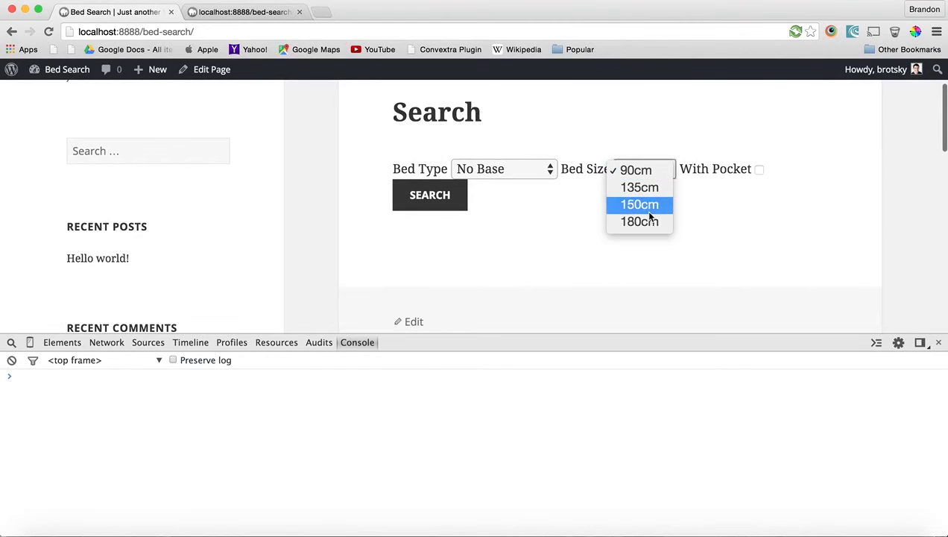
{"action": "left_click", "coordinate": [638, 221]}
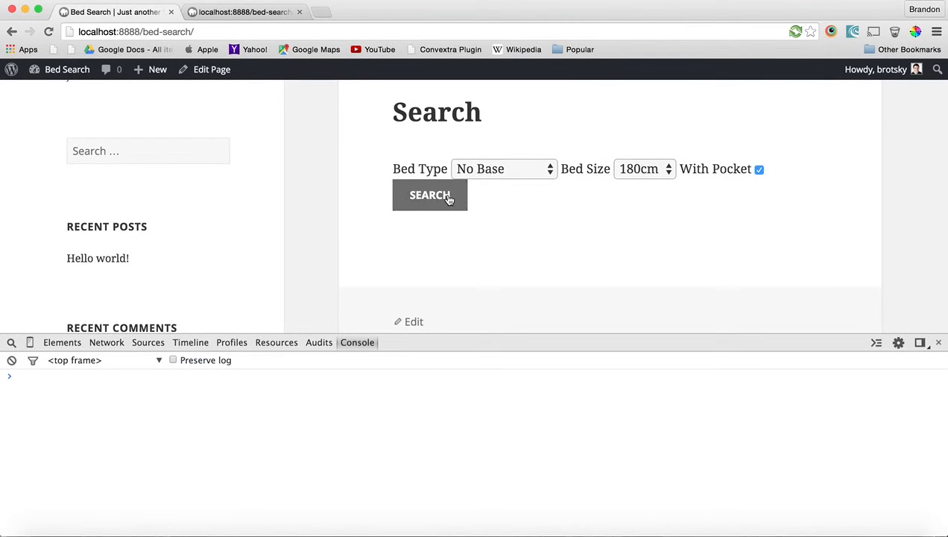
{"action": "left_click", "coordinate": [429, 193]}
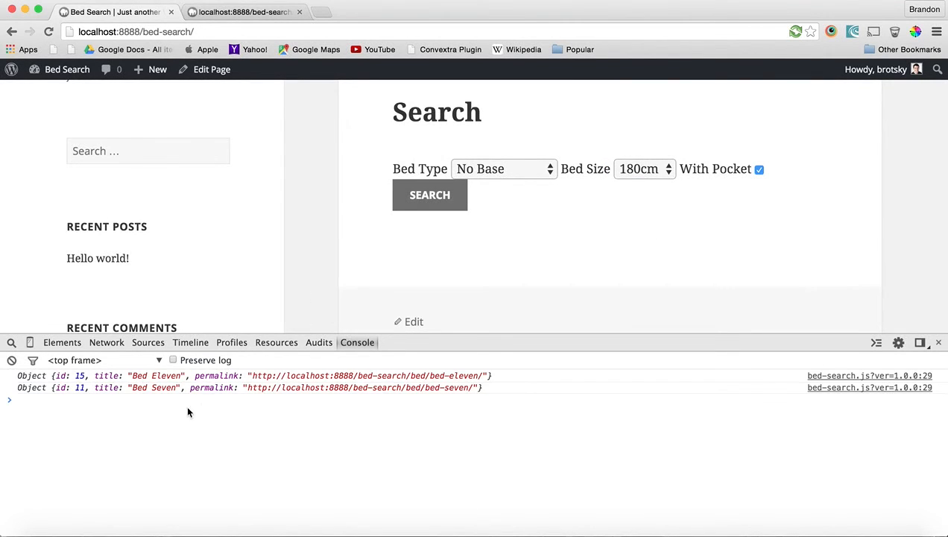
{"action": "mouse_move", "coordinate": [230, 403]}
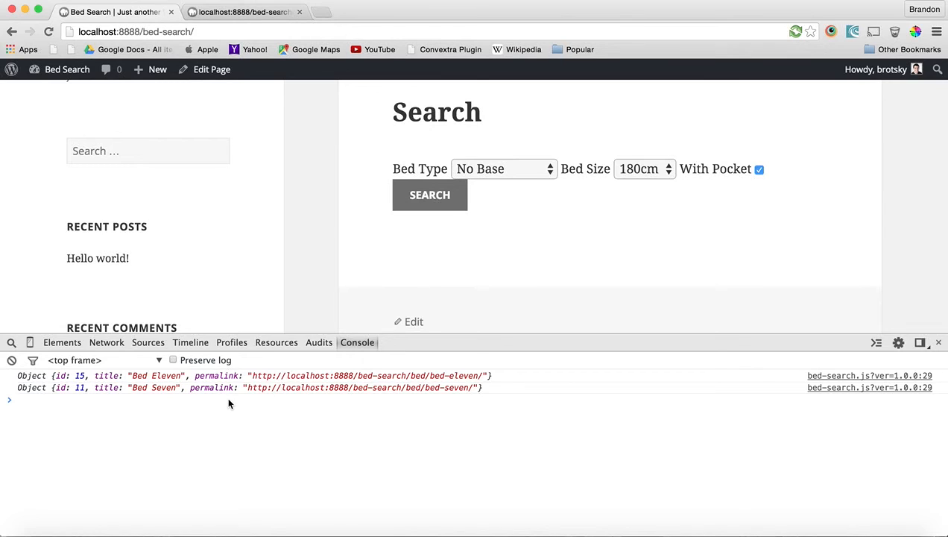
{"action": "mouse_move", "coordinate": [182, 395]}
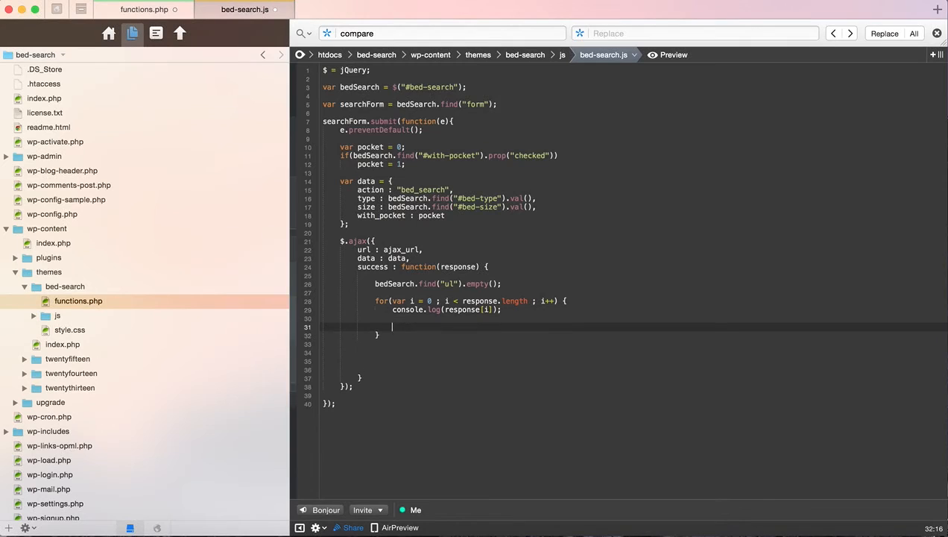
Add bedSearch.find("ul").append(html); inside the for loop.
{"action": "type", "text": "bd"}
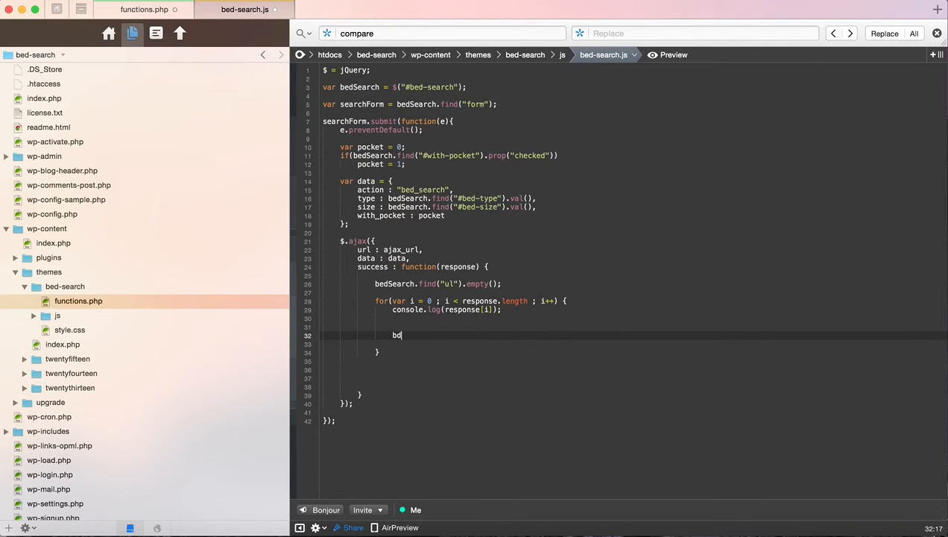
{"action": "type", "text": "edSearch"}
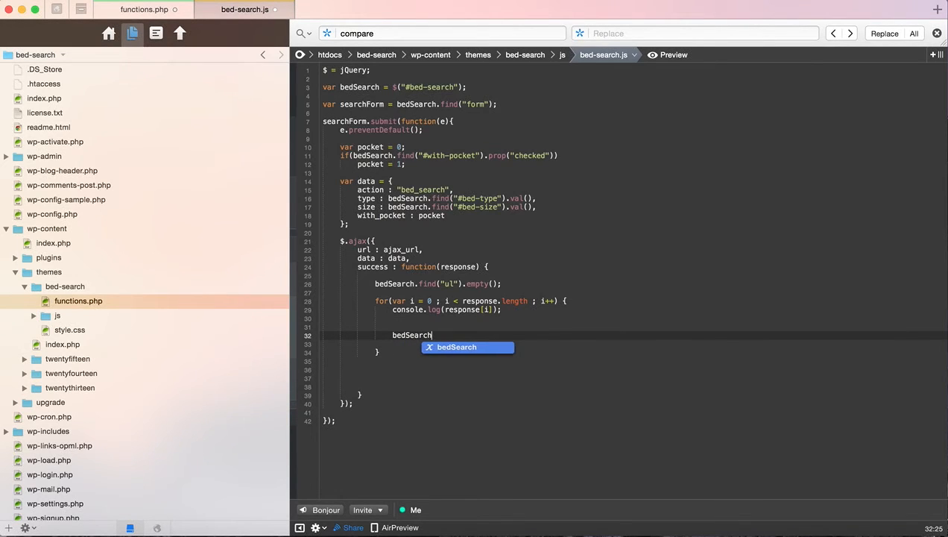
{"action": "type", "text": ".find()"}
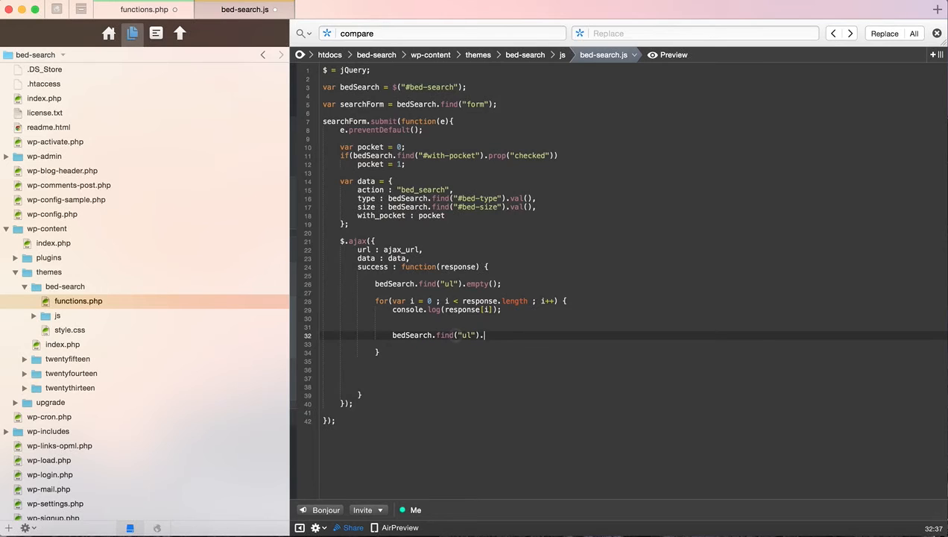
{"action": "type", "text": "append("}
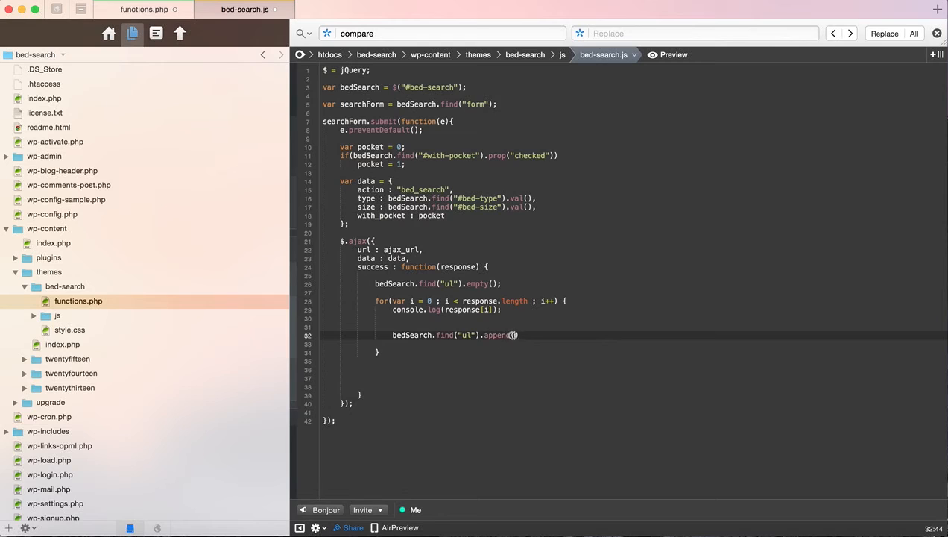
{"action": "type", "text": "htl"}
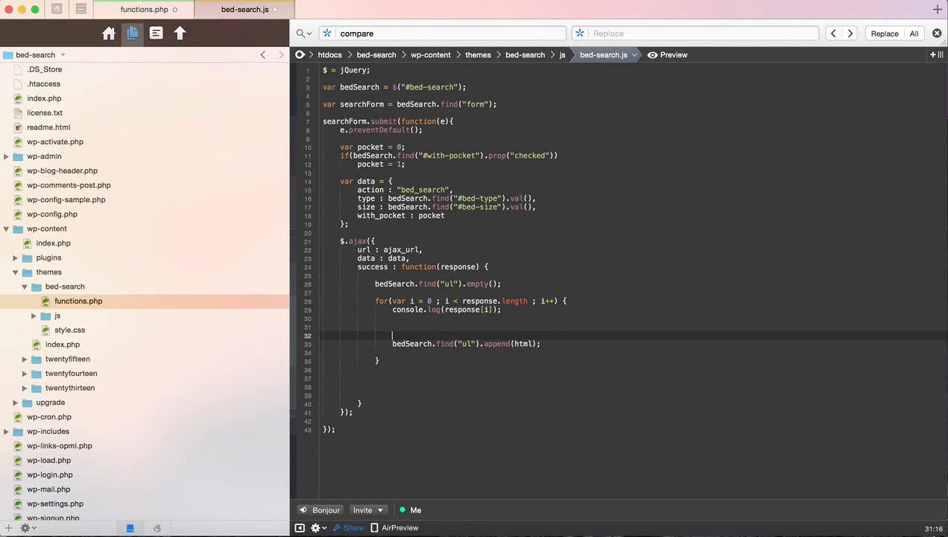
Add var html = "<li>" + response + "</li>"; building each result's list item.
{"action": "type", "text": "var html ="}
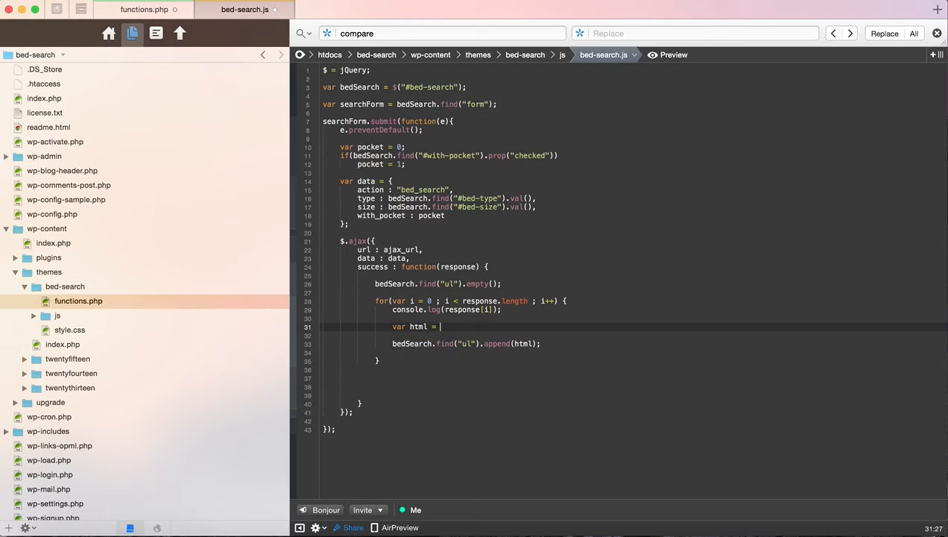
{"action": "type", "text": "\"<li>\" +  + \"</li>\";"}
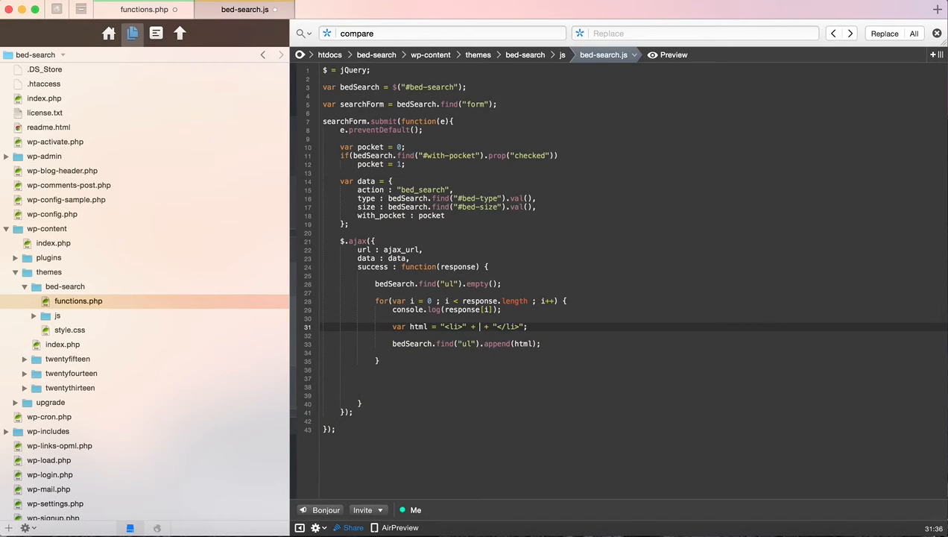
{"action": "type", "text": "reponse"}
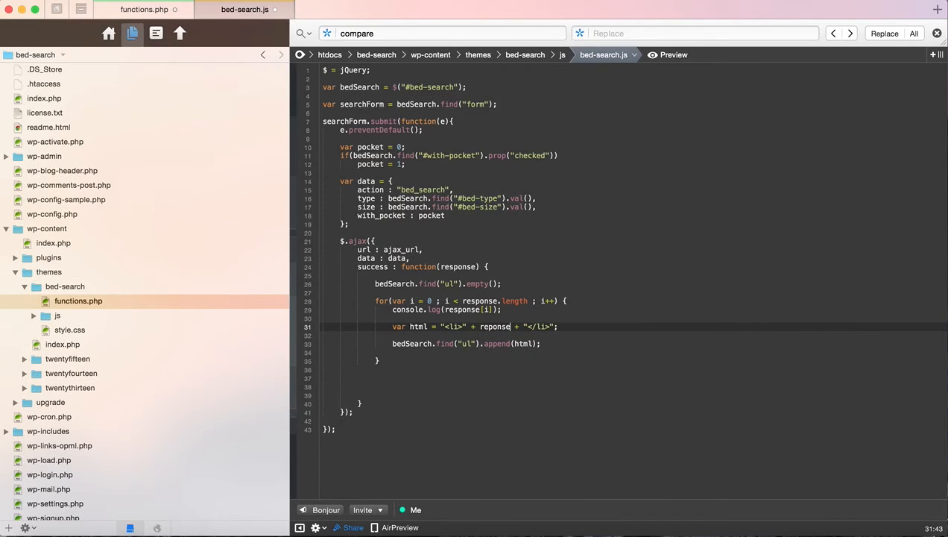
{"action": "type", "text": "s"}
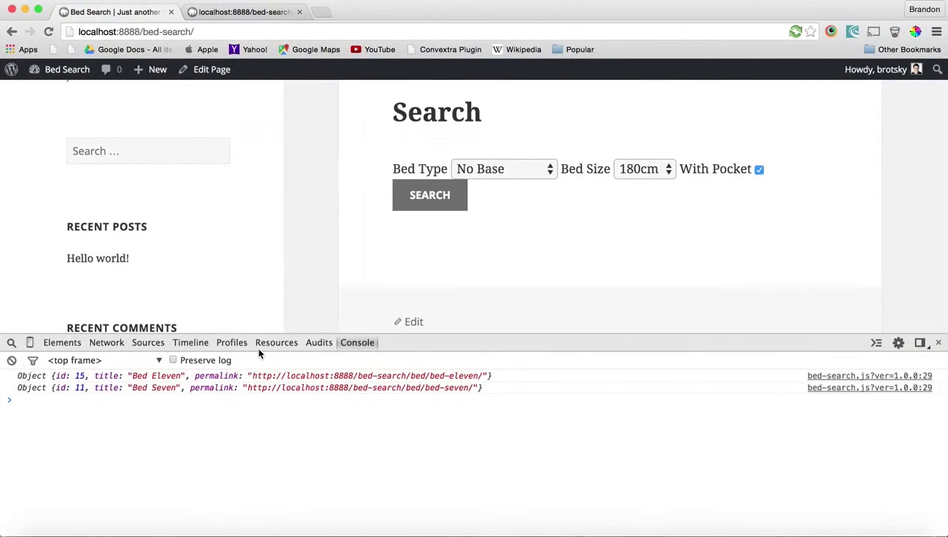
{"action": "mouse_move", "coordinate": [164, 385]}
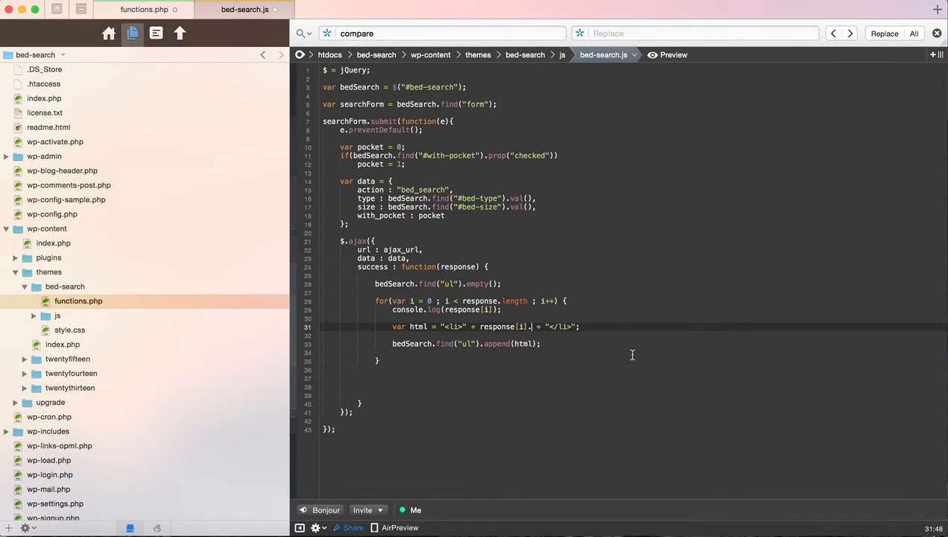
Change the html line to insert response[i].title into each list item.
{"action": "type", "text": "title"}
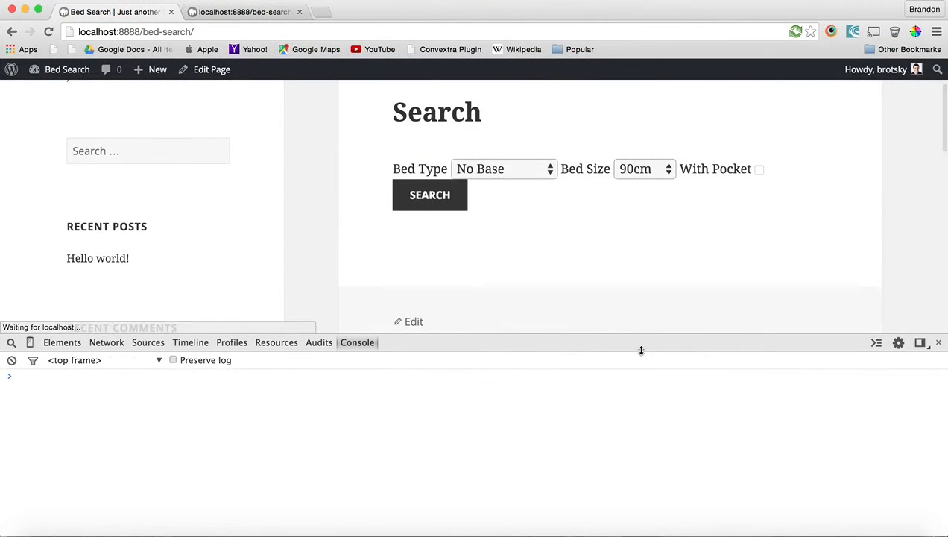
Search No Base, 180cm beds with pocket, listing Bed Eleven and Bed Seven.
{"action": "left_click", "coordinate": [503, 168]}
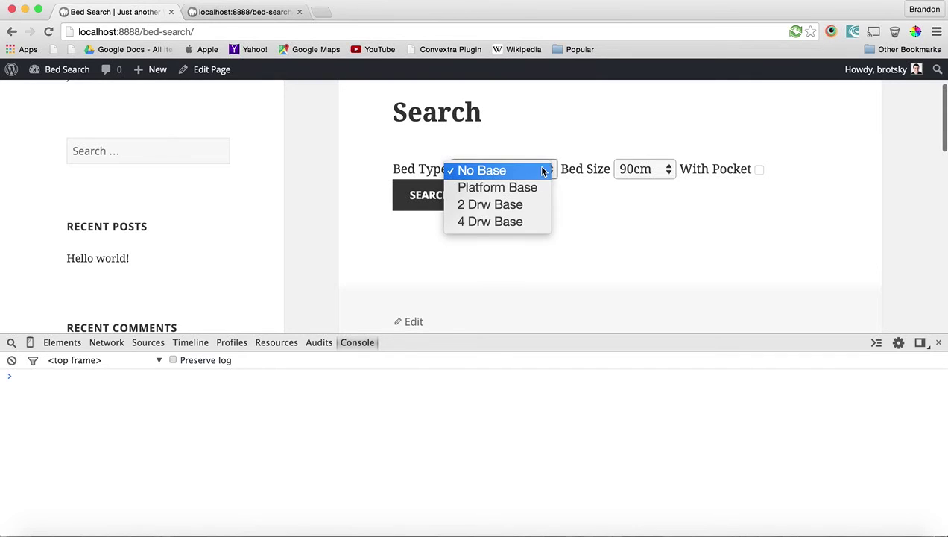
{"action": "left_click", "coordinate": [482, 170]}
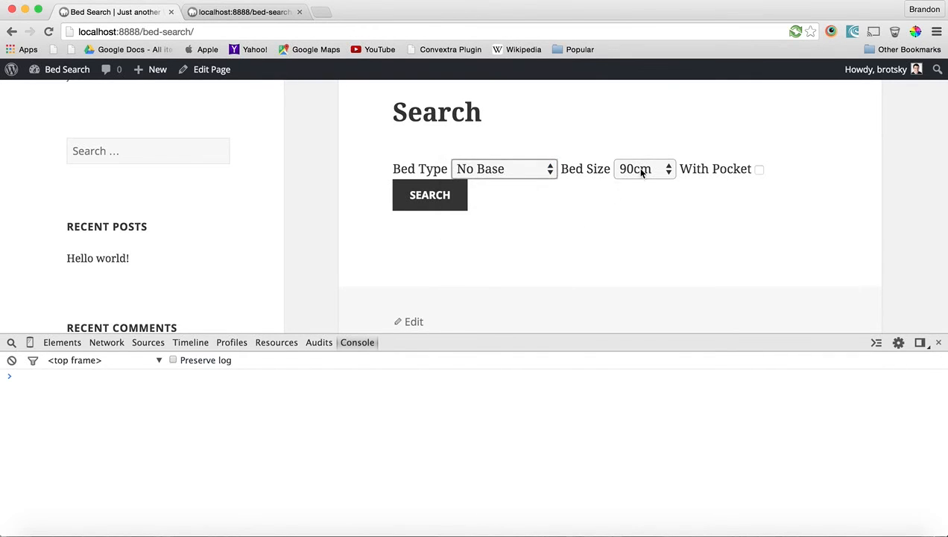
{"action": "left_click", "coordinate": [644, 168]}
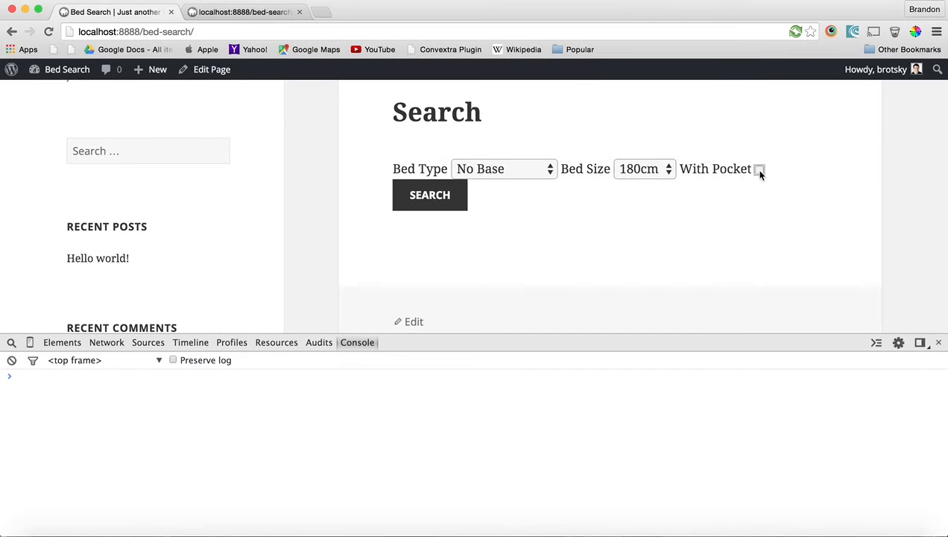
{"action": "left_click", "coordinate": [429, 194]}
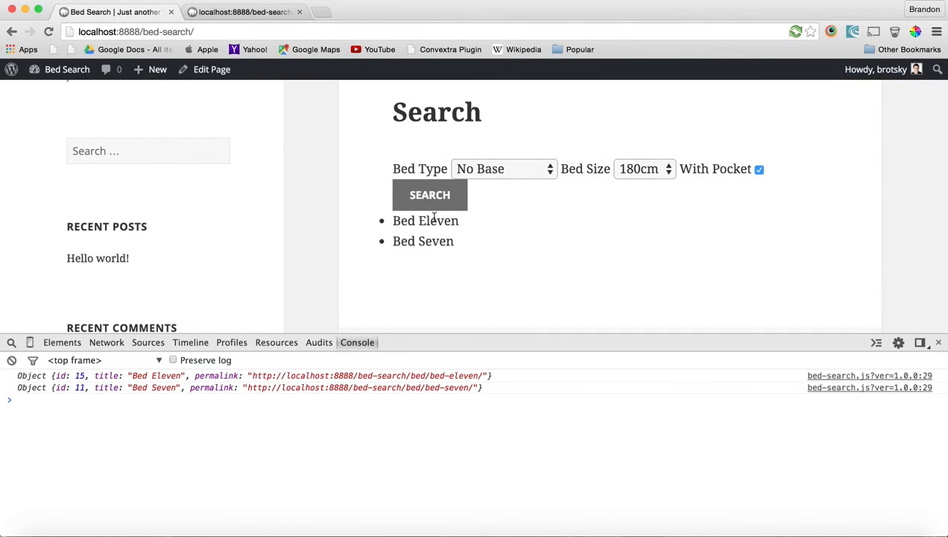
{"action": "mouse_move", "coordinate": [201, 393]}
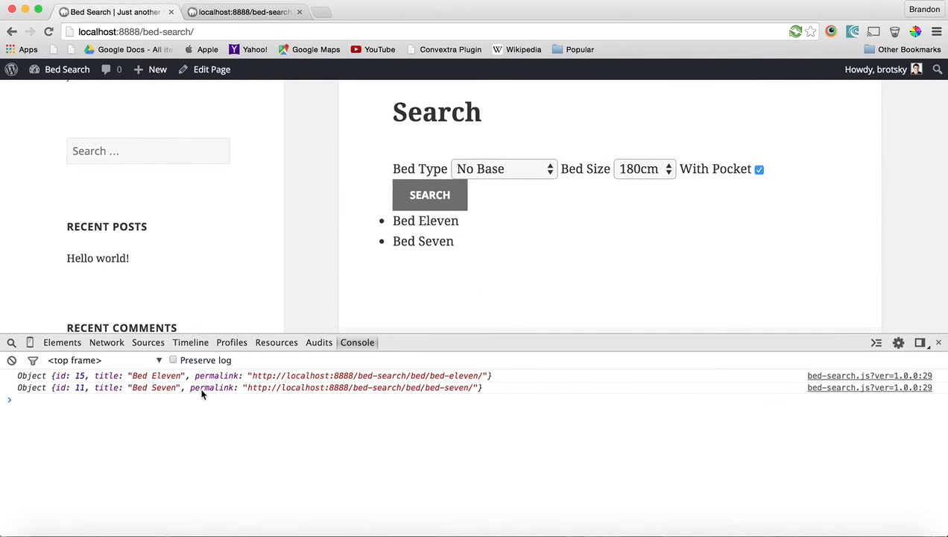
{"action": "mouse_move", "coordinate": [357, 319]}
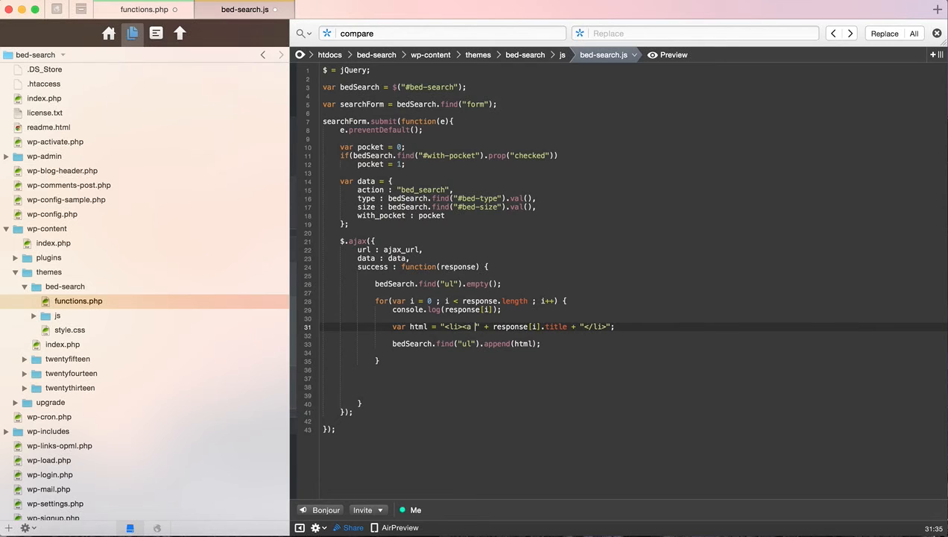
Wrap each title in <a href='...'> linking to response[i].permalink.
{"action": "type", "text": "href=''>"}
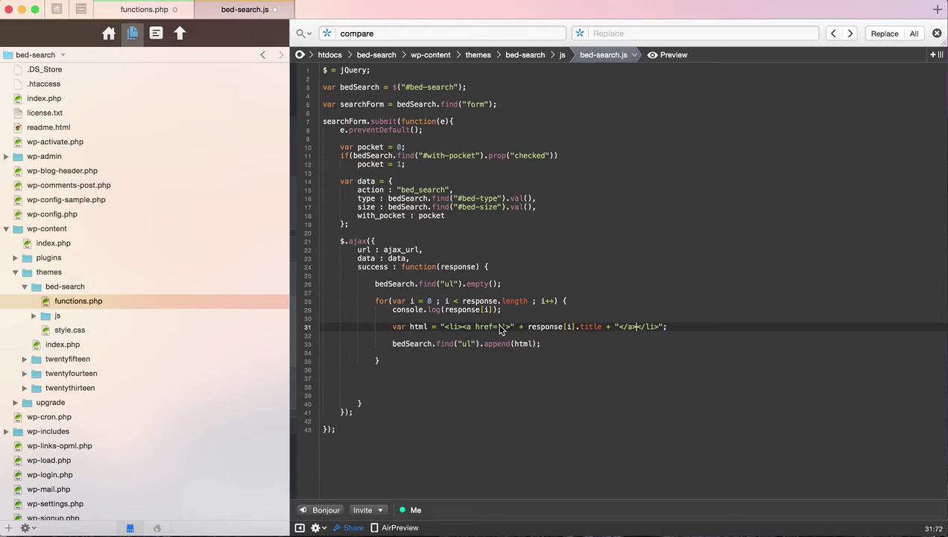
{"action": "type", "text": "\"\""}
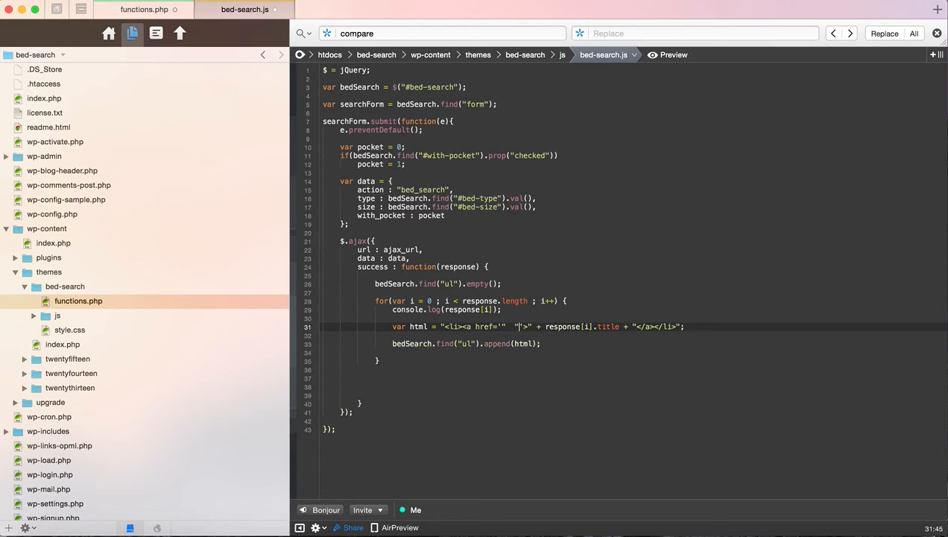
{"action": "type", "text": "+ \""}
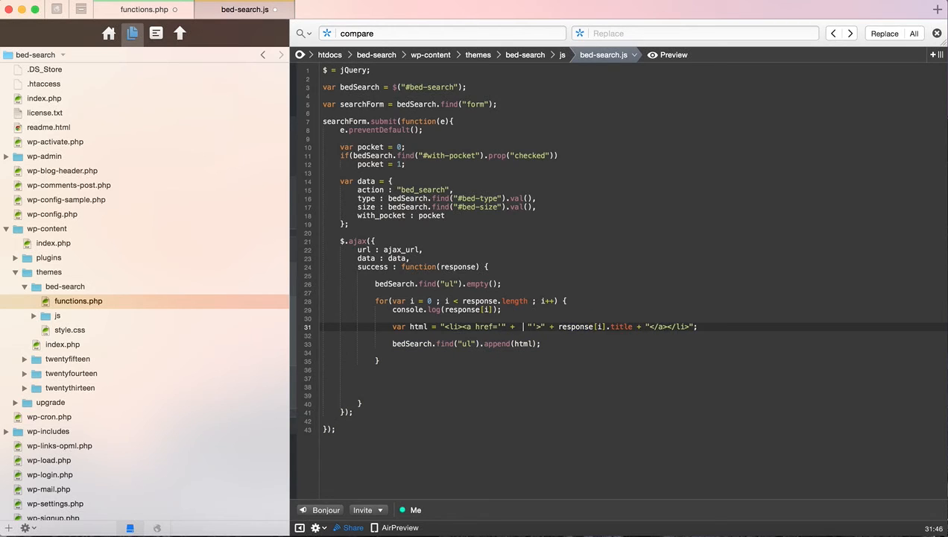
{"action": "type", "text": "resoion +"}
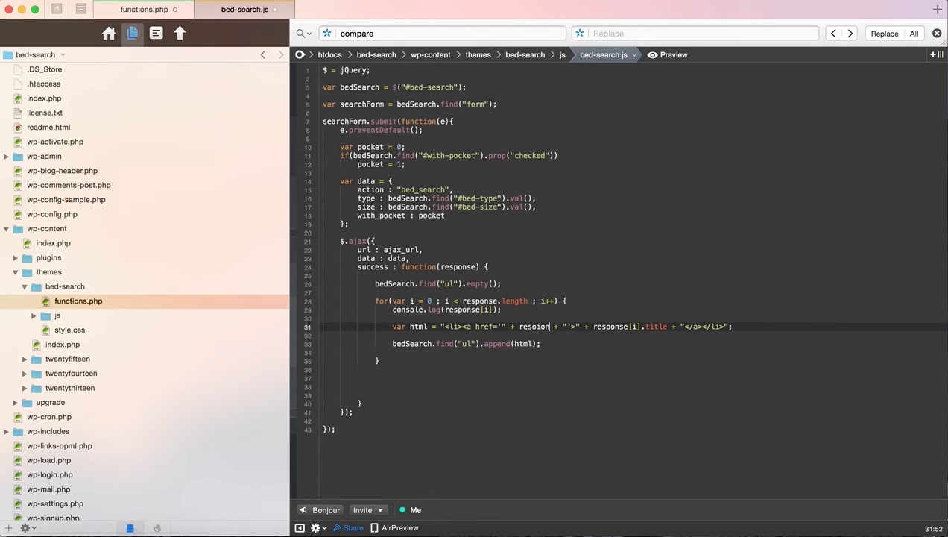
{"action": "type", "text": "response[i]."}
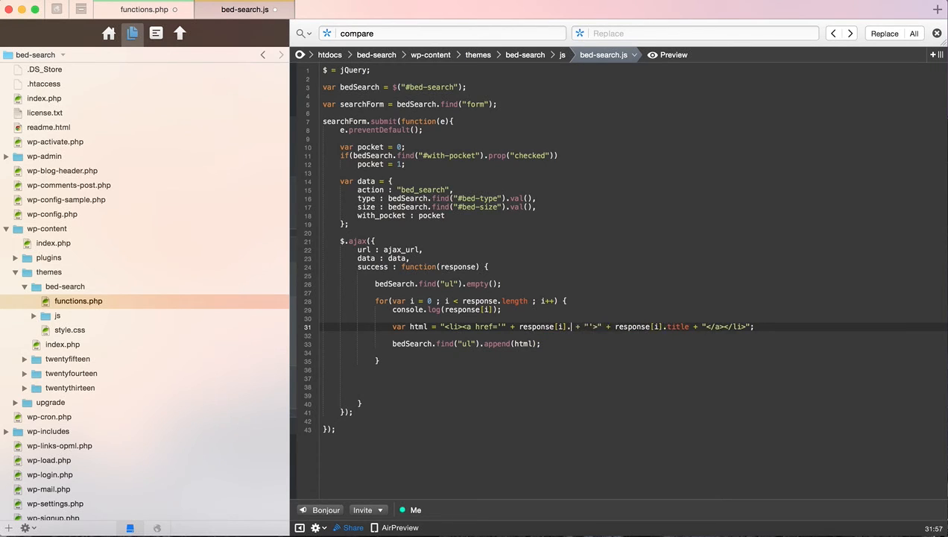
{"action": "type", "text": "permalink"}
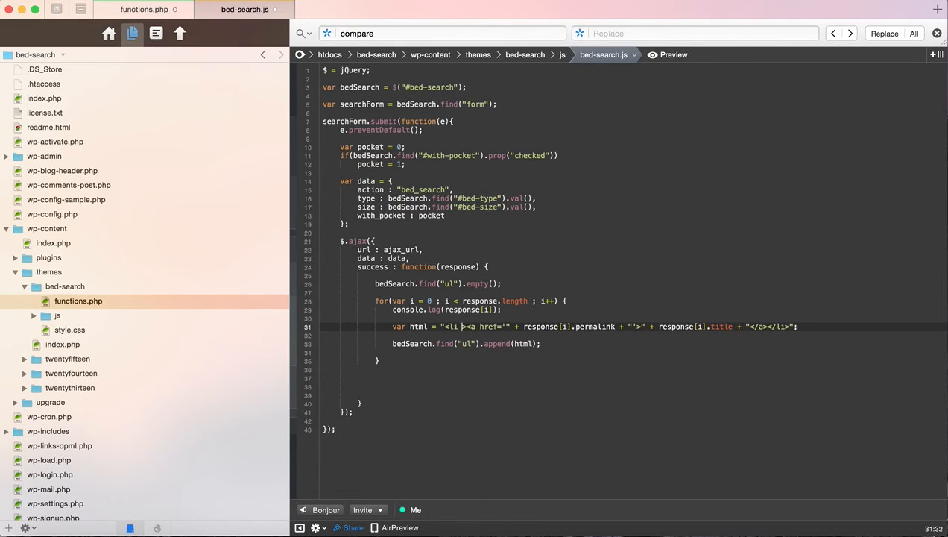
Give each <li> an id='bed-' + response[i].id attribute.
{"action": "type", "text": "id=''"}
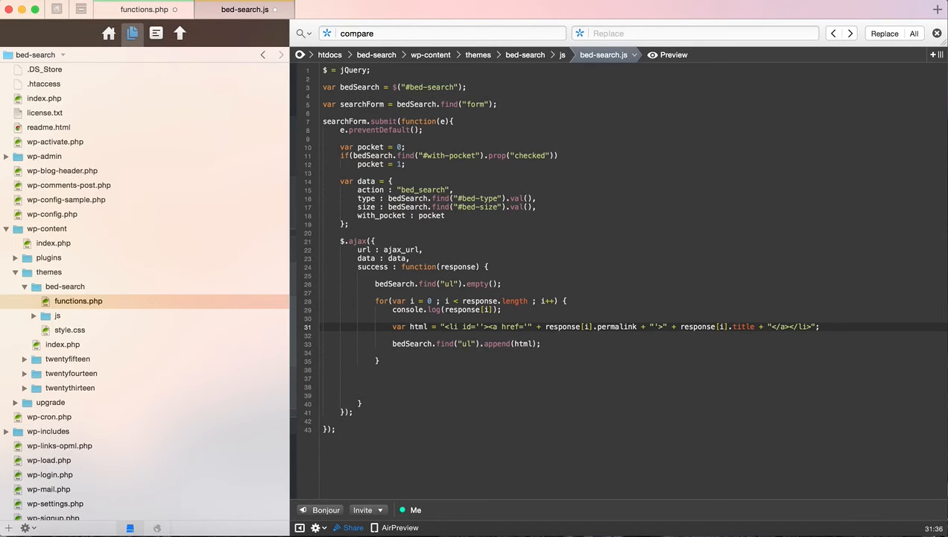
{"action": "type", "text": "bed-"}
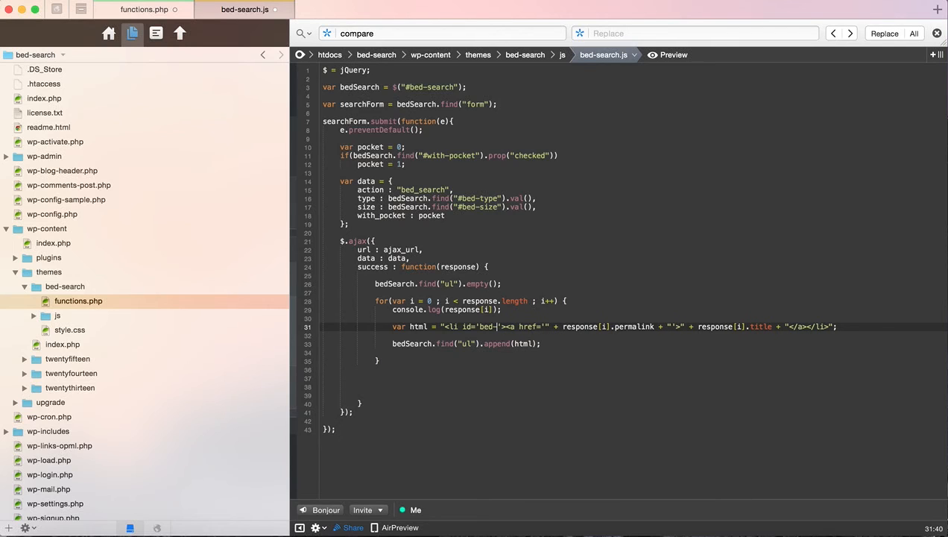
{"action": "type", "text": "id-"}
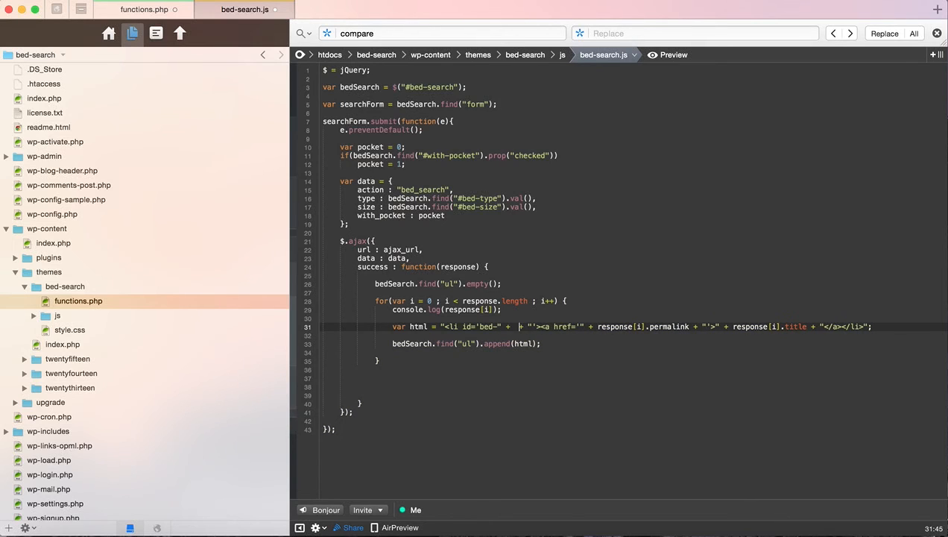
{"action": "type", "text": "re"}
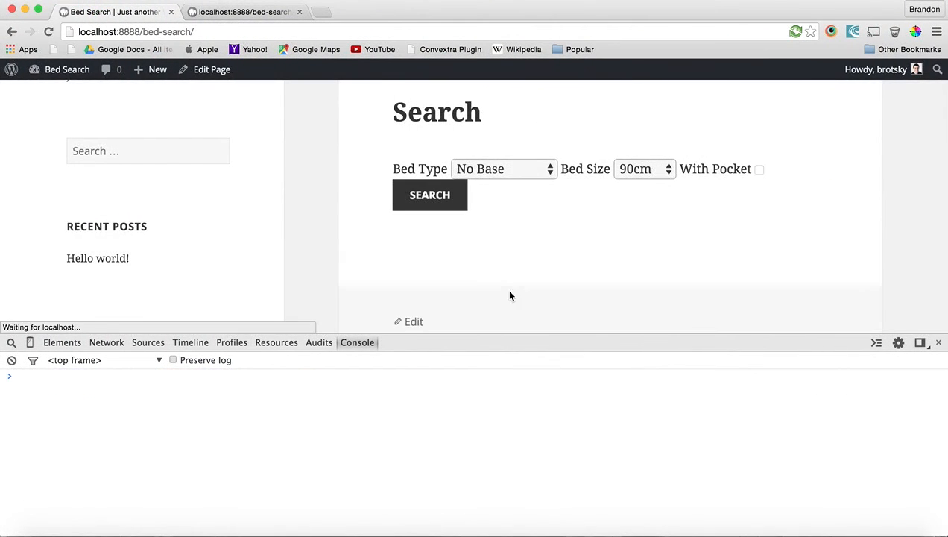
Run the searches and inspect the linked results' markup, ids bed-15 and bed-11.
{"action": "left_click", "coordinate": [429, 194]}
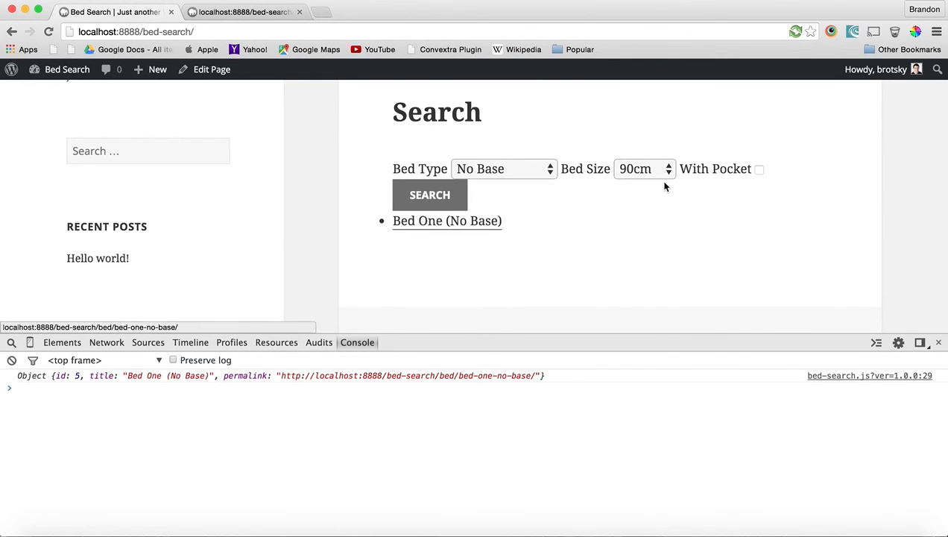
{"action": "left_click", "coordinate": [667, 166]}
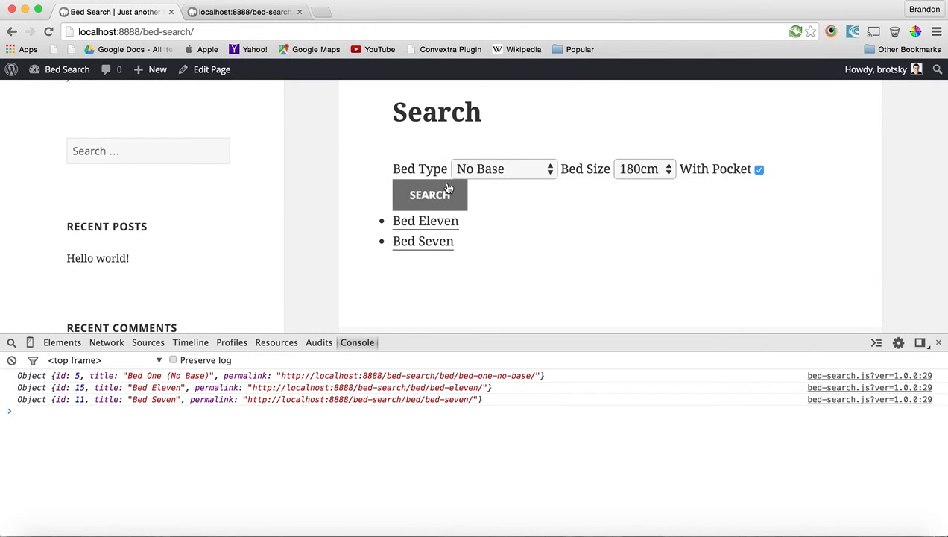
{"action": "right_click", "coordinate": [426, 221]}
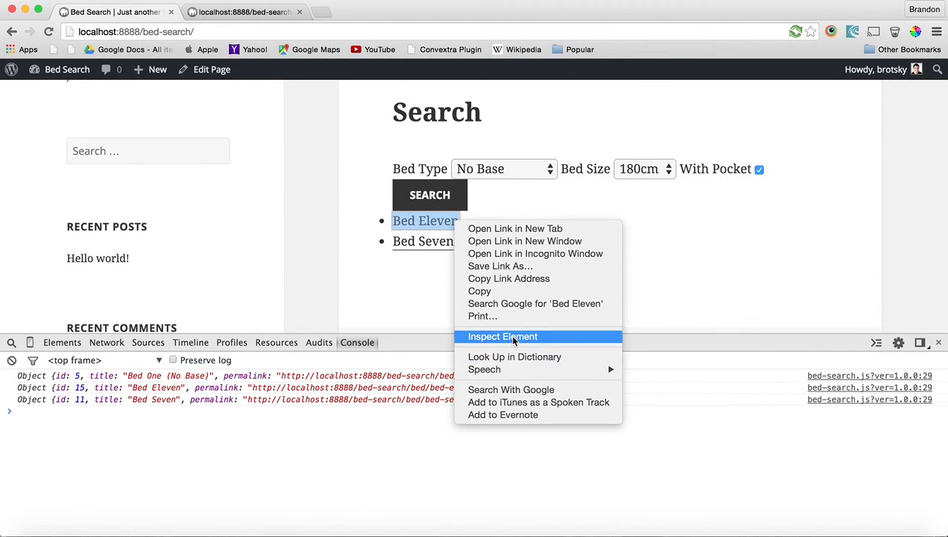
{"action": "left_click", "coordinate": [503, 336]}
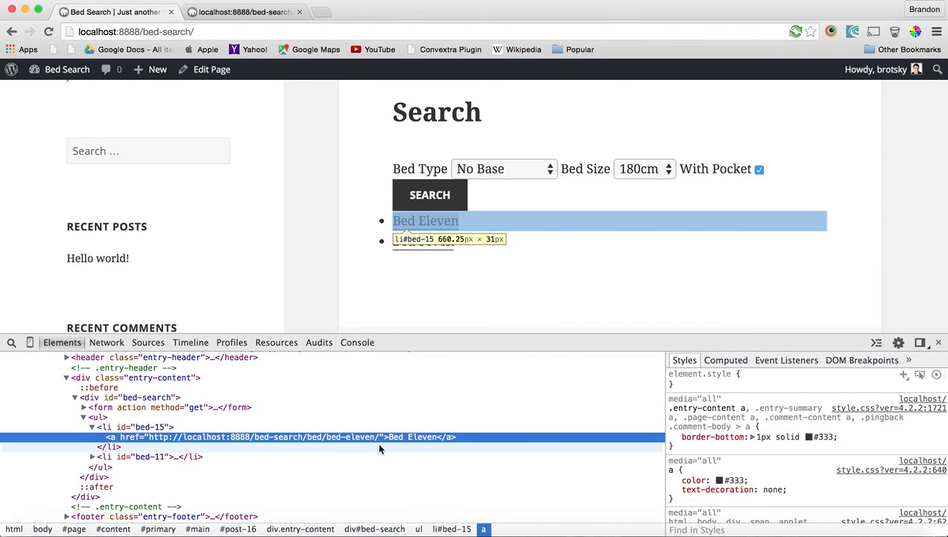
{"action": "left_click", "coordinate": [140, 456]}
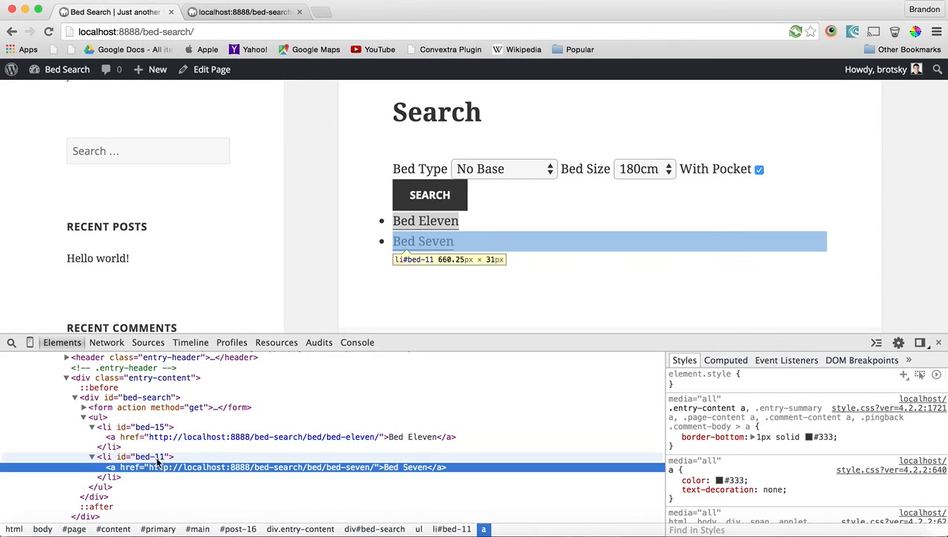
{"action": "mouse_move", "coordinate": [411, 236]}
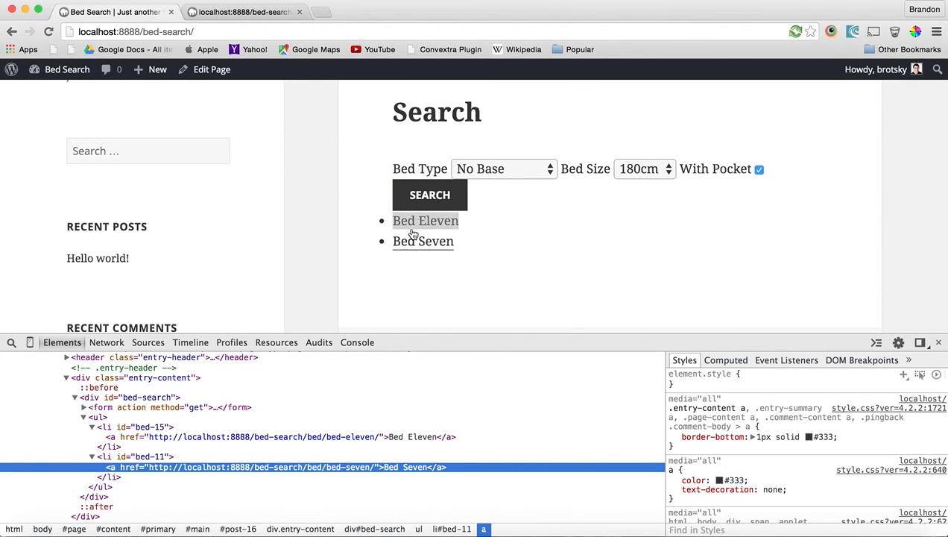
Follow the Bed Eleven link to its page, then return and rerun the search.
{"action": "left_click", "coordinate": [424, 220]}
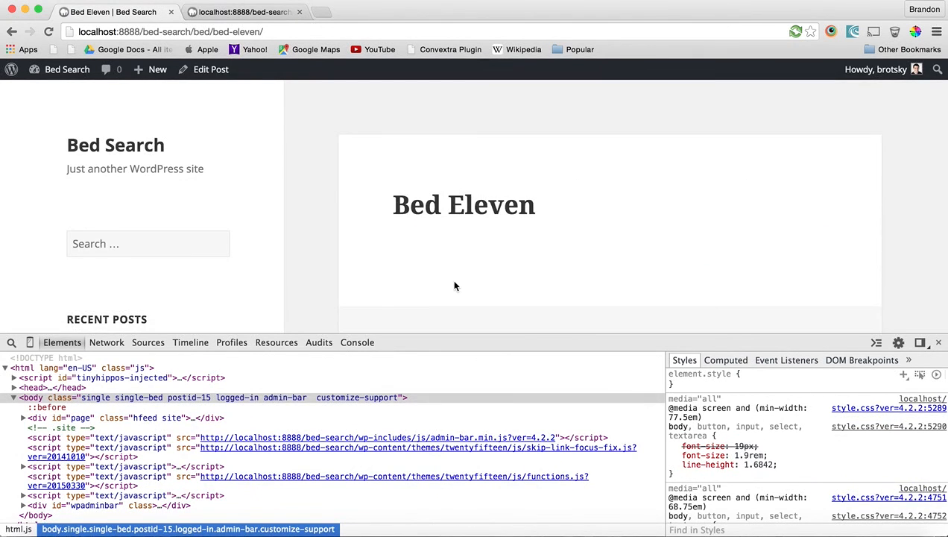
{"action": "scroll", "scroll_direction": "up", "scroll_amount": 3}
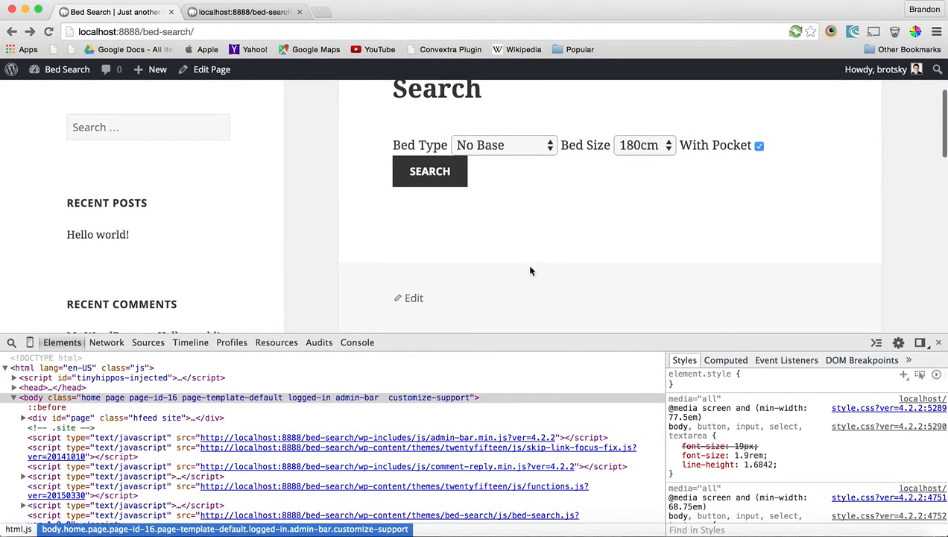
{"action": "left_click", "coordinate": [429, 170]}
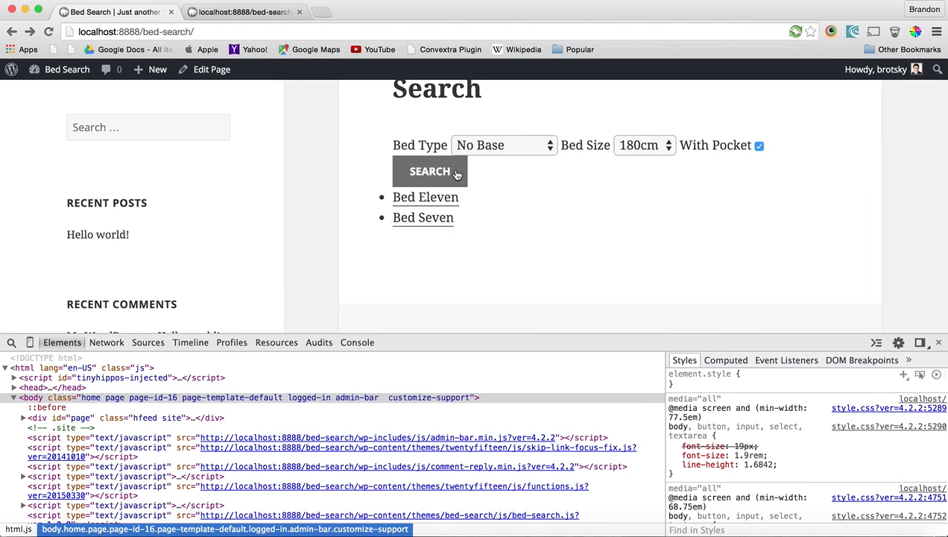
{"action": "mouse_move", "coordinate": [484, 257]}
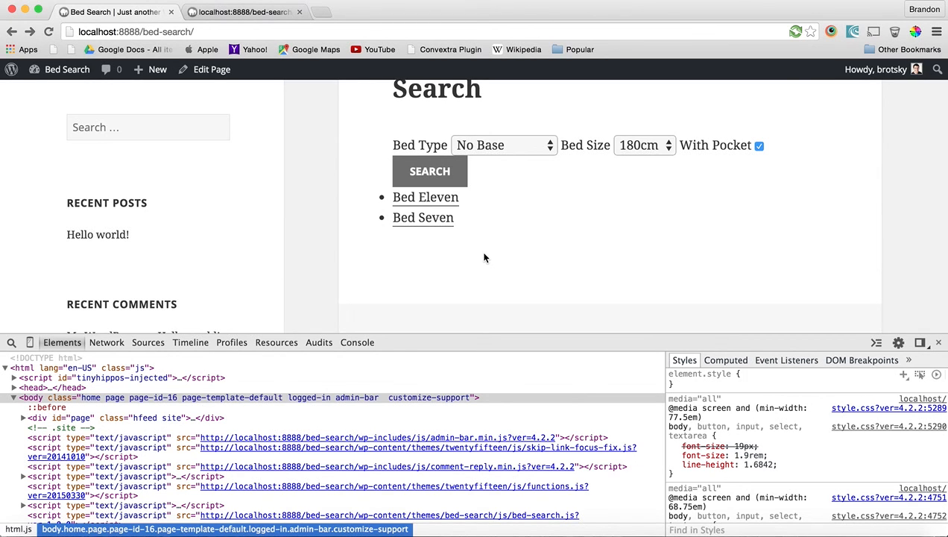
{"action": "mouse_move", "coordinate": [533, 131]}
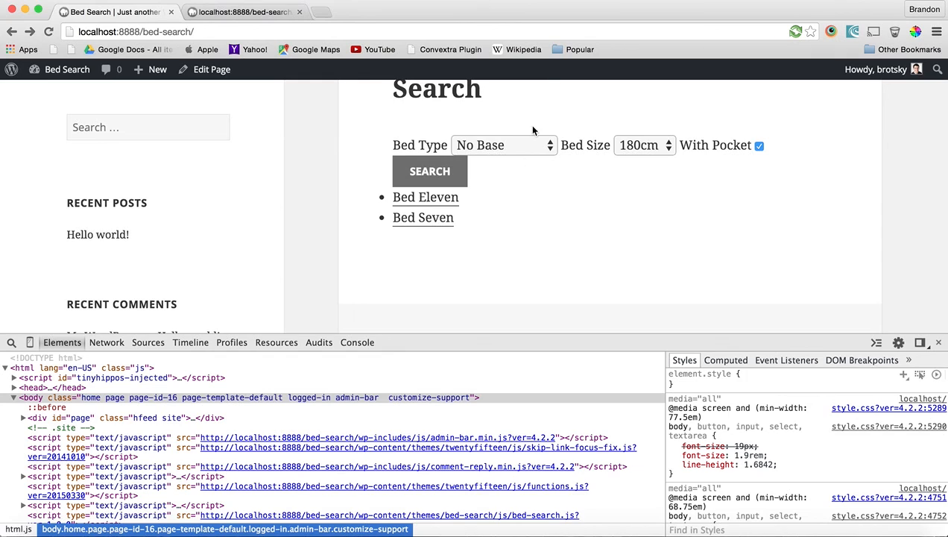